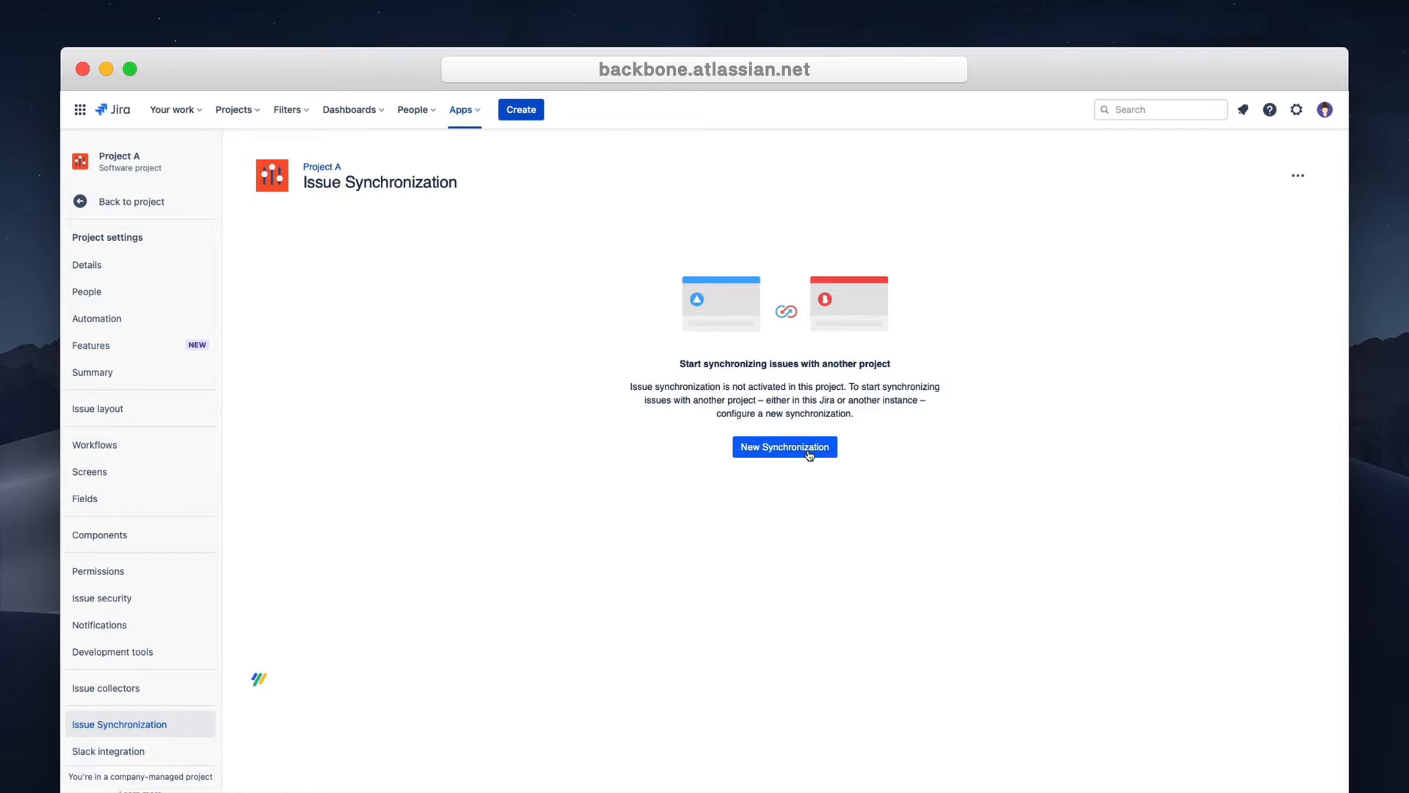
Start a new synchronization of the 'Synchronize with another Cloud instance' type.
click(783, 447)
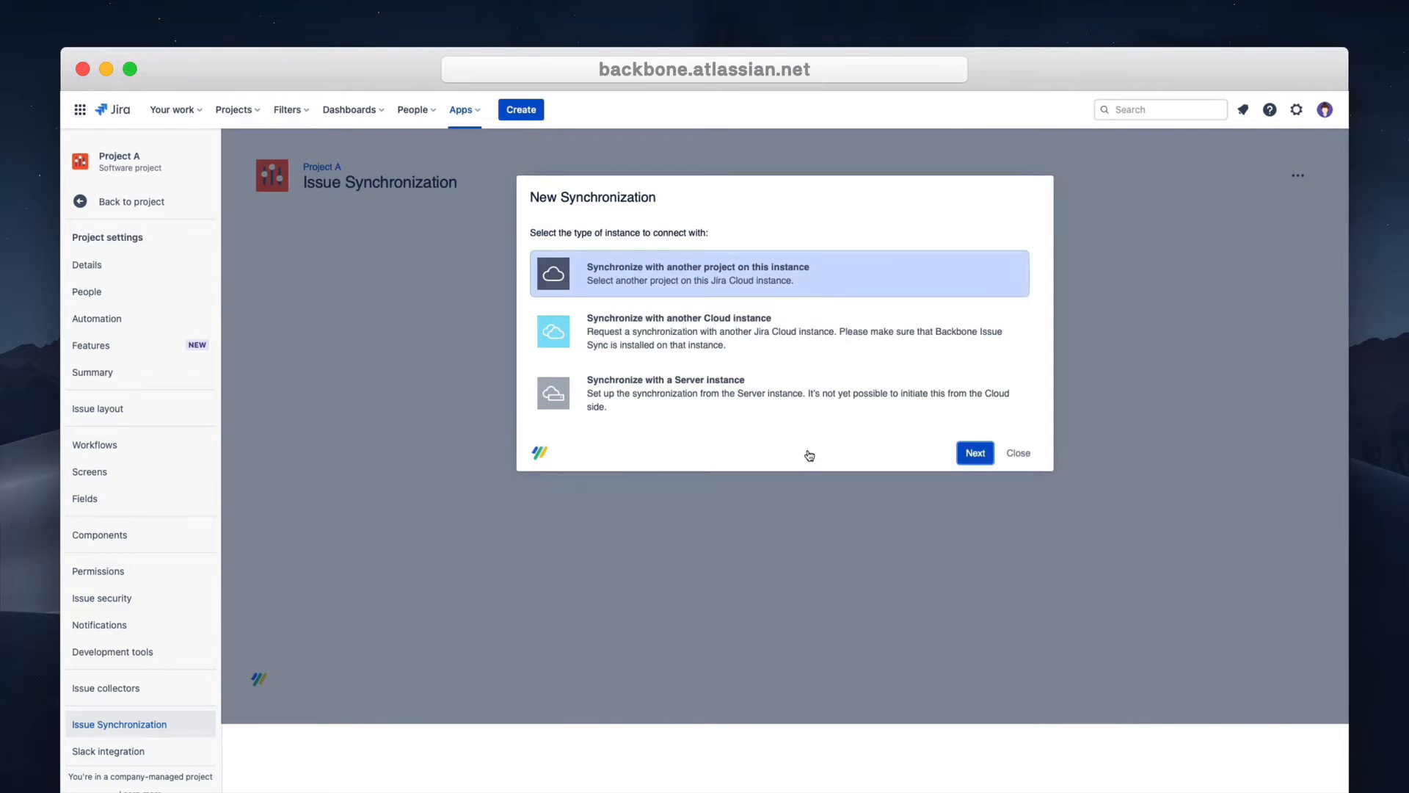
mouse_move(804, 337)
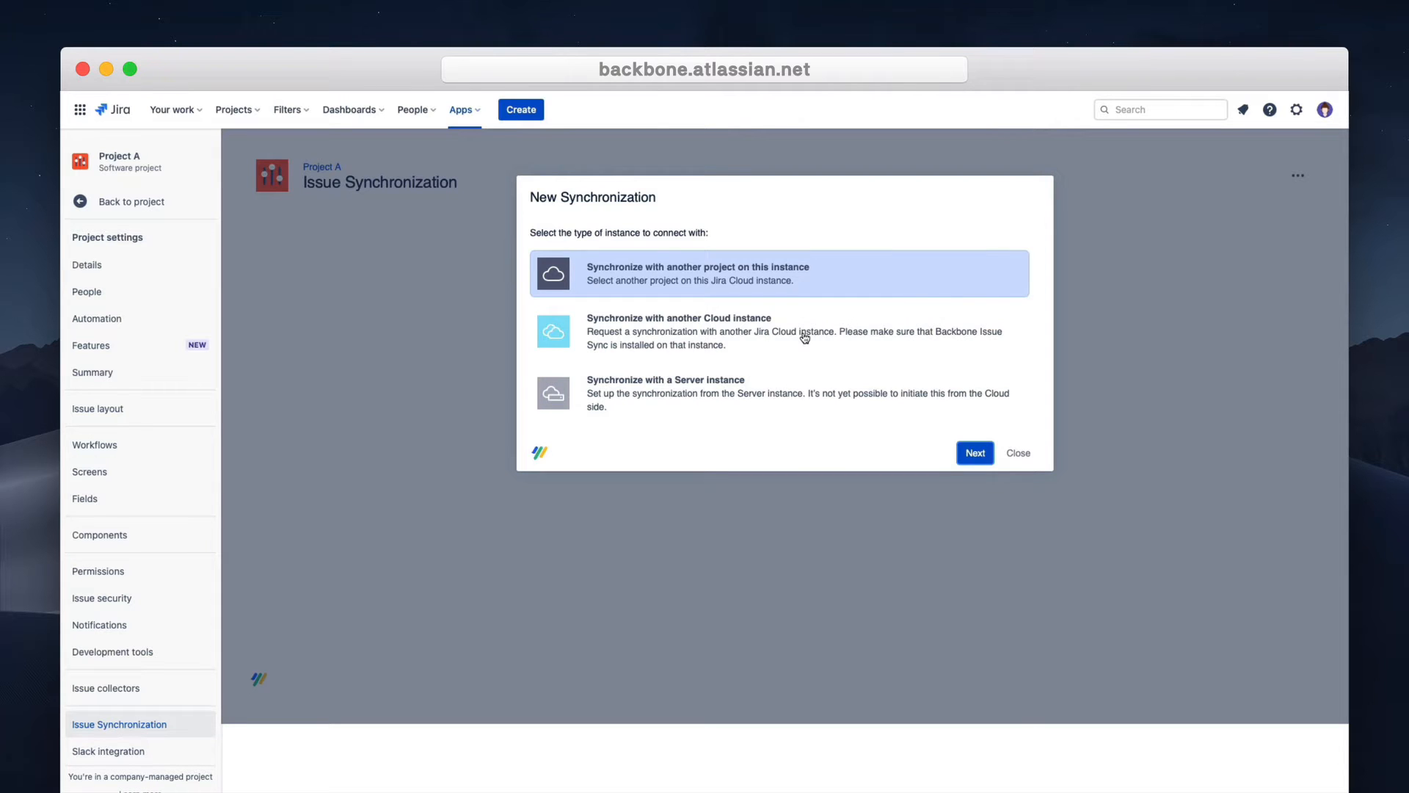
click(777, 331)
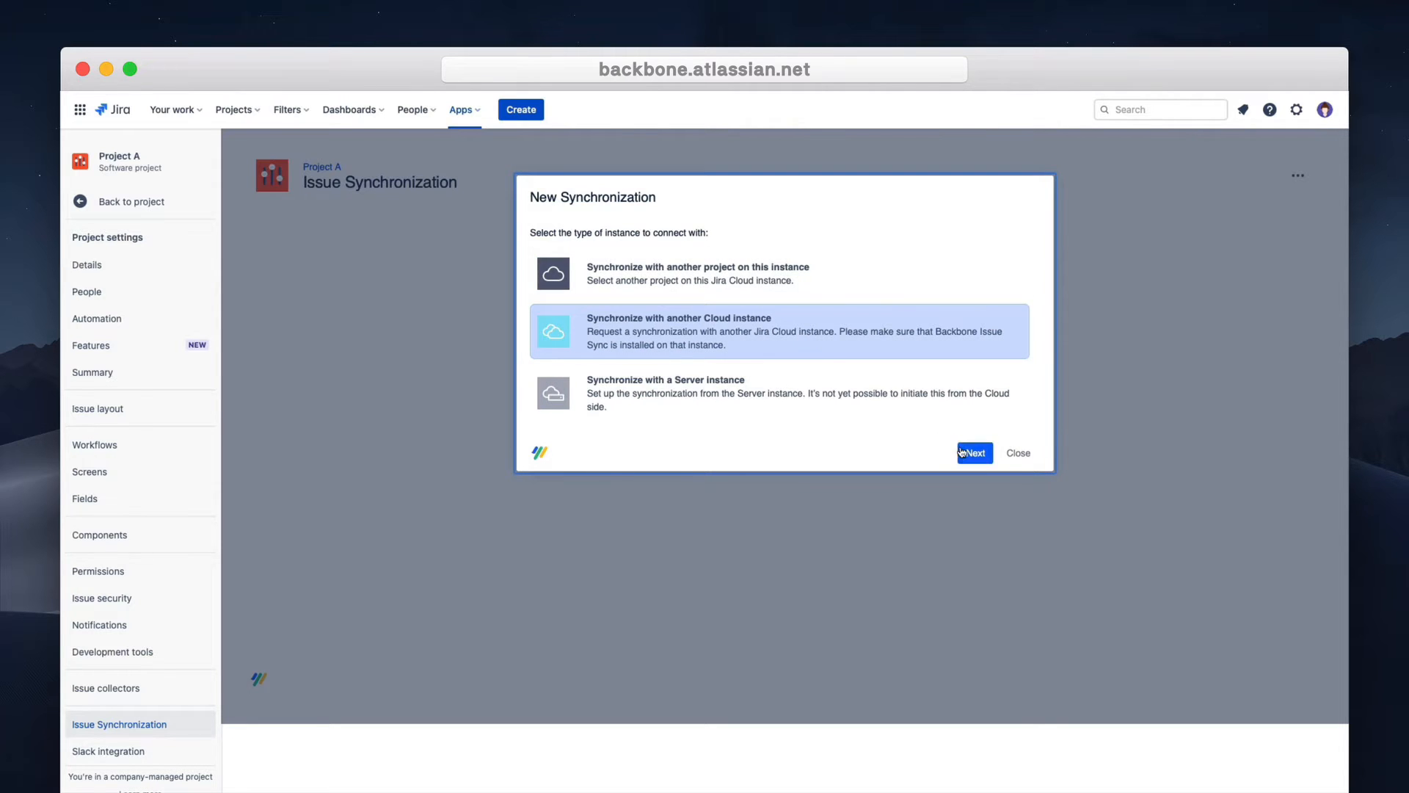
Enter partner project key PB, name the sync 'Project A <> Project B', and send the request.
click(973, 452)
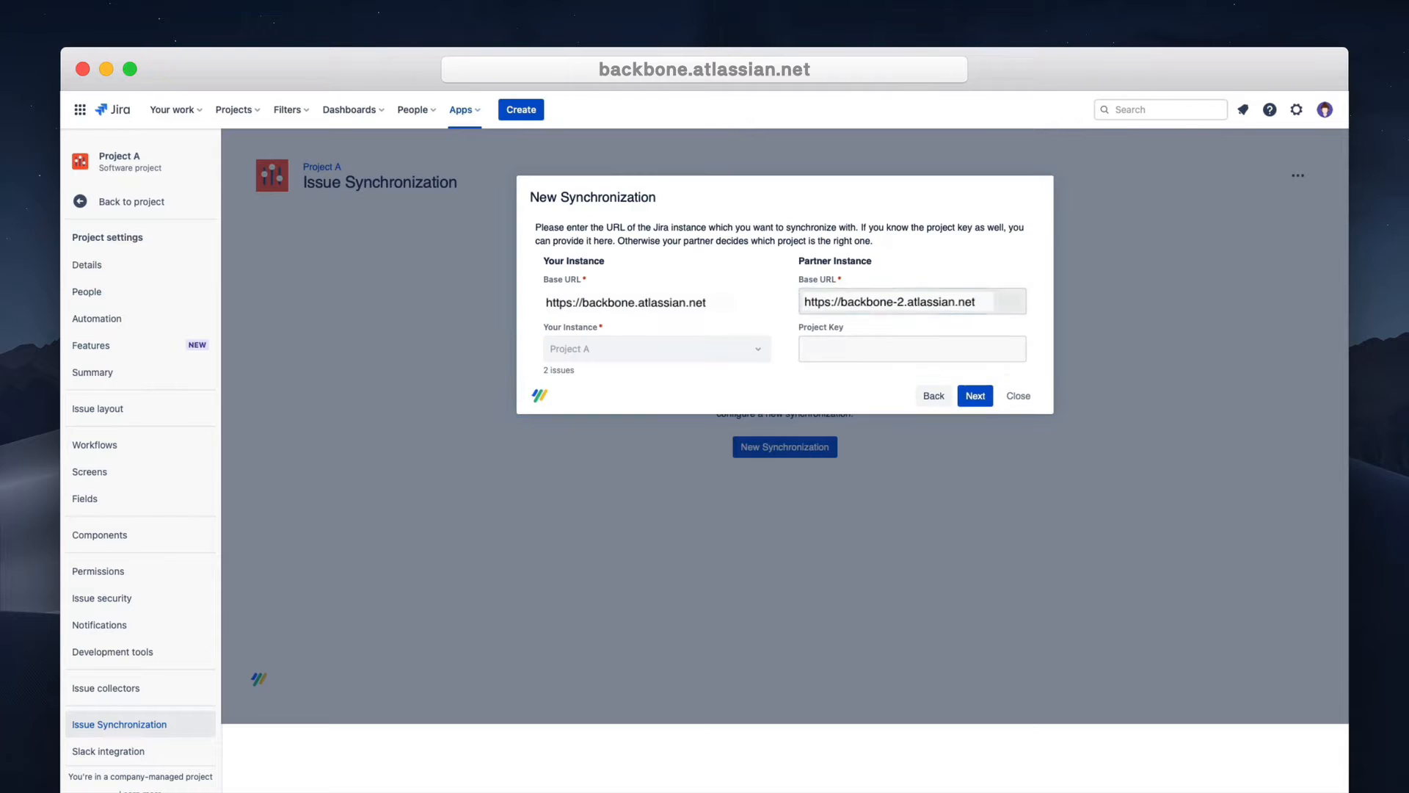
click(910, 349)
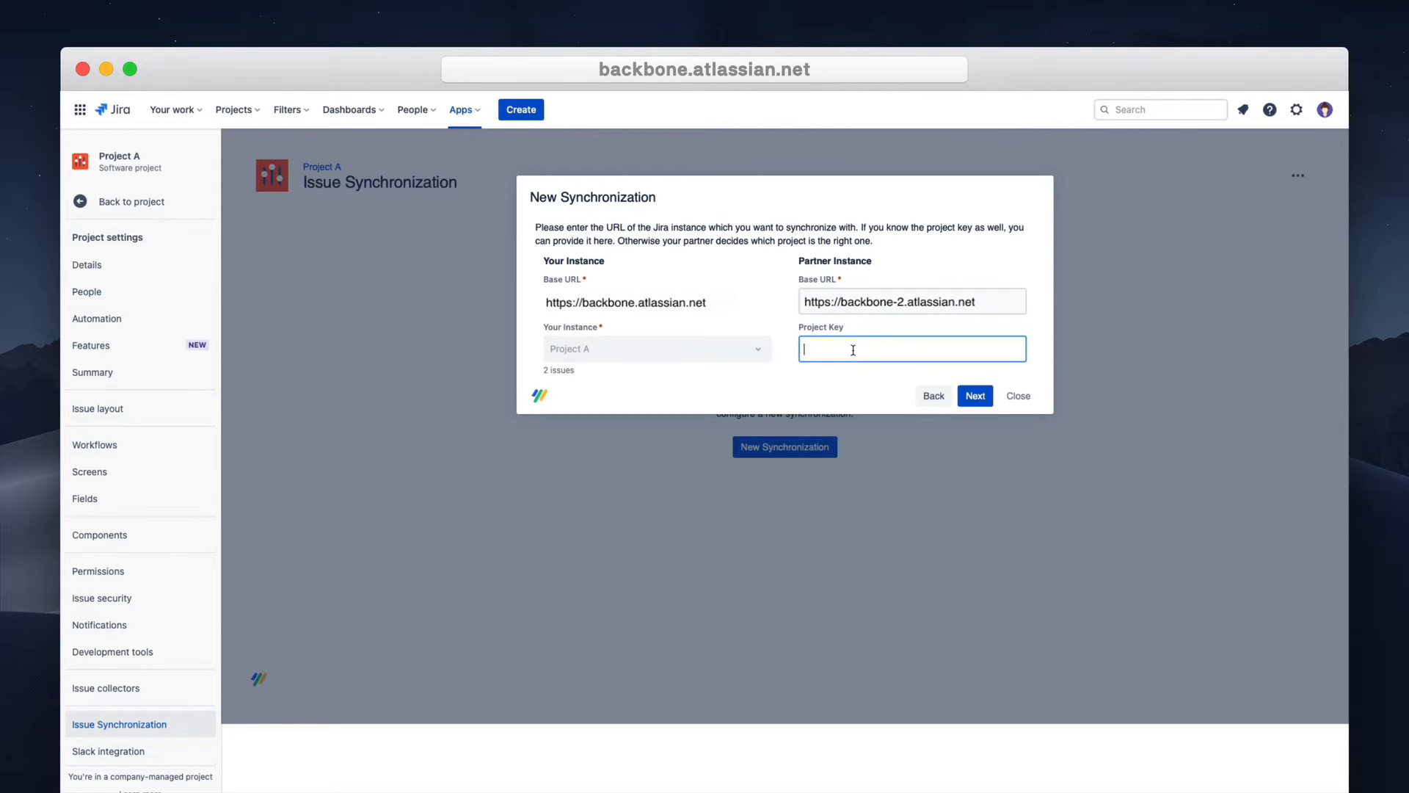
text(PB)
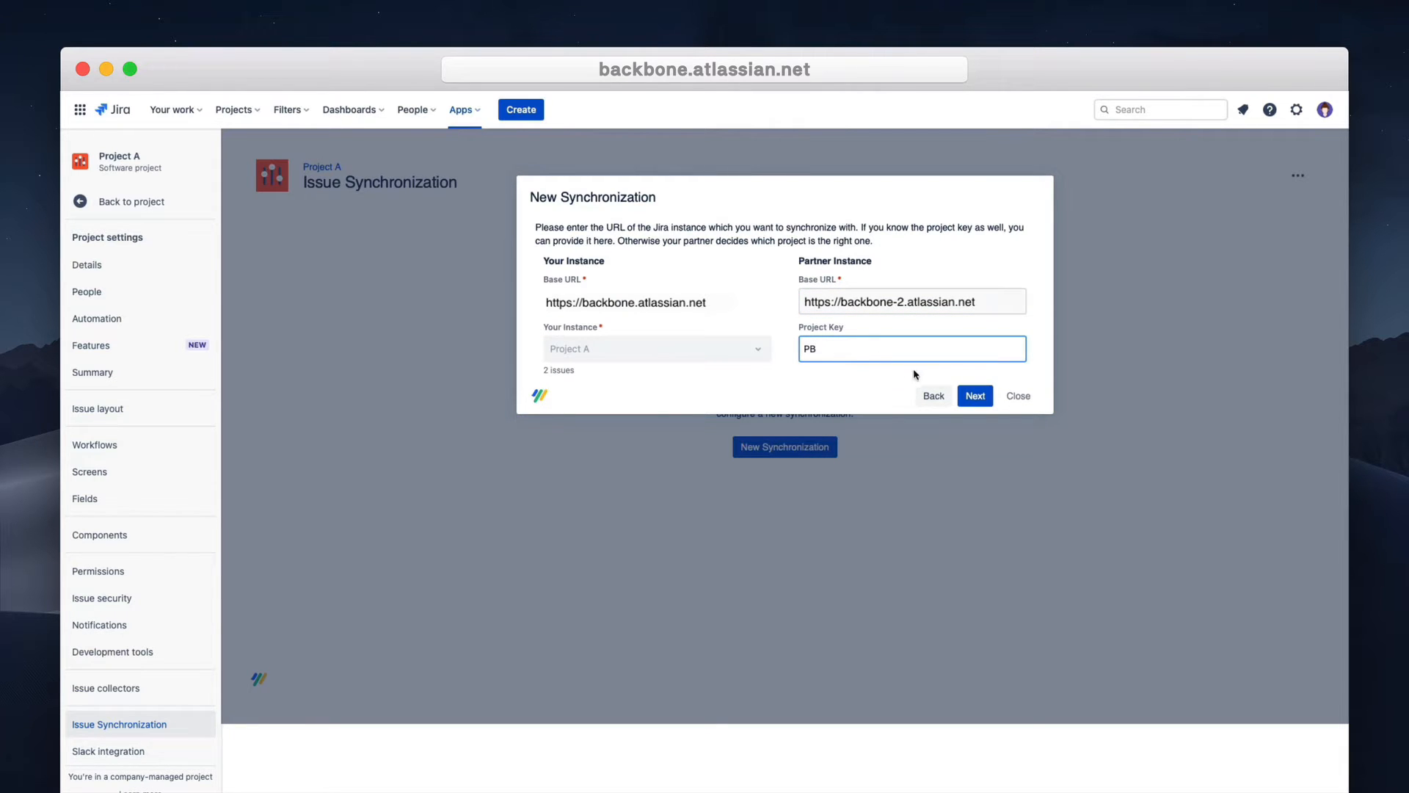
click(974, 396)
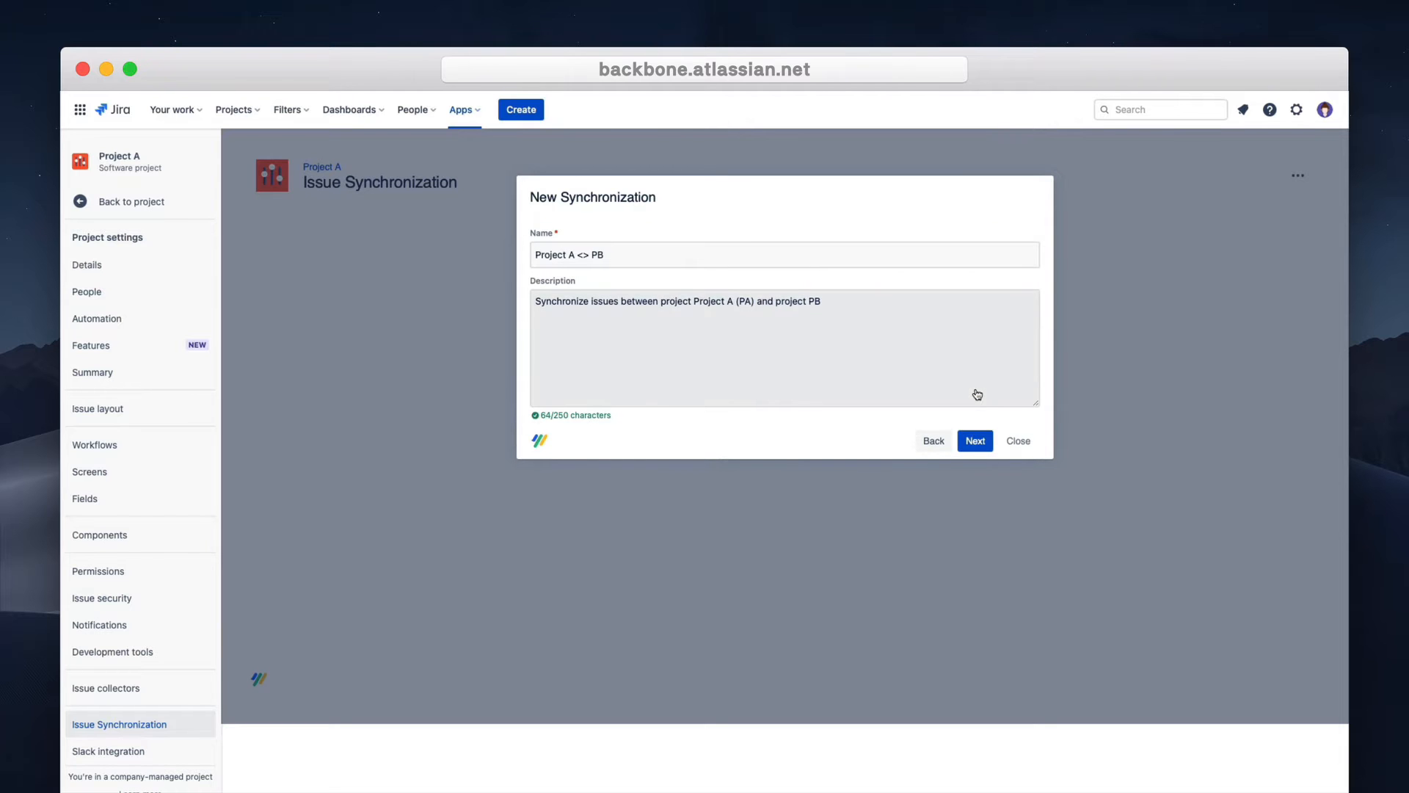
click(781, 254)
text(roject )
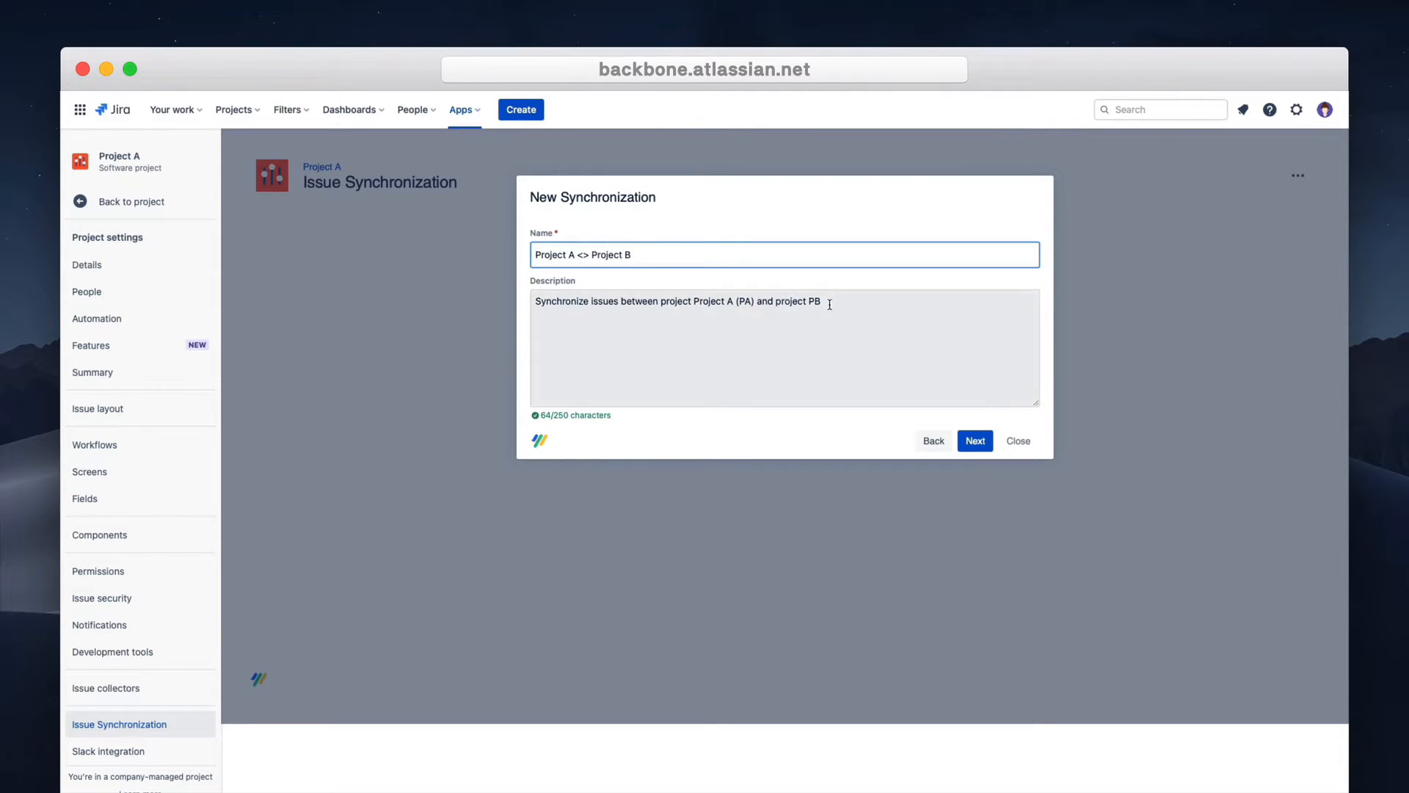
click(974, 441)
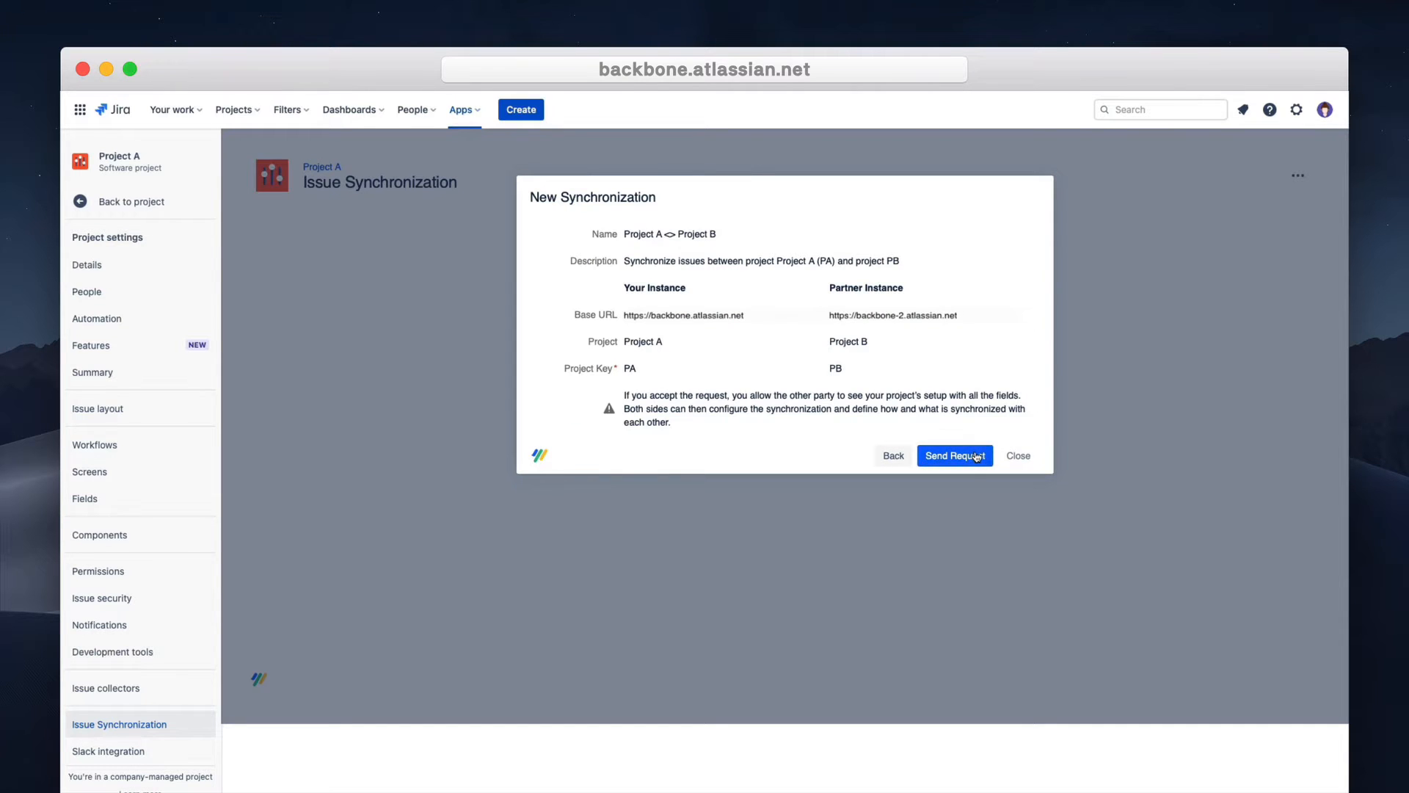
click(954, 456)
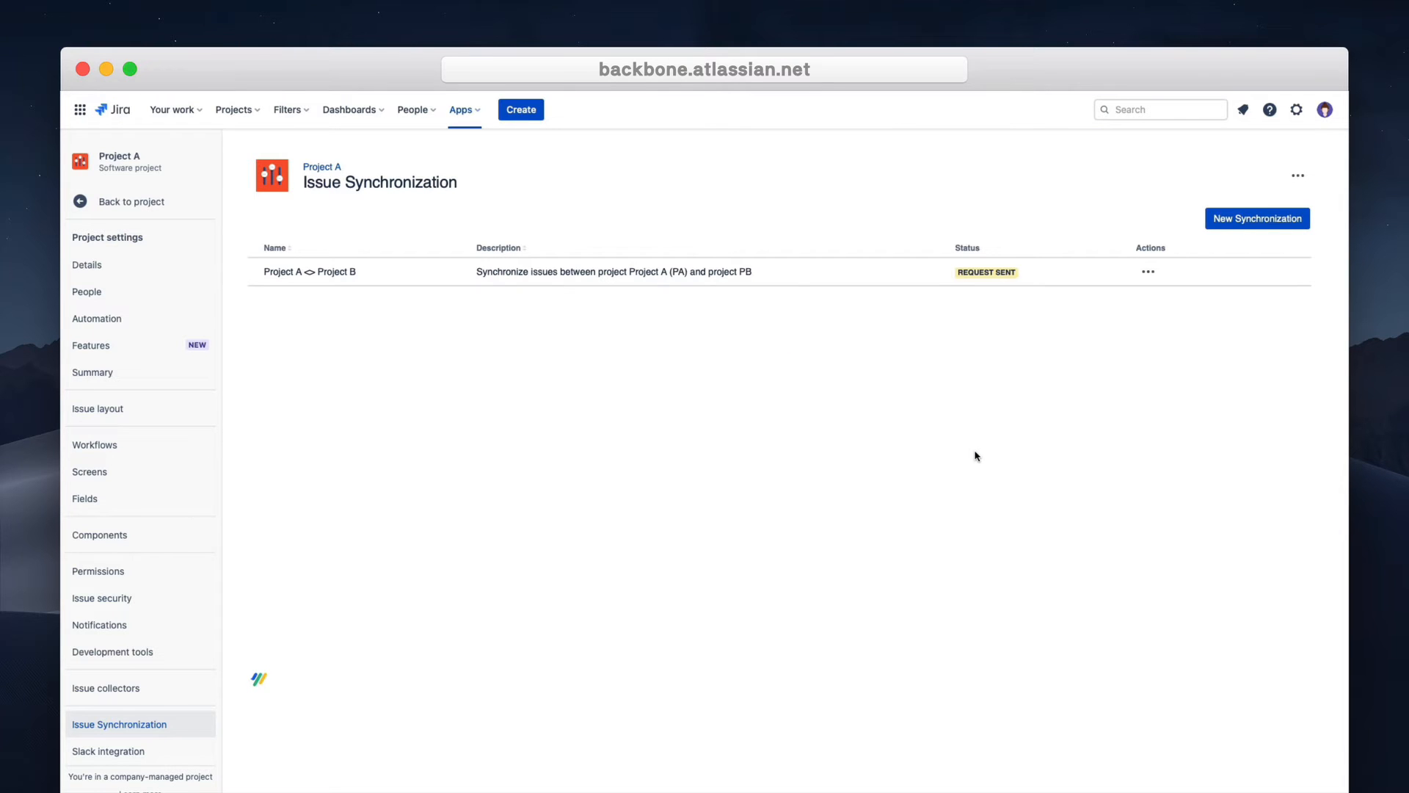
View and accept the incoming Project A <> Project B request, then close the Get Started dialog.
click(1147, 272)
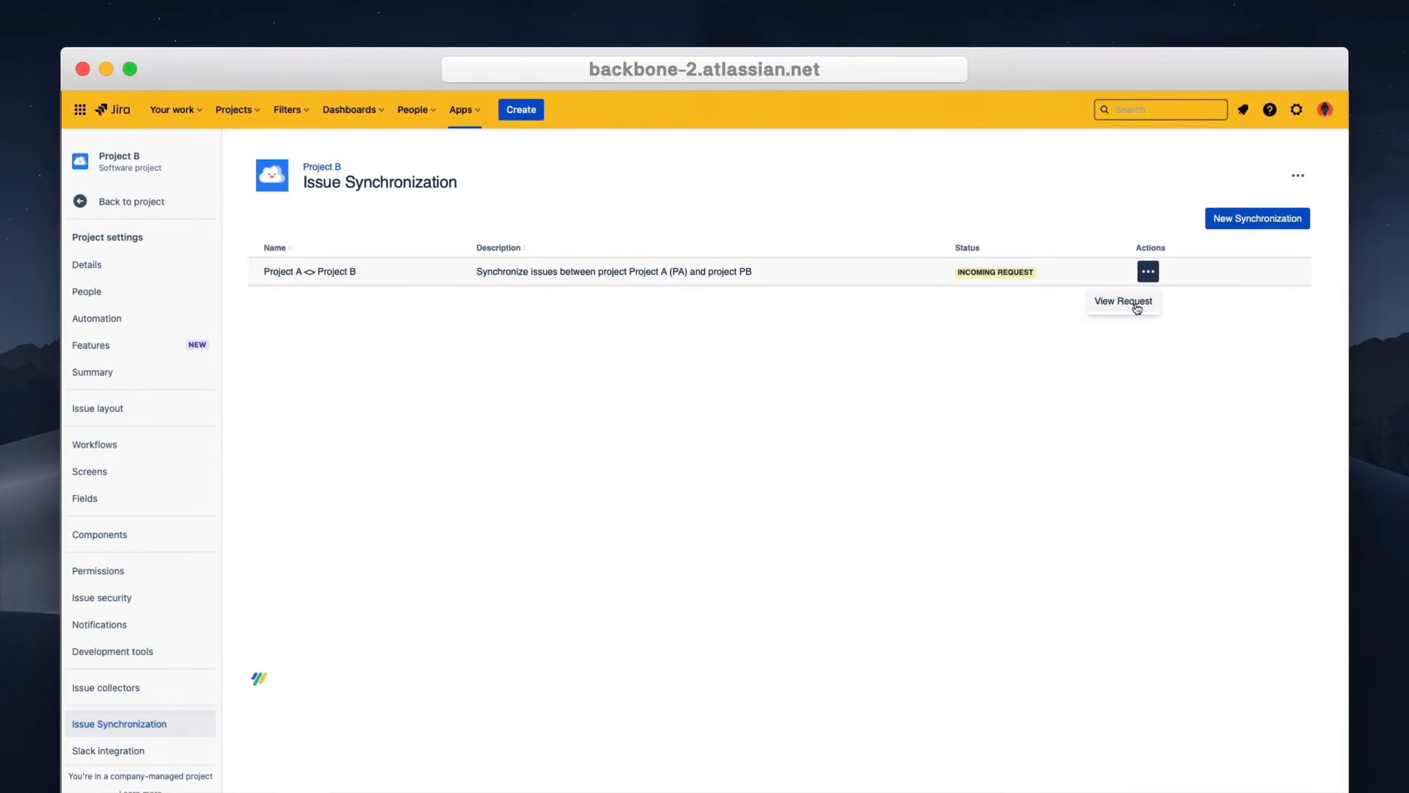
click(1122, 300)
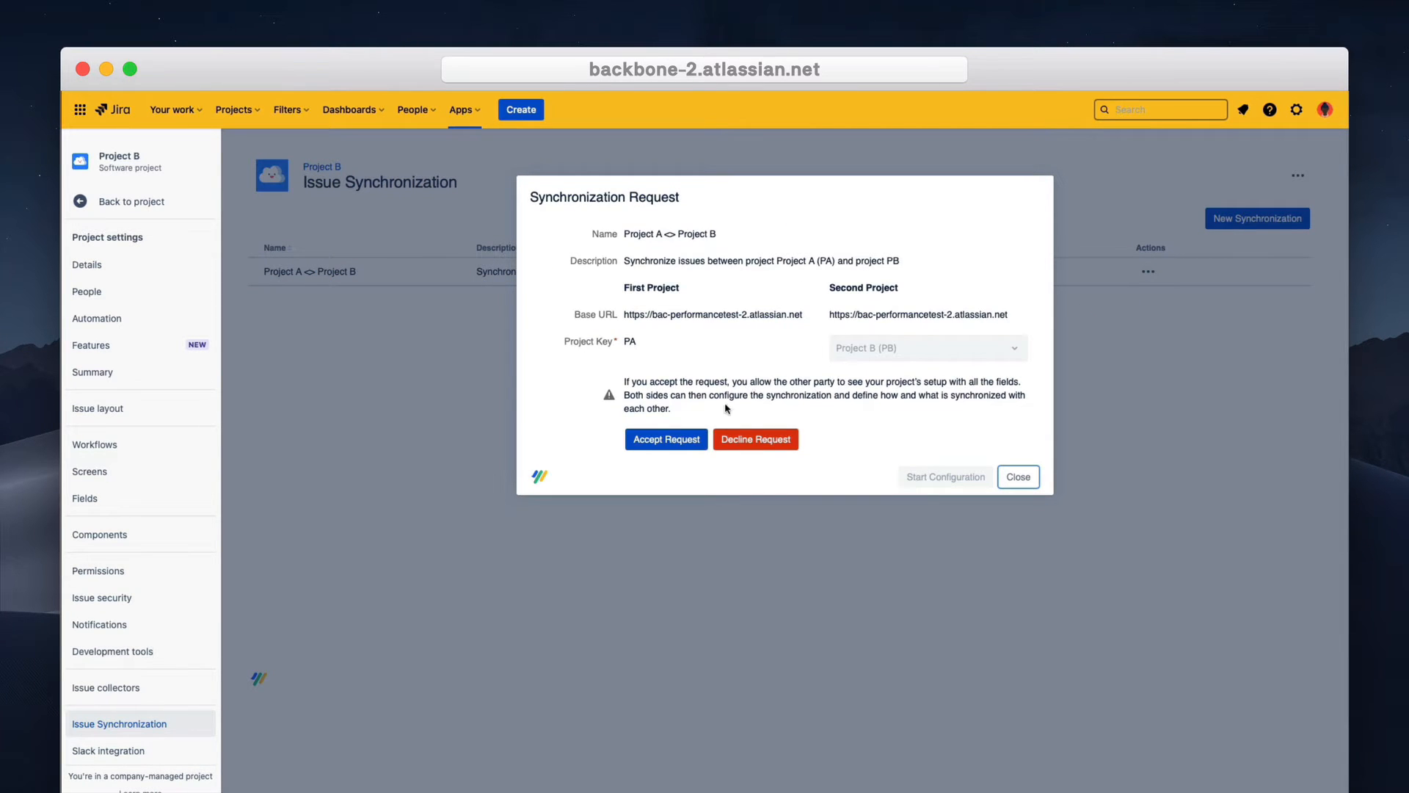
click(665, 439)
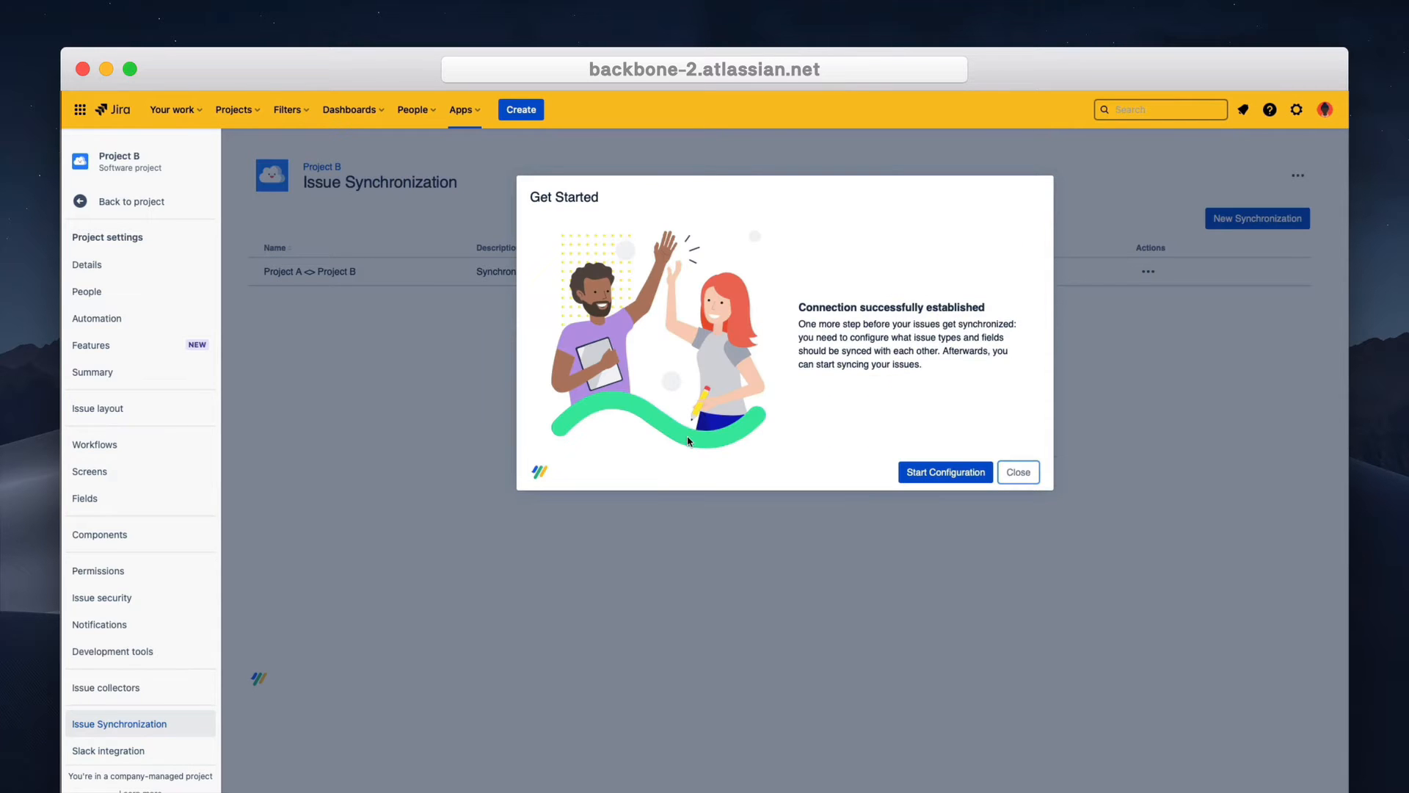
click(1016, 472)
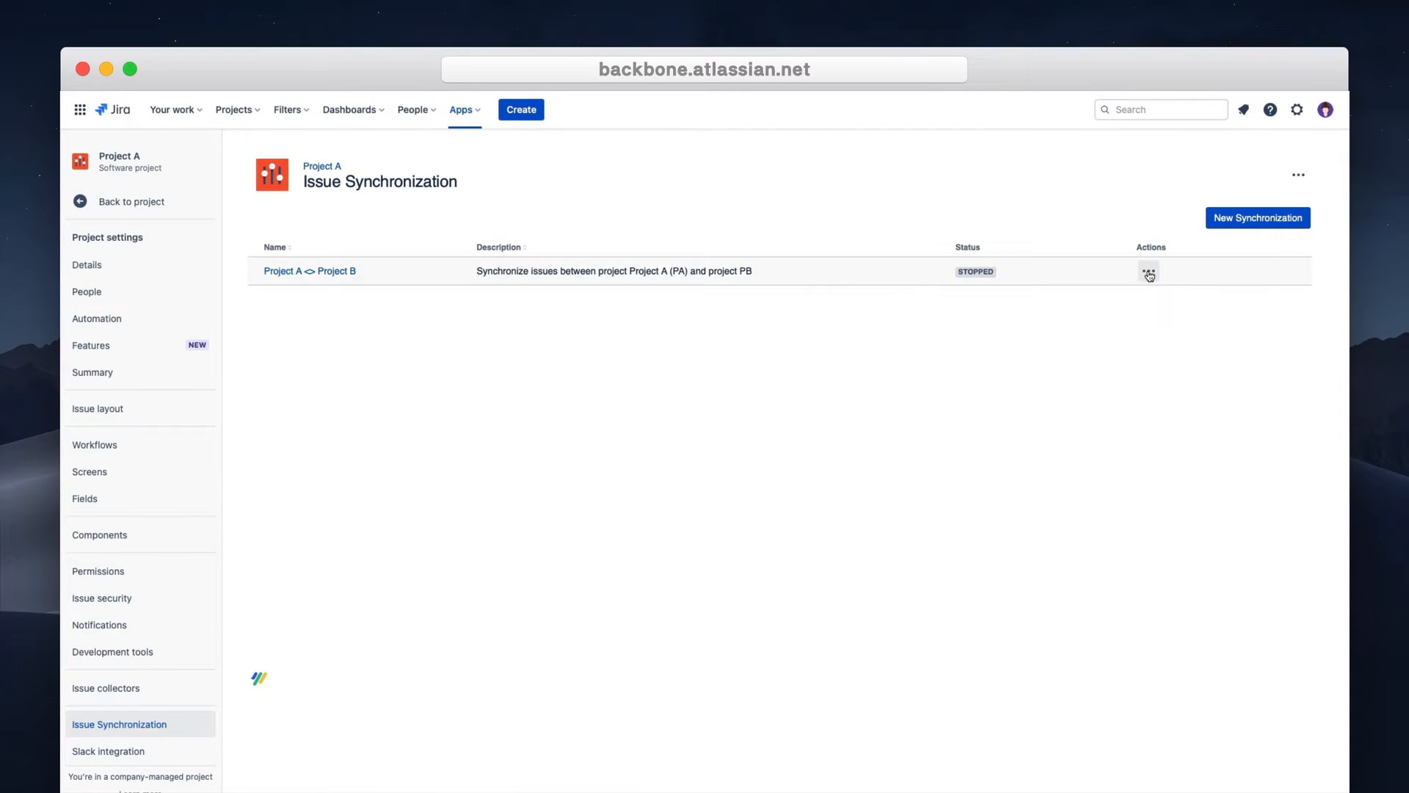
Create a draft configuration using simple mappings, with Bug mapped in both directions.
click(309, 271)
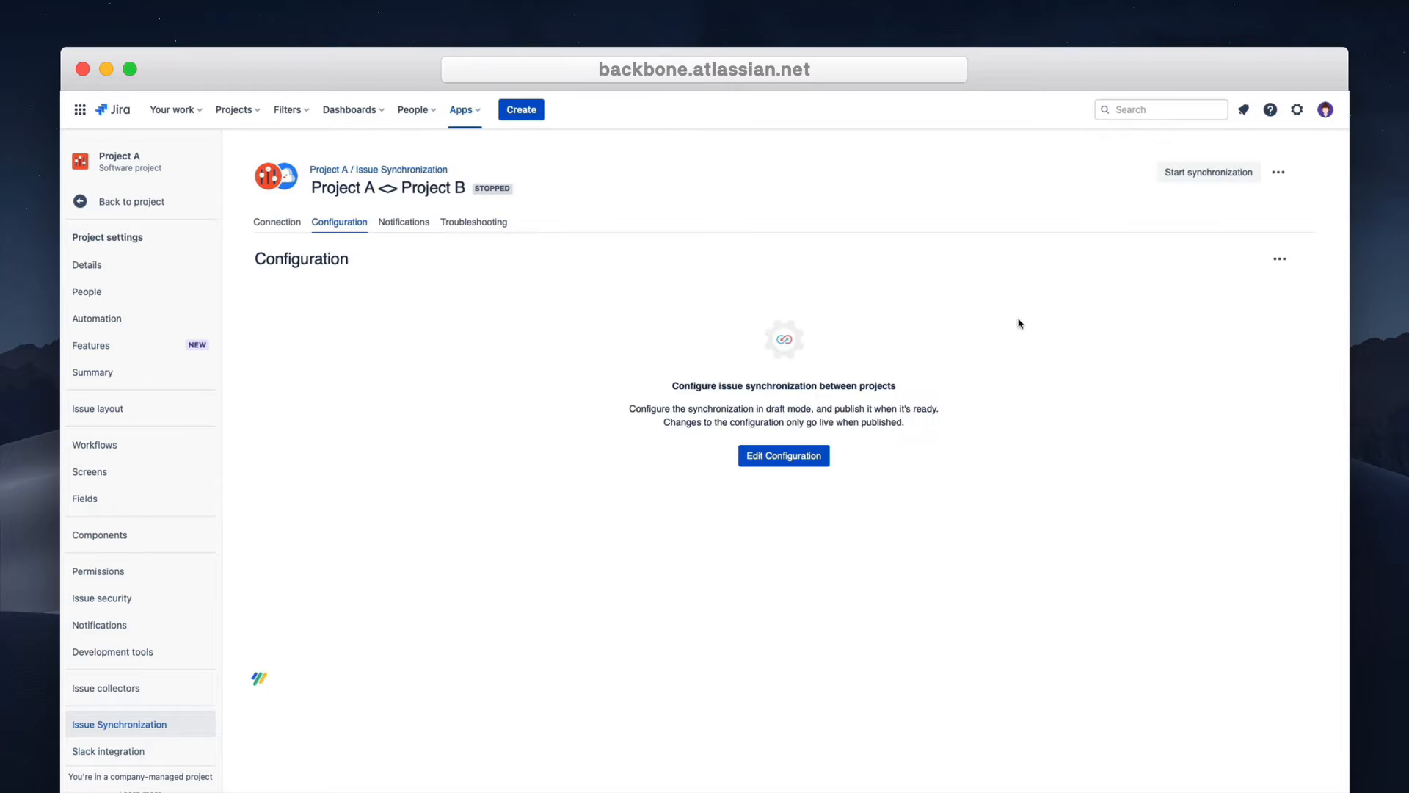
click(783, 455)
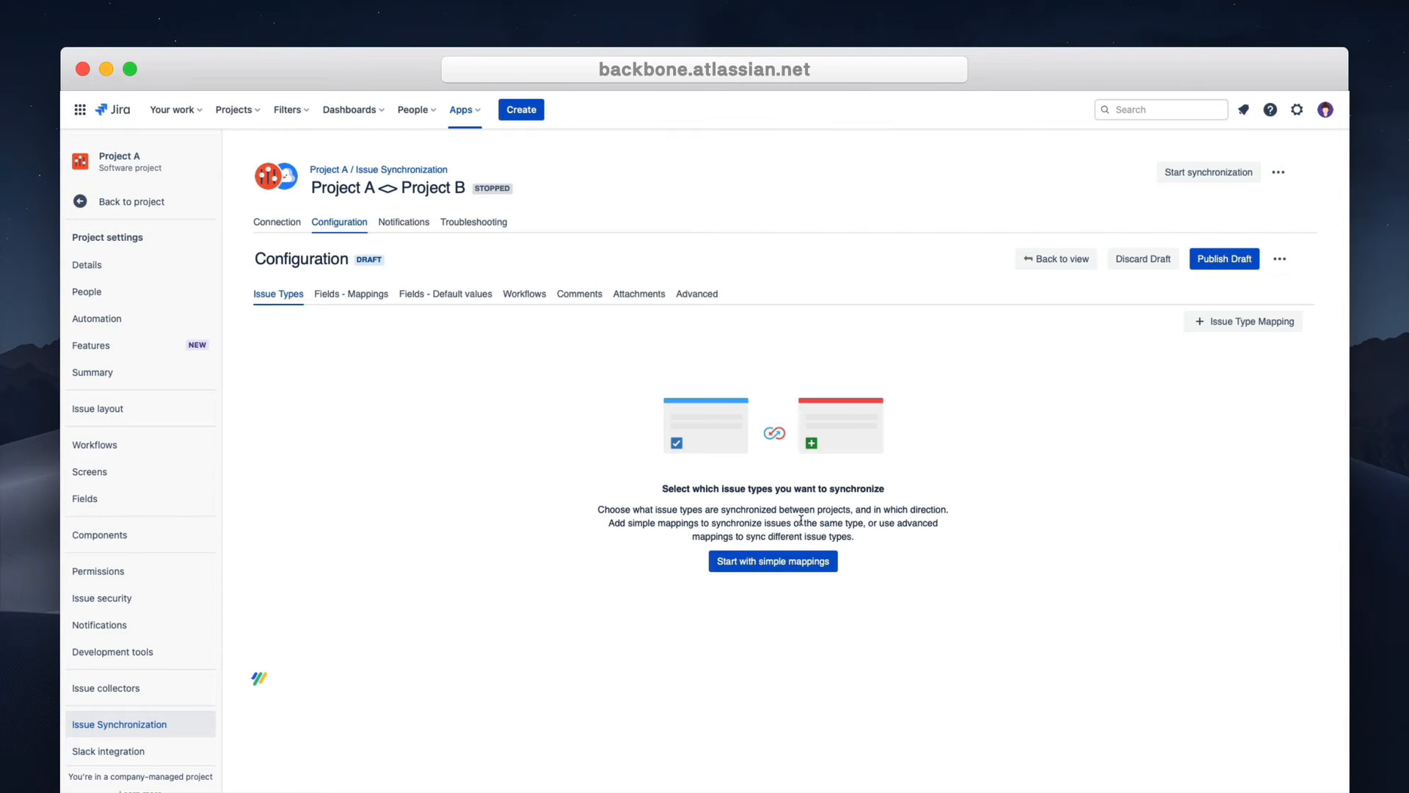
click(771, 561)
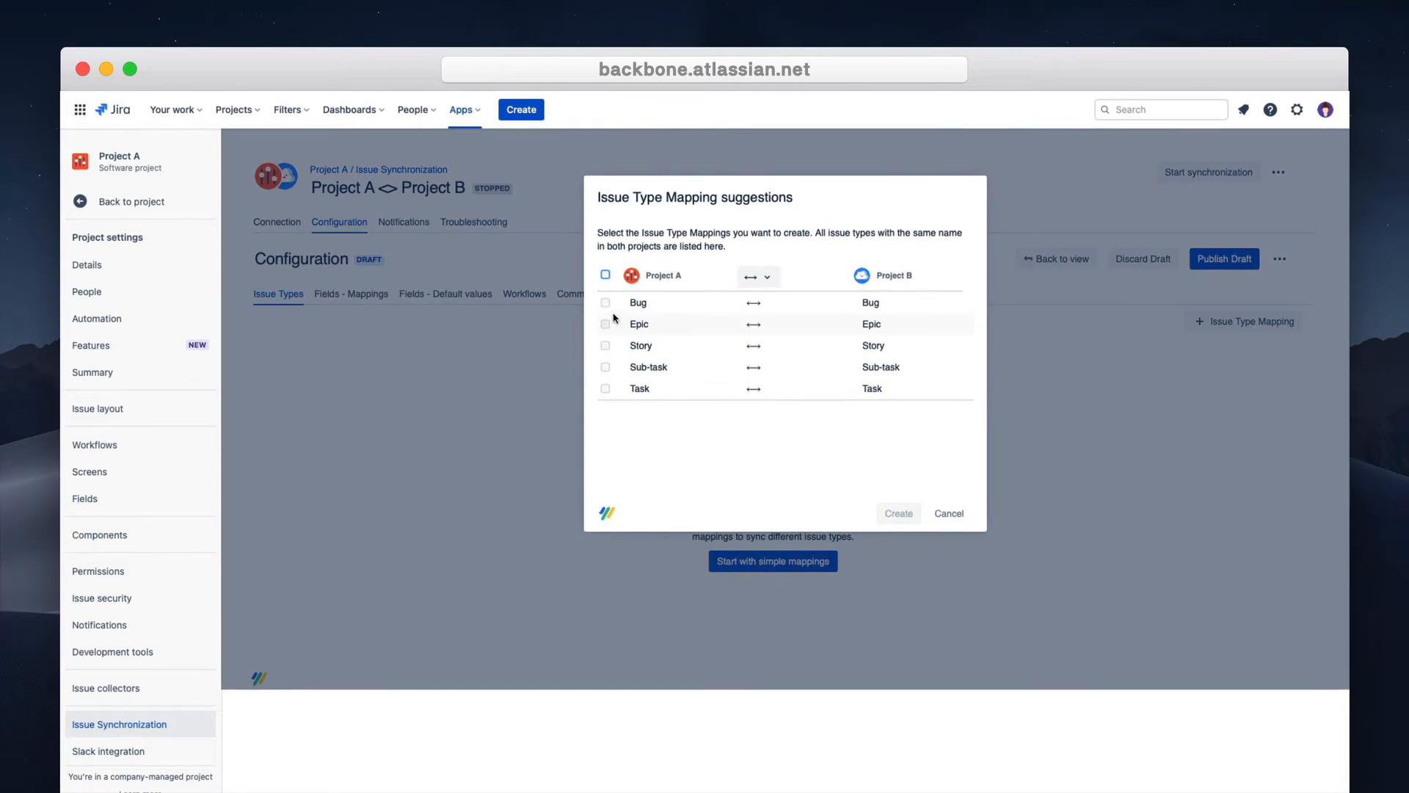
click(605, 302)
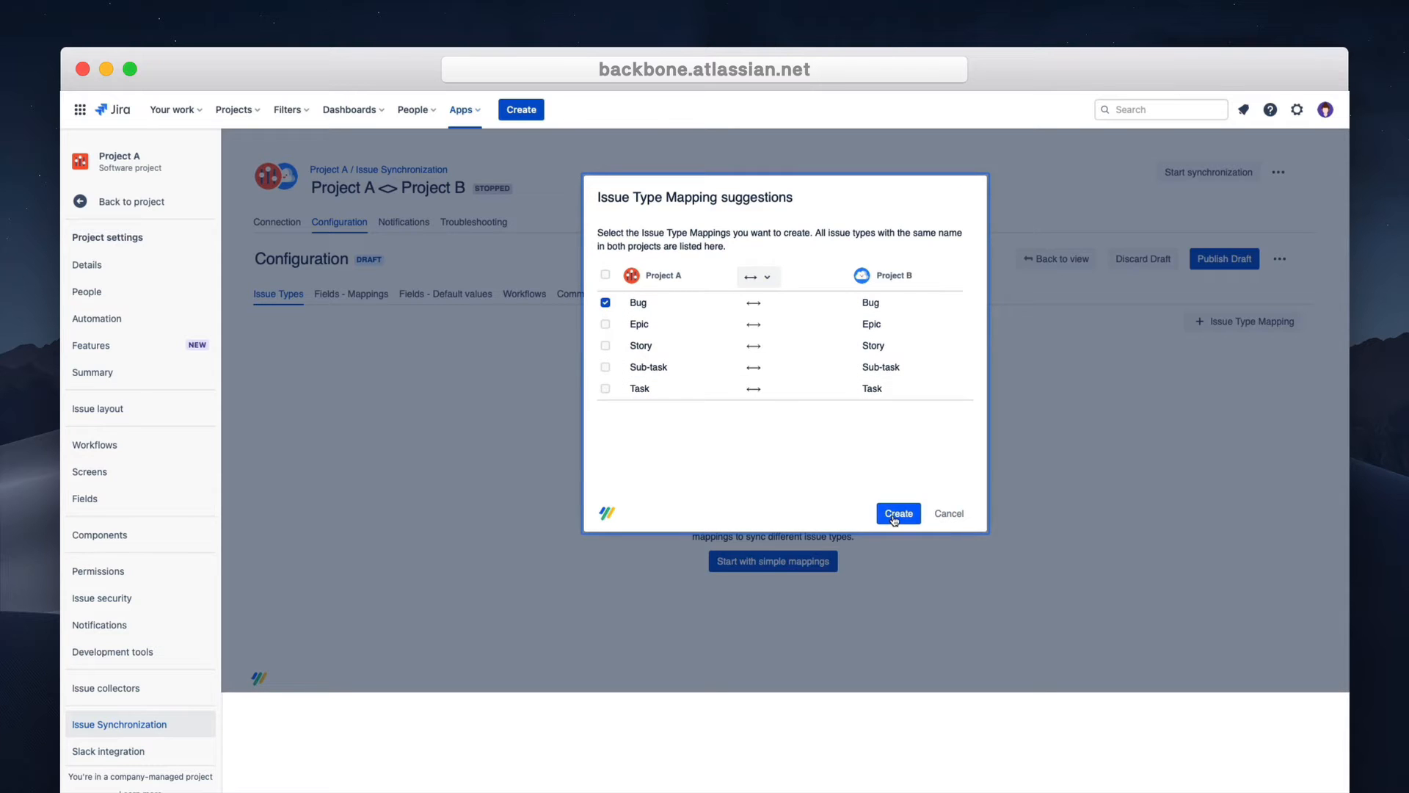
click(897, 513)
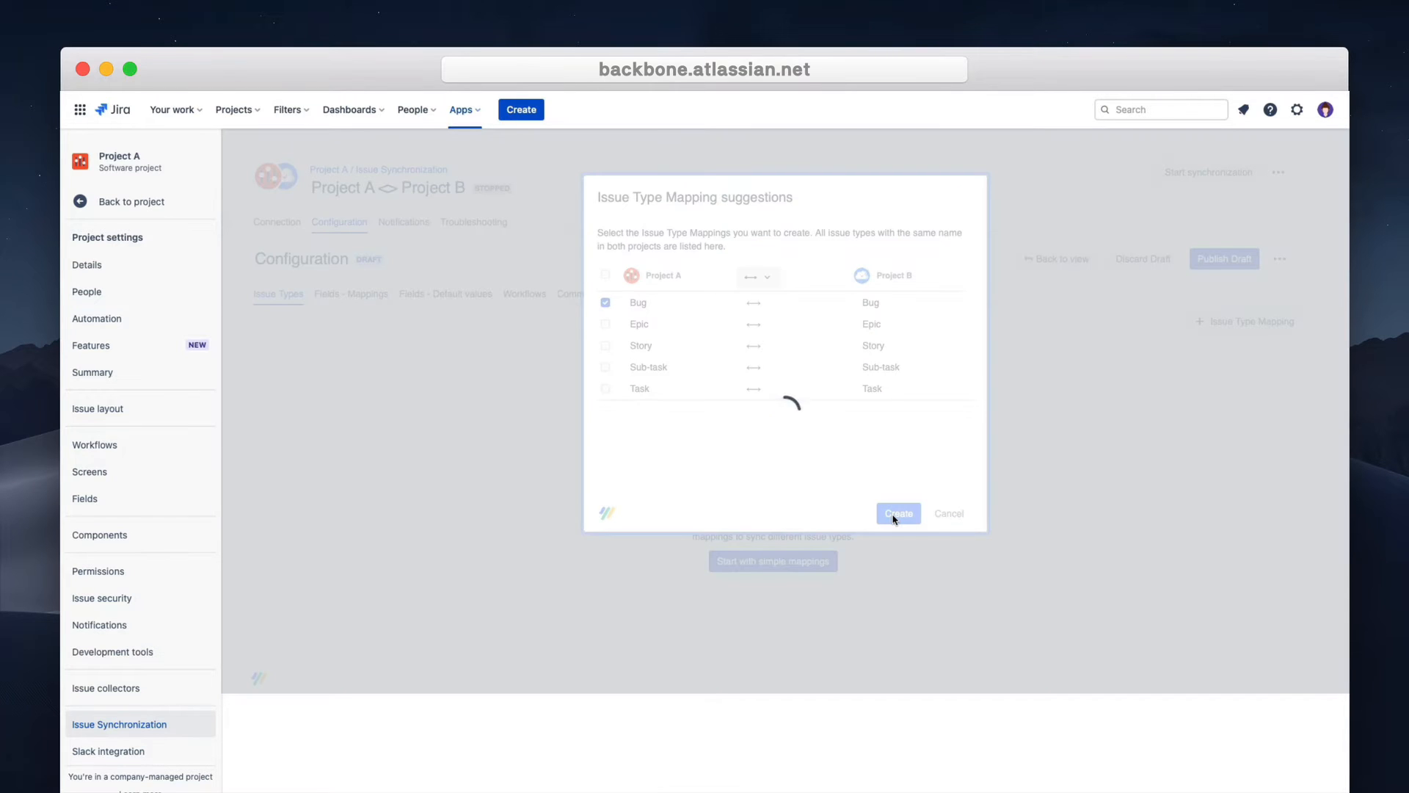
click(897, 513)
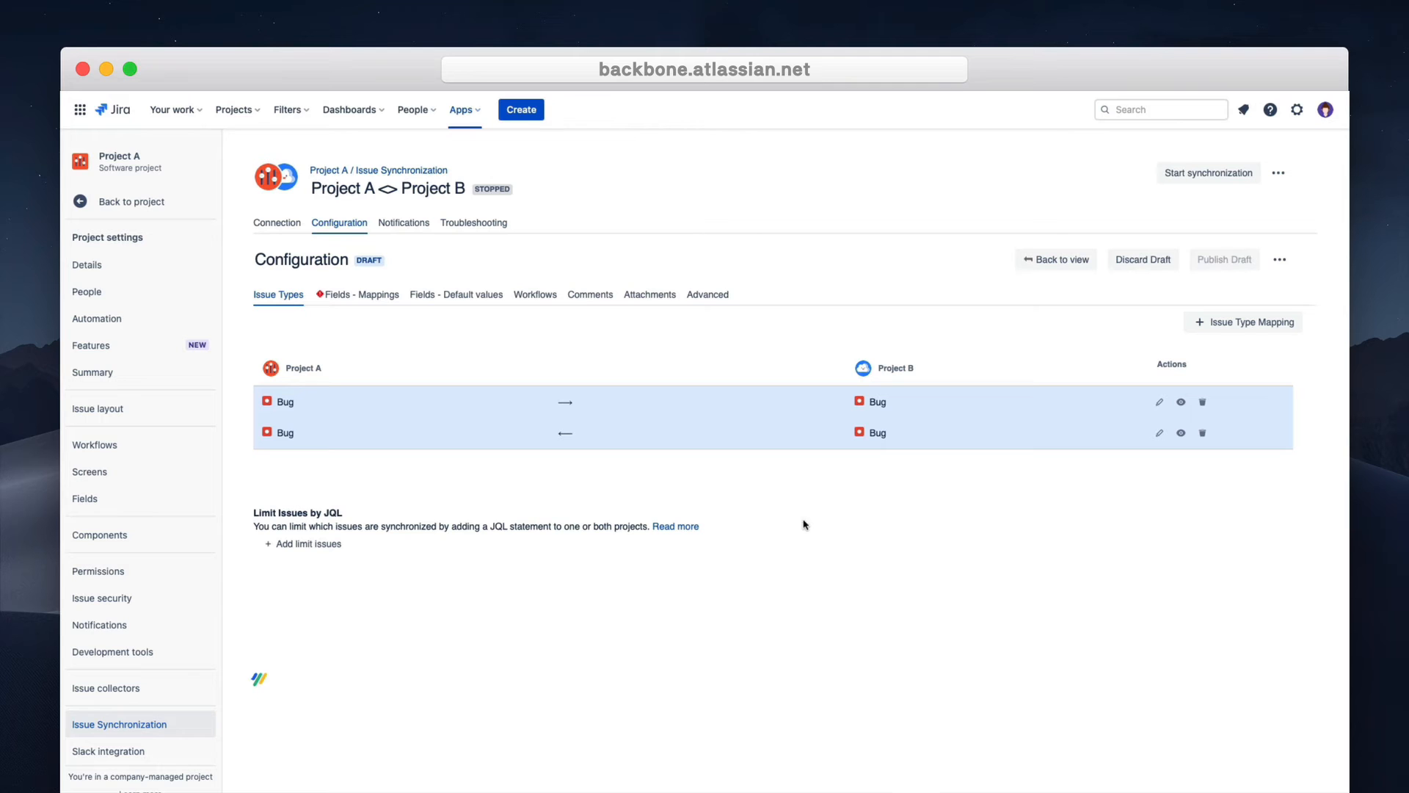
Add and save a Project A JQL limit of 'labels = synchronization'.
click(303, 543)
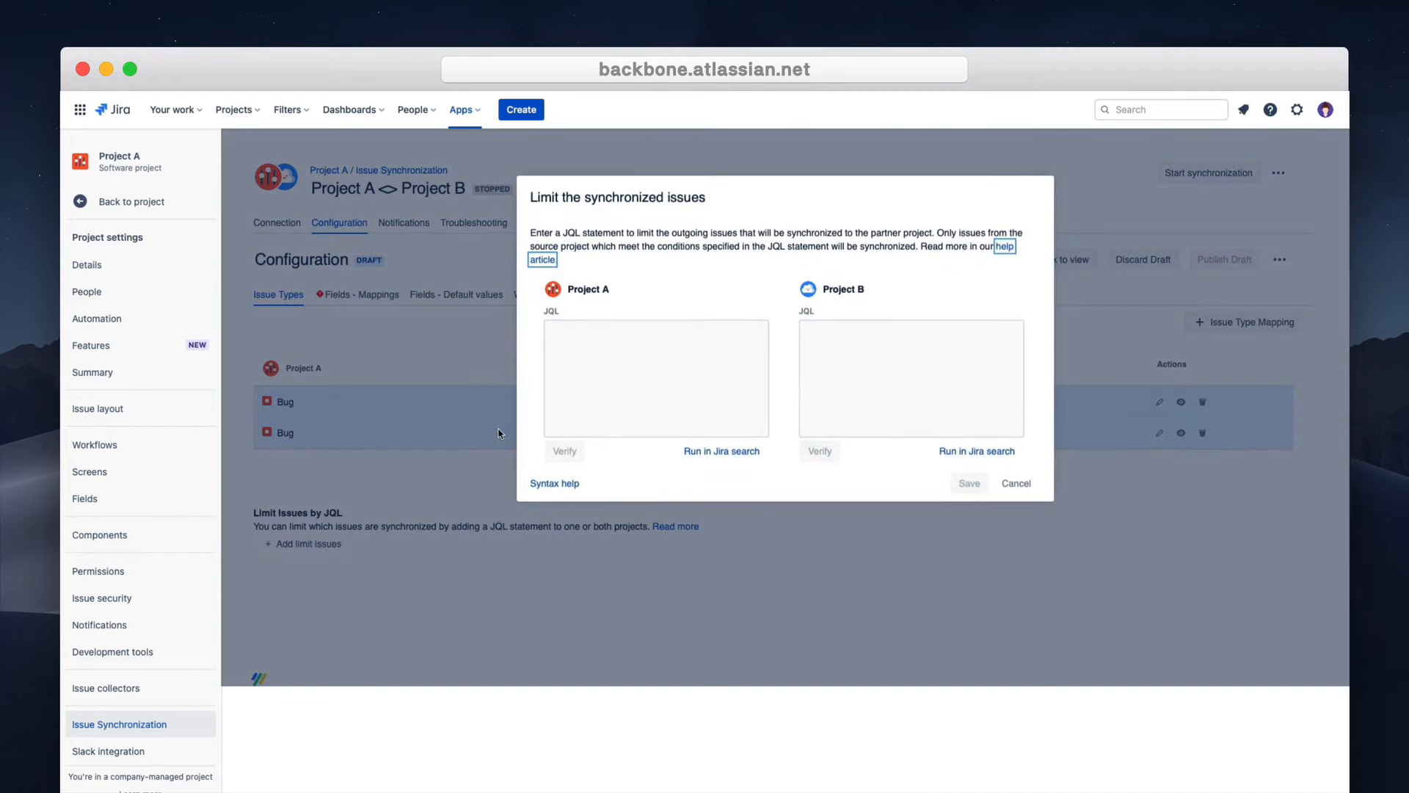
text(labels -)
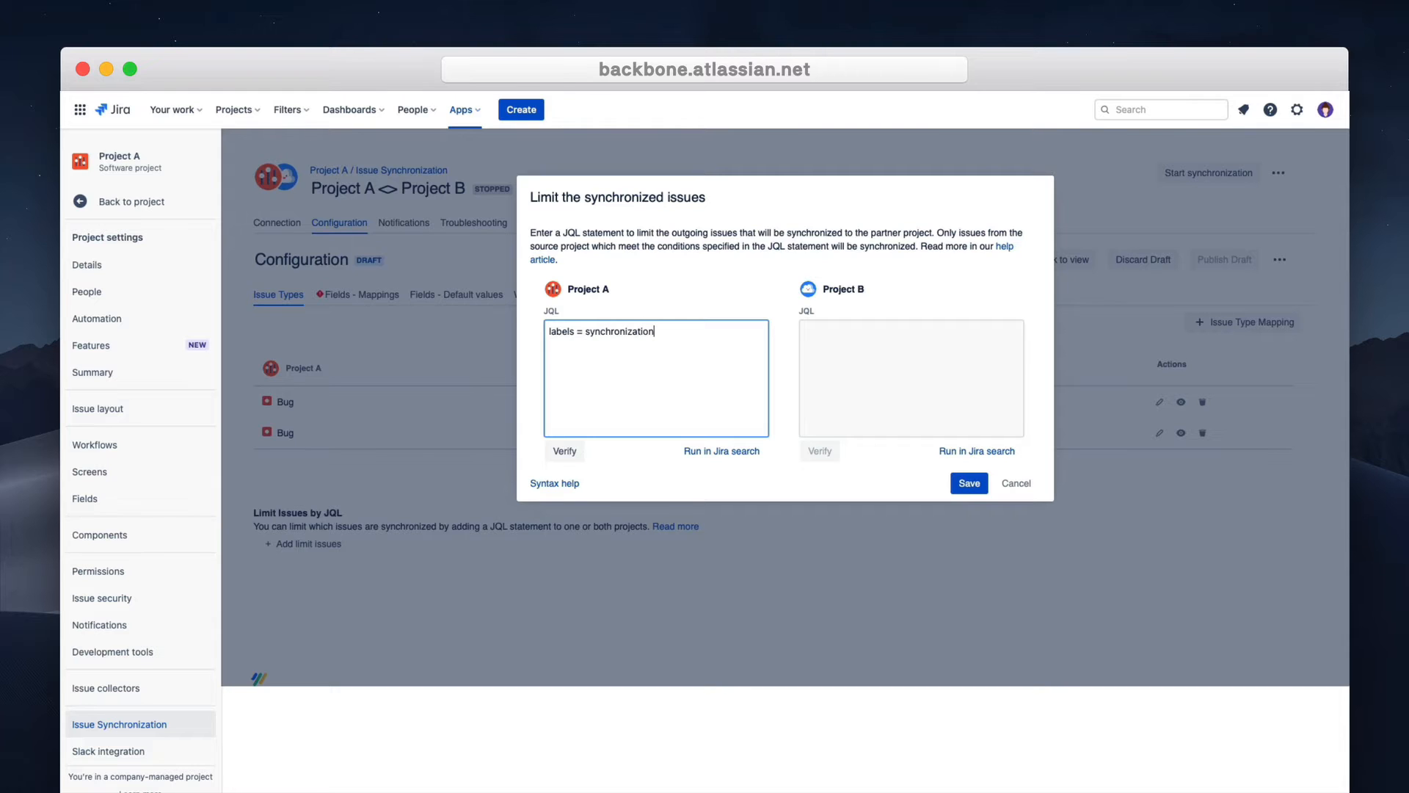
click(968, 483)
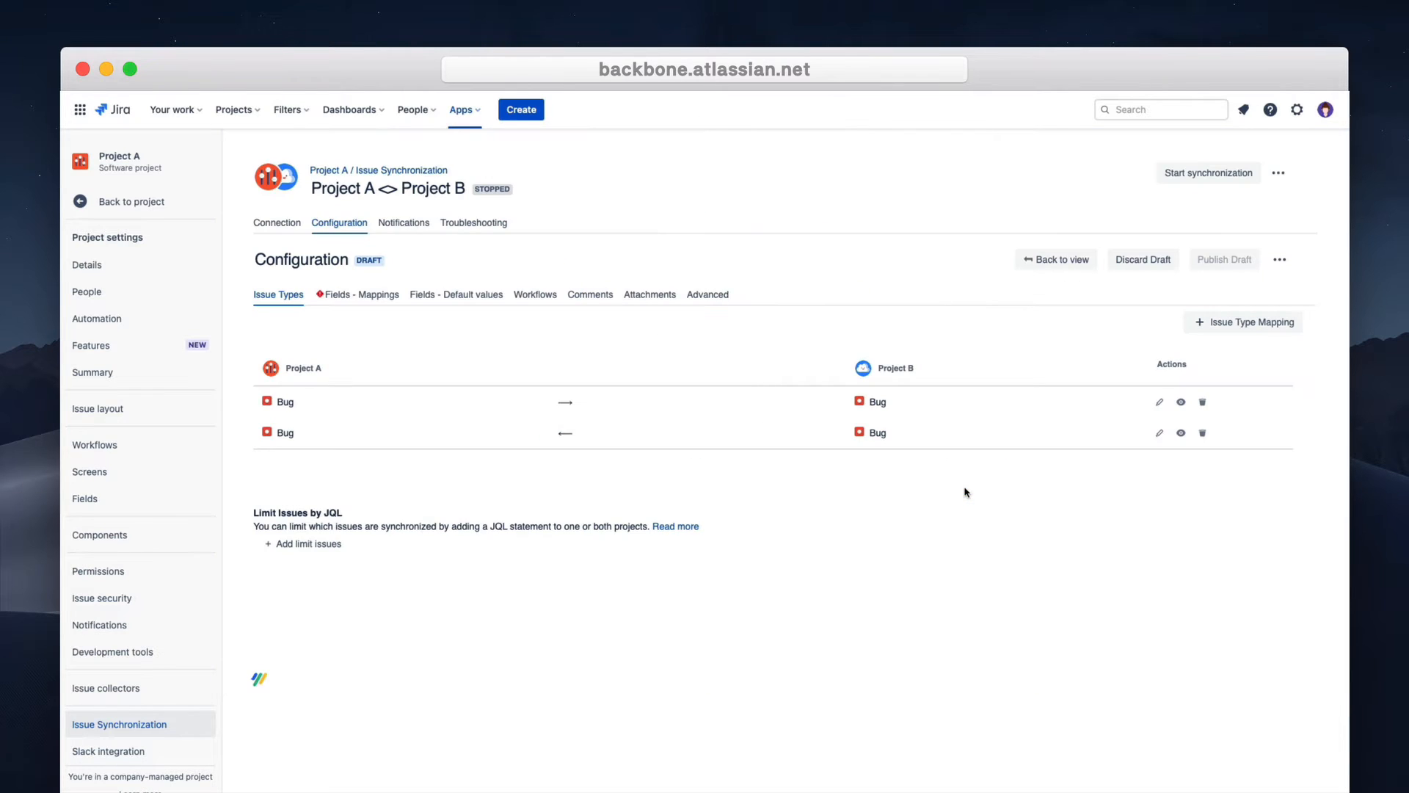
click(308, 544)
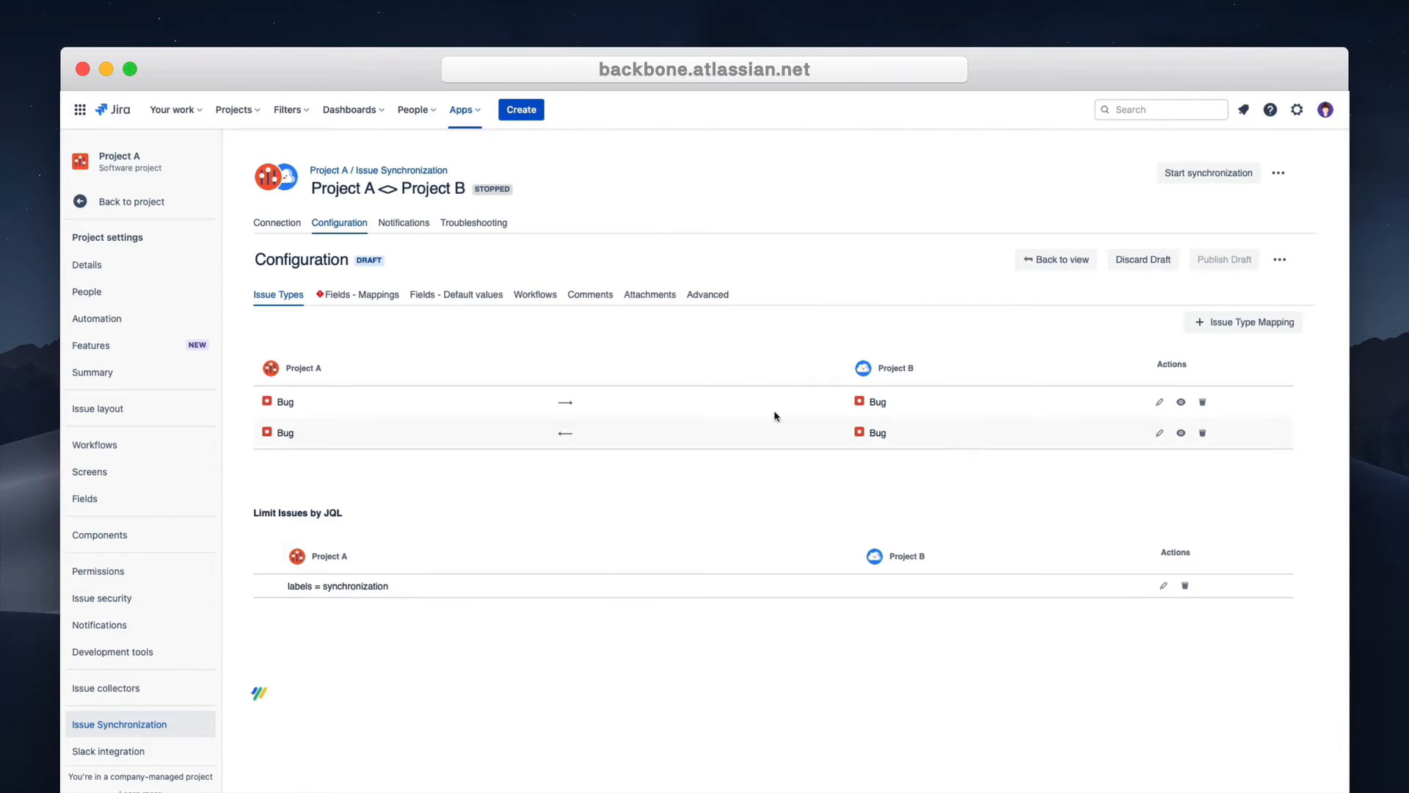
Create simple bidirectional field mappings for Description and Summary.
click(356, 293)
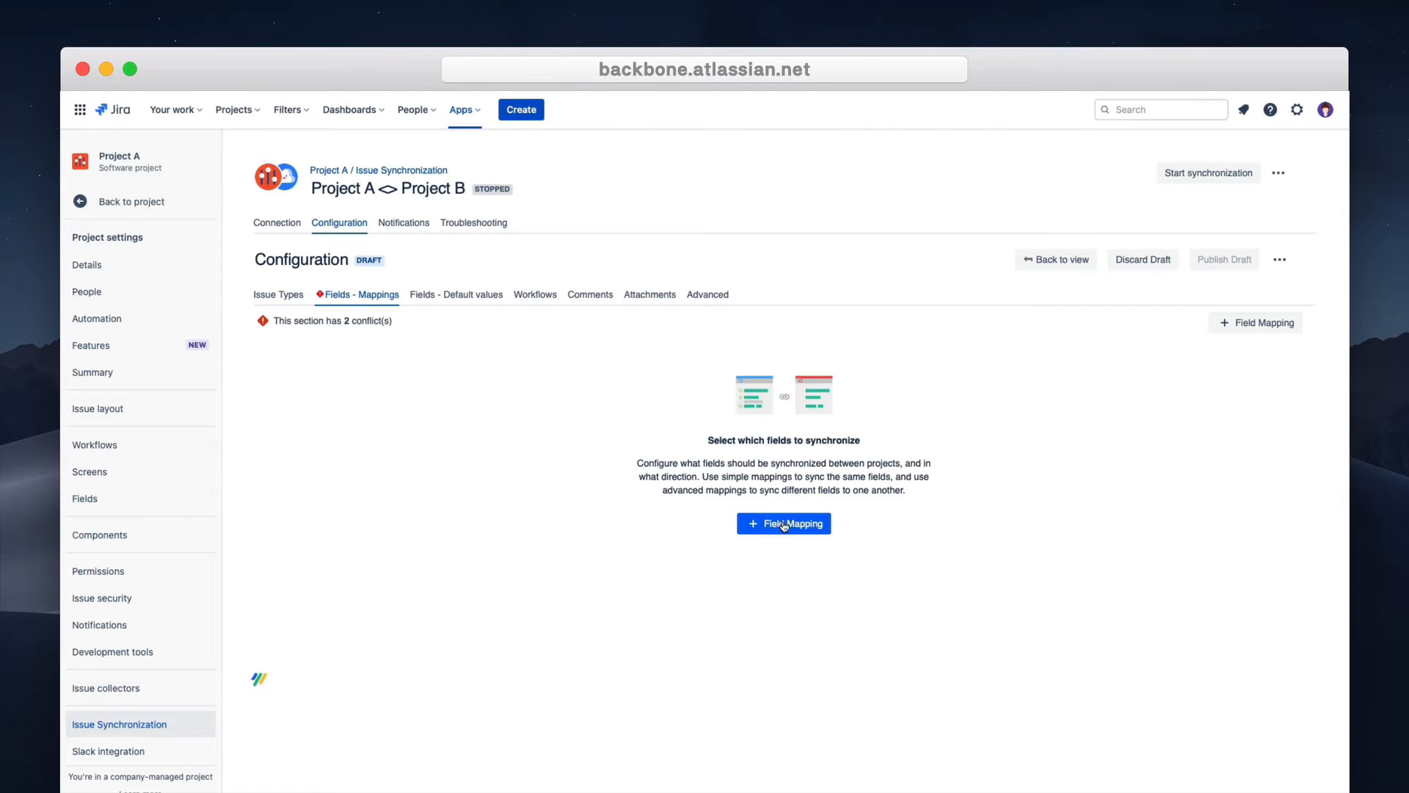
click(784, 523)
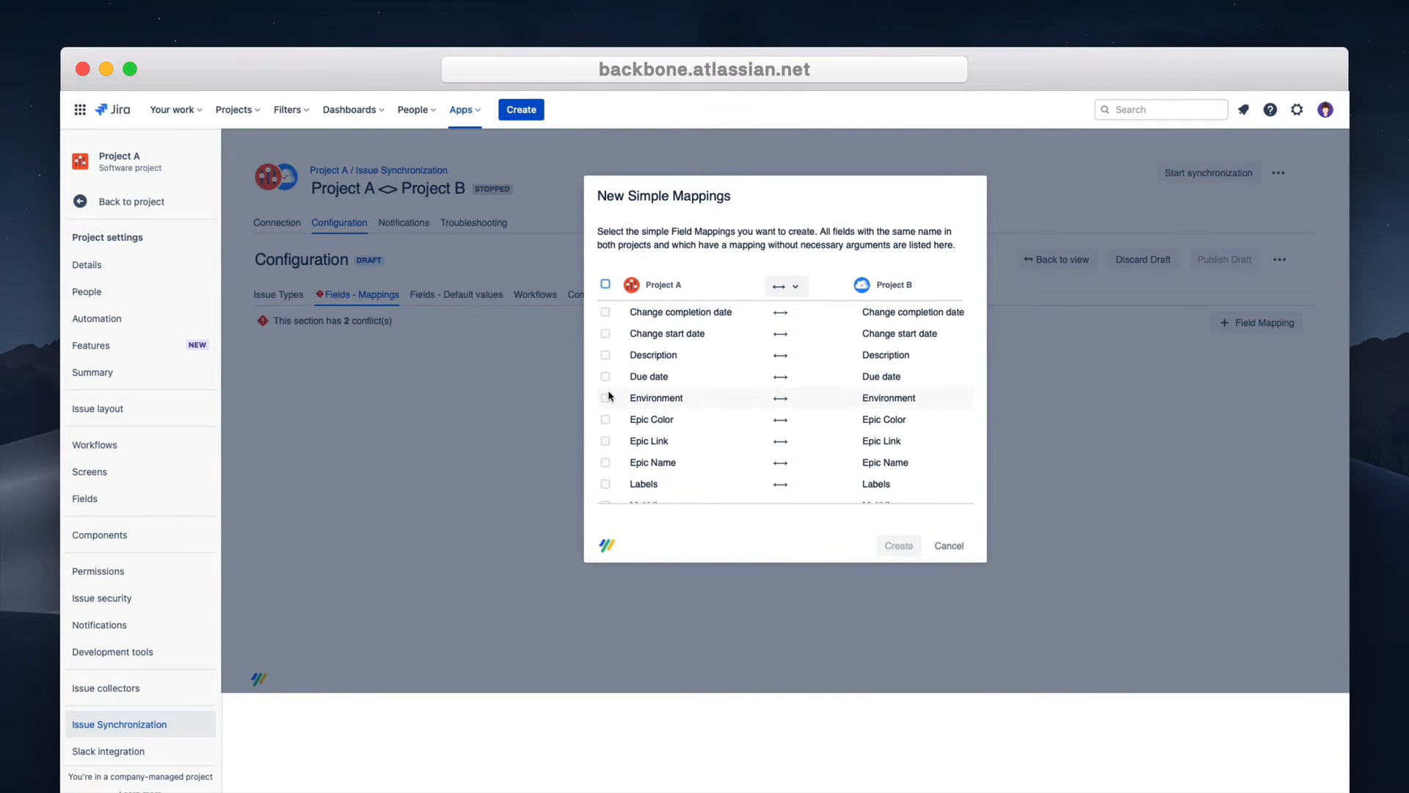
scroll(down, 3)
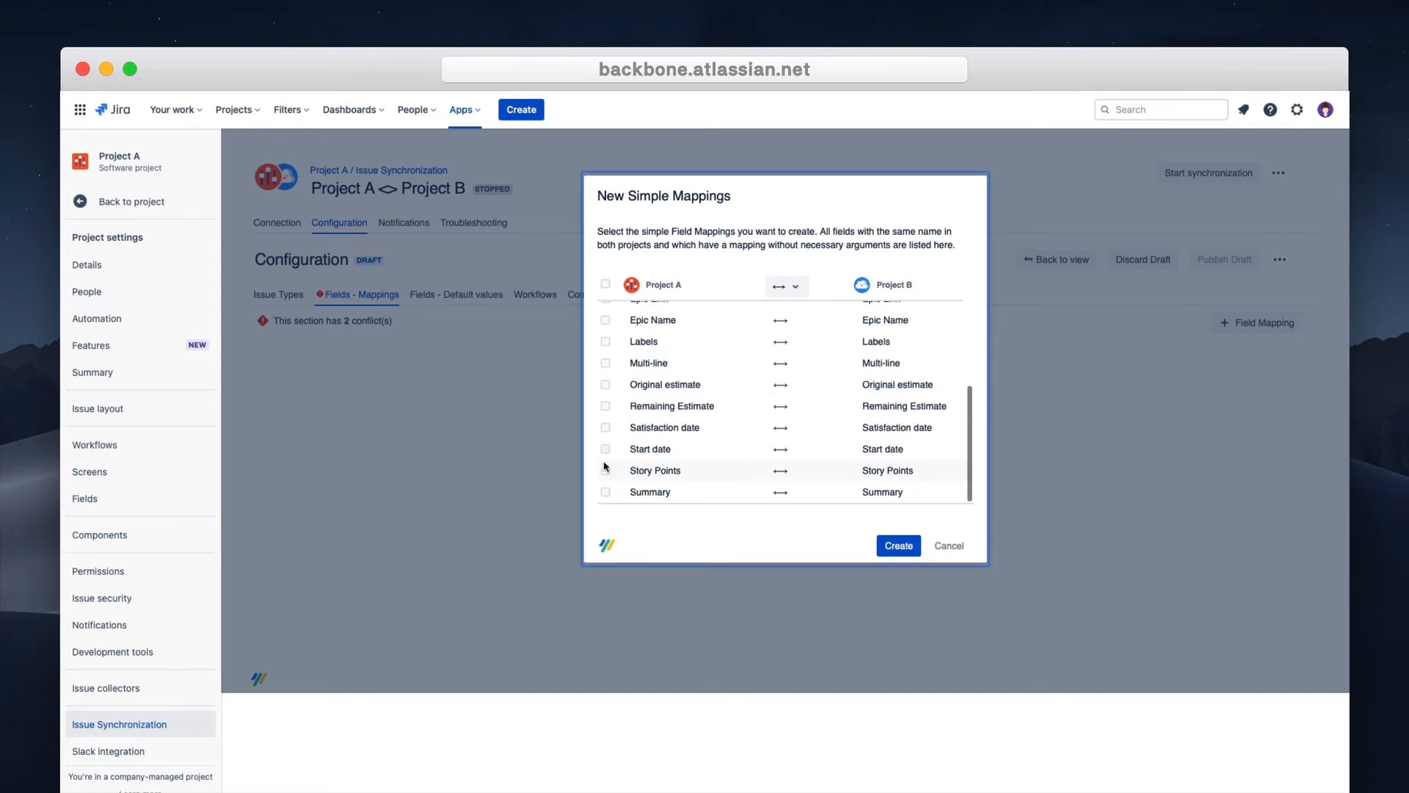
click(605, 491)
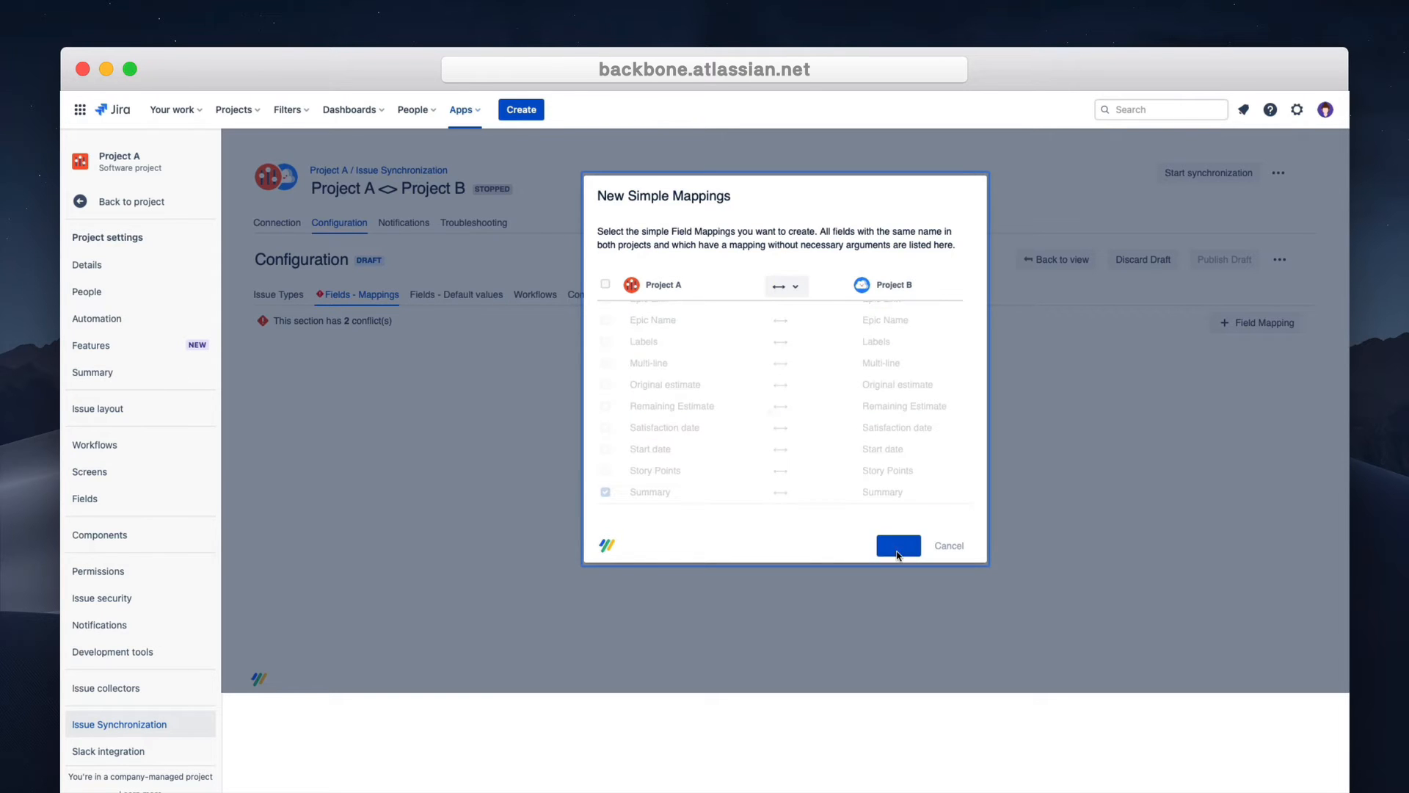
click(897, 545)
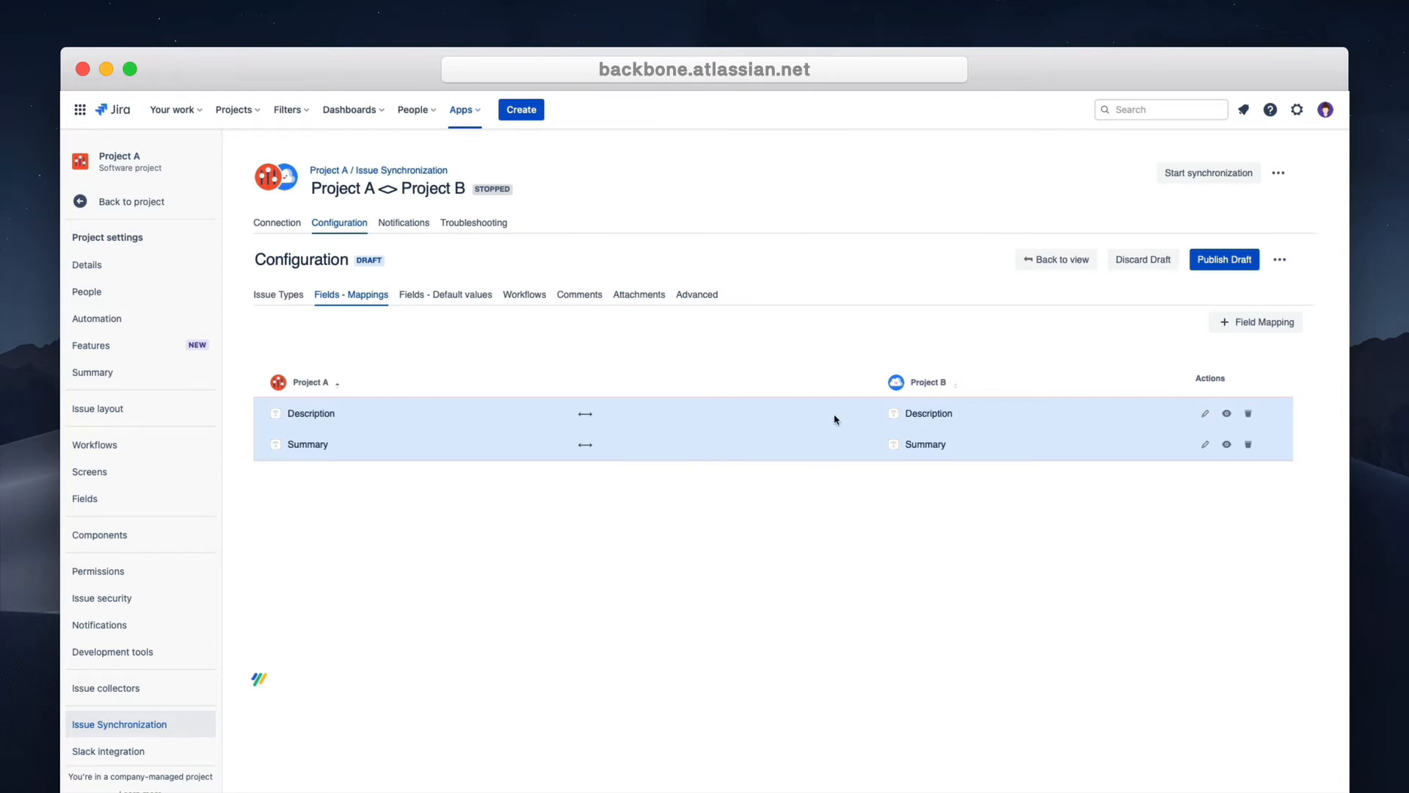
Add an advanced Components correlation mapping: Documentation→Help Articles, UI→UI/UX, default UI/UX.
click(1257, 321)
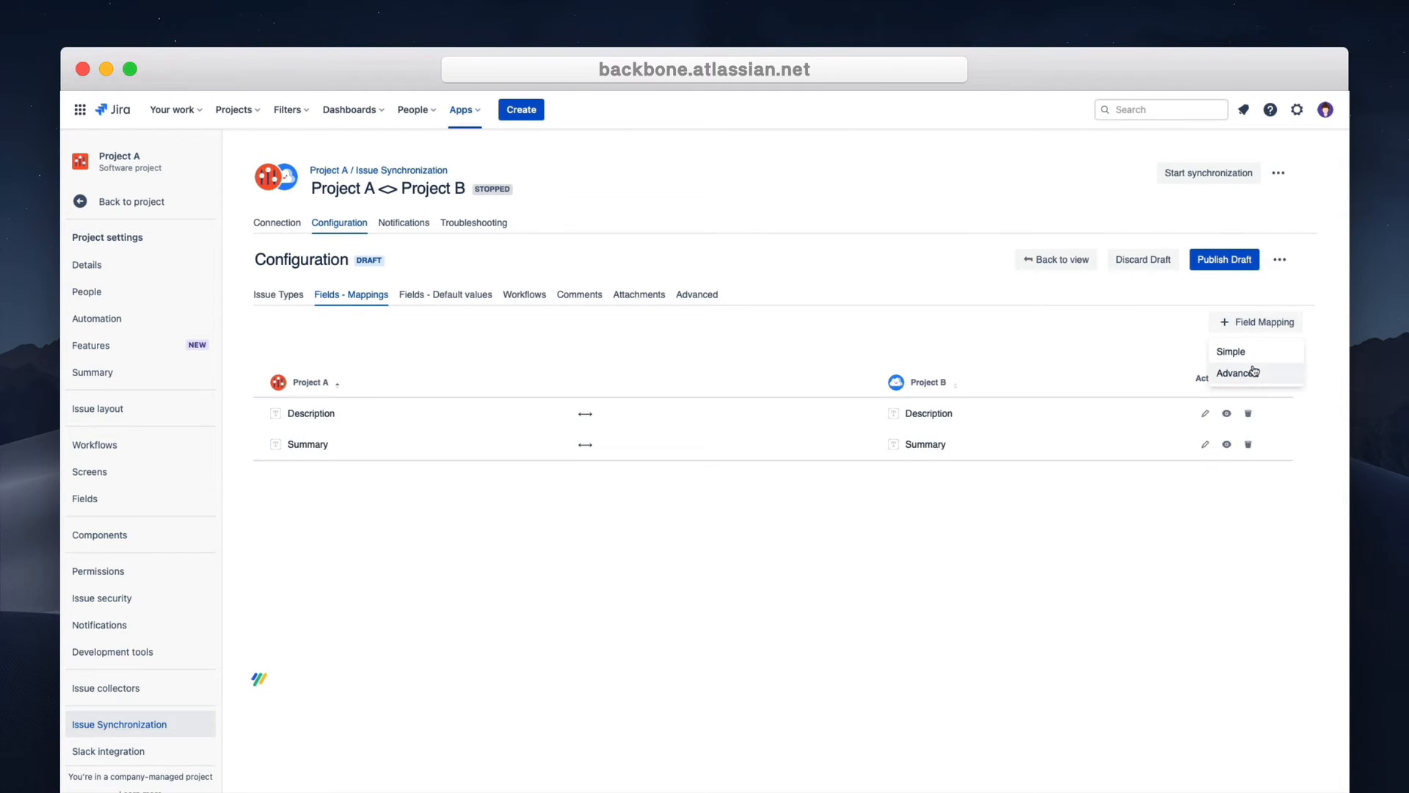
click(1230, 351)
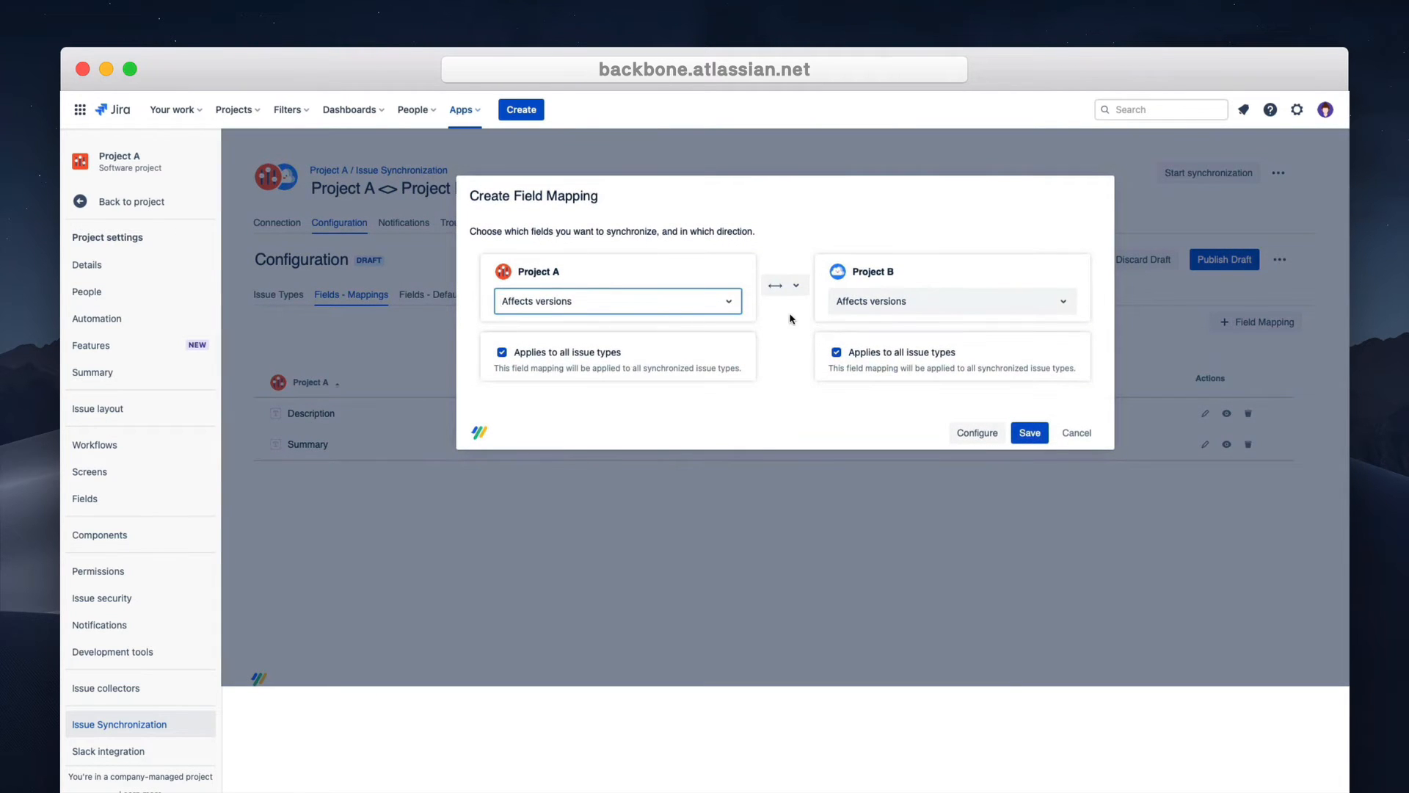
text(comp)
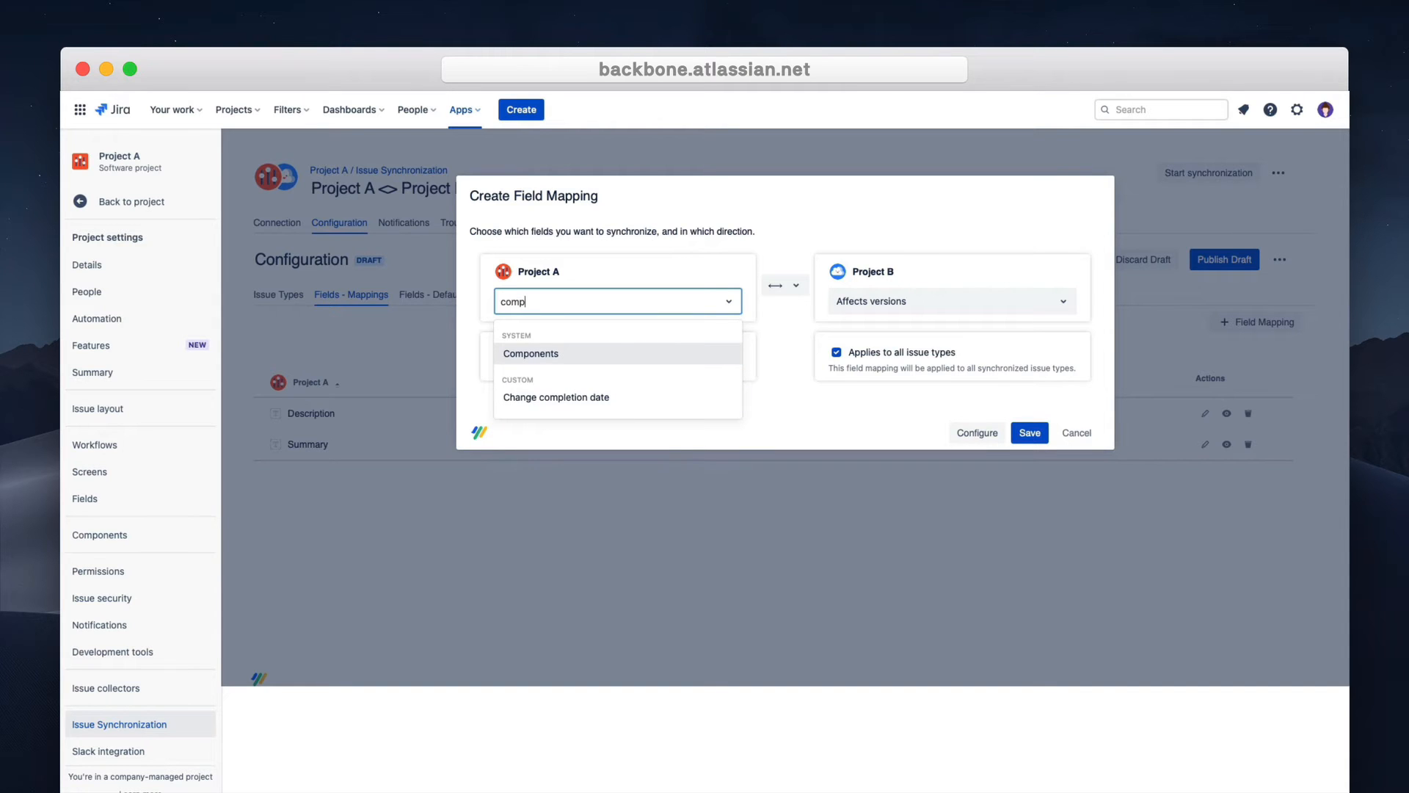
click(531, 353)
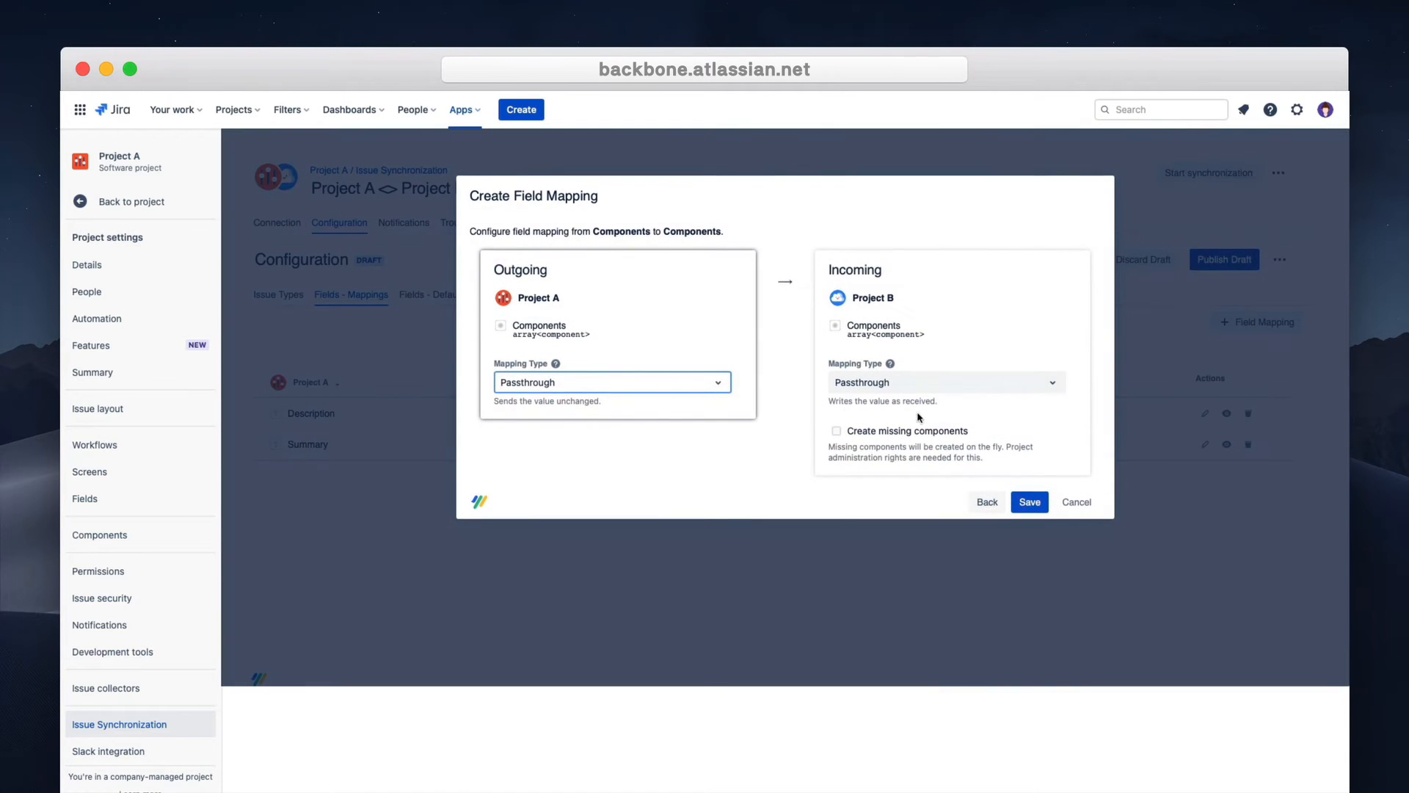
click(610, 381)
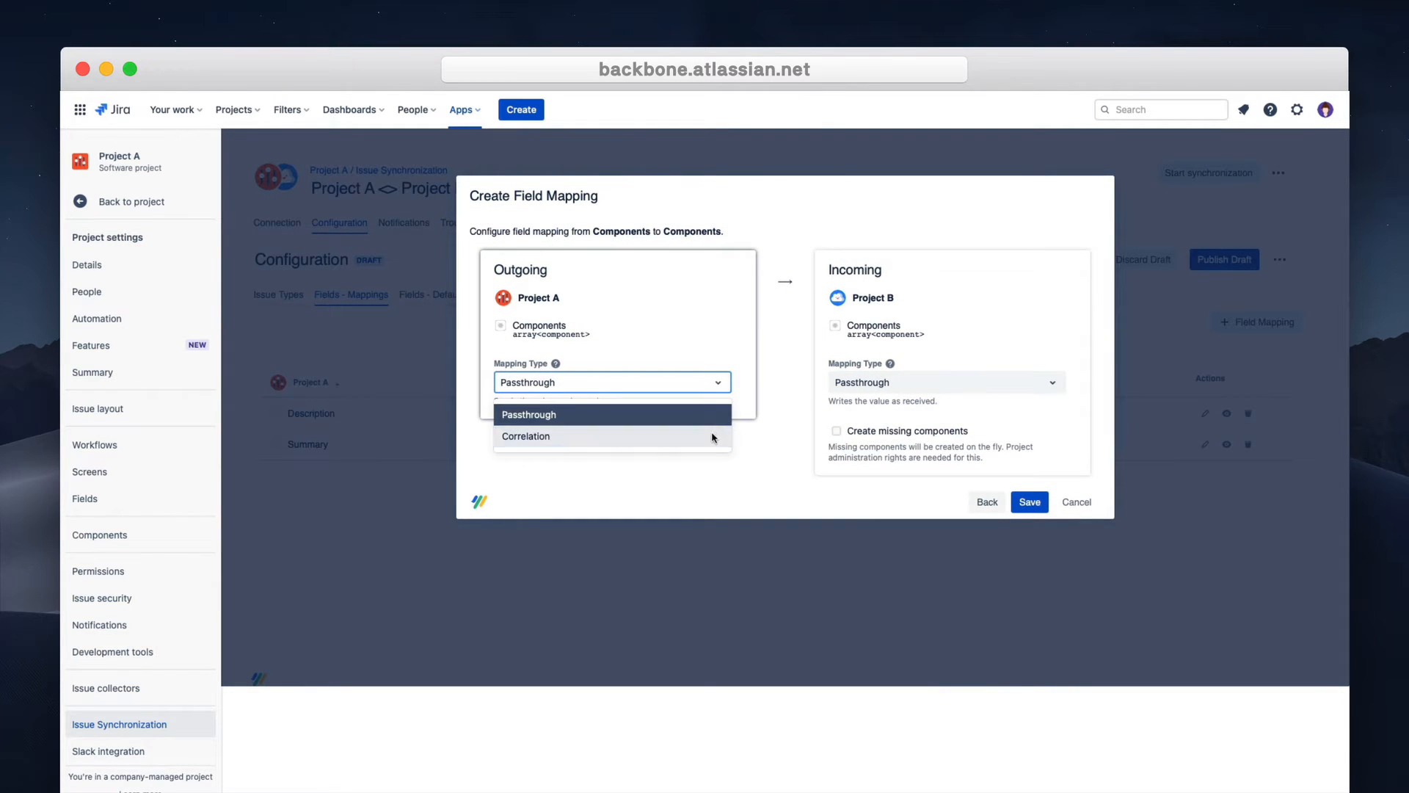
click(525, 436)
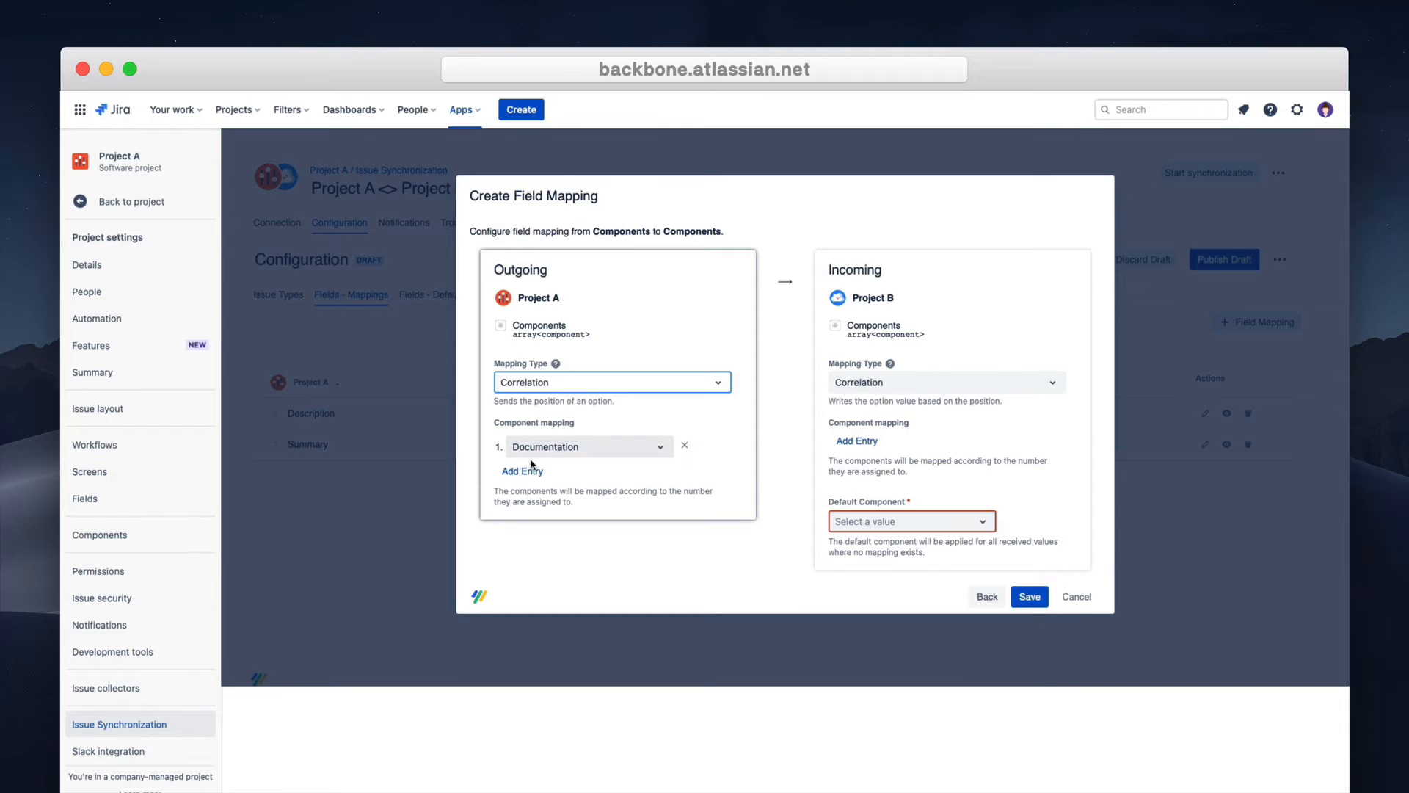
click(522, 470)
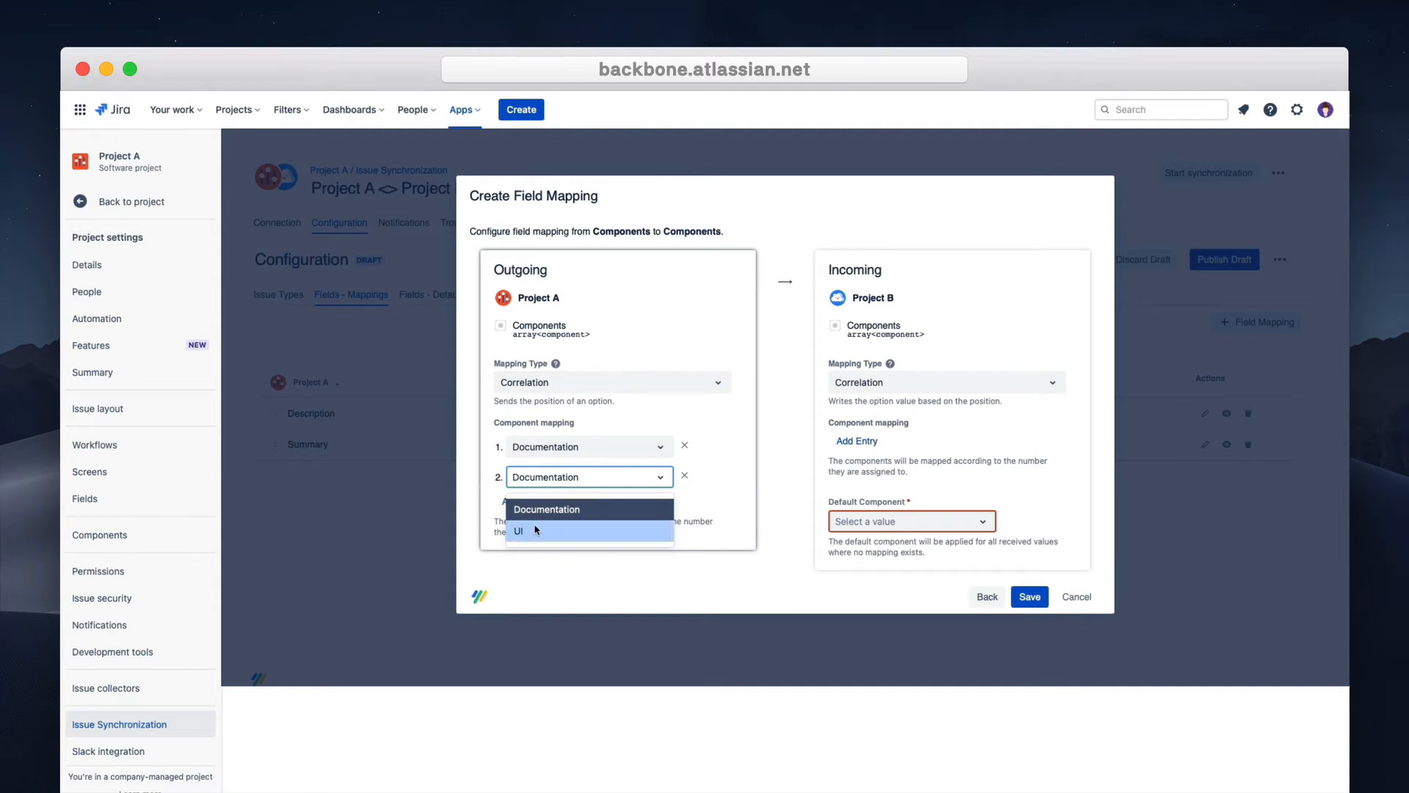
click(519, 529)
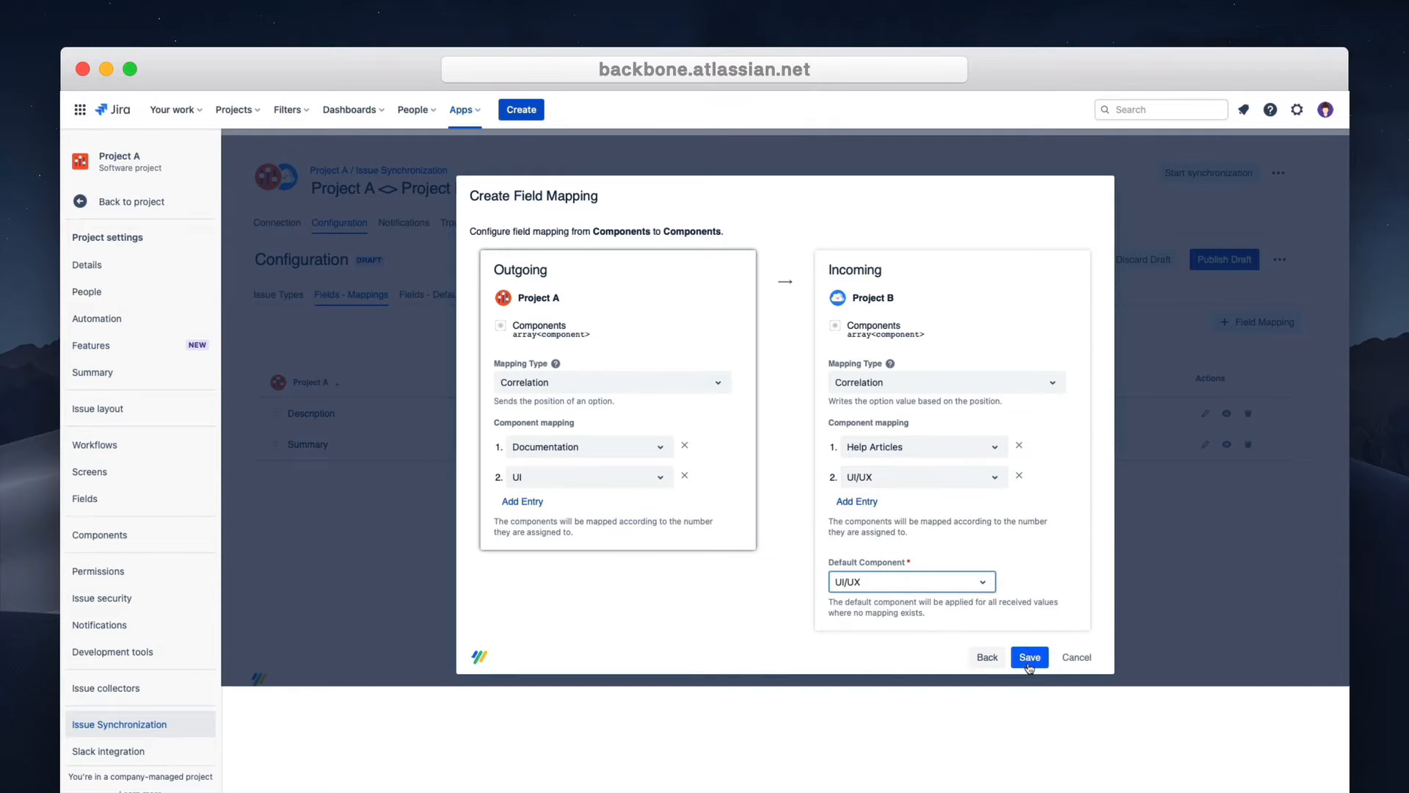
click(1029, 657)
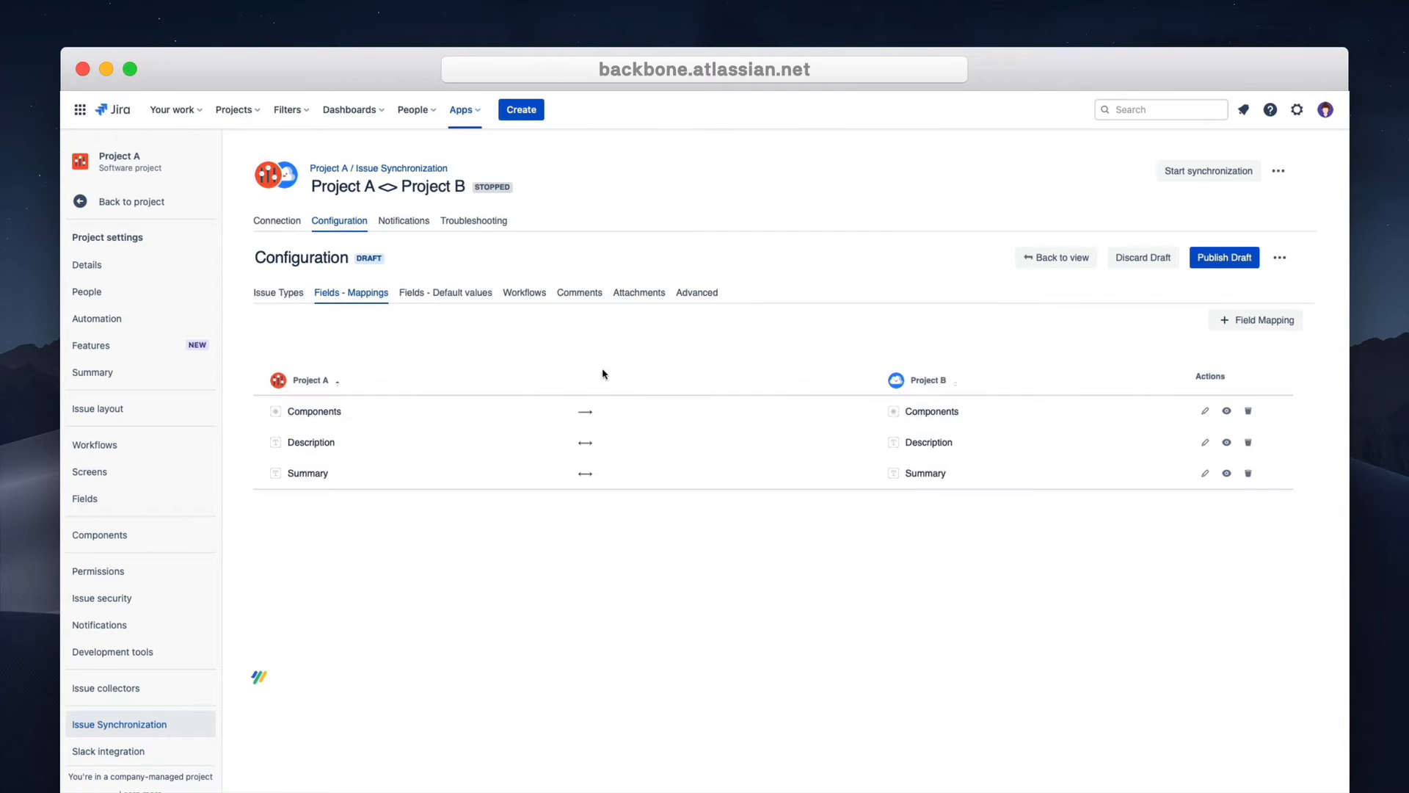
Map In Progress and Done both ways between the two Software Simplified Workflows.
click(524, 292)
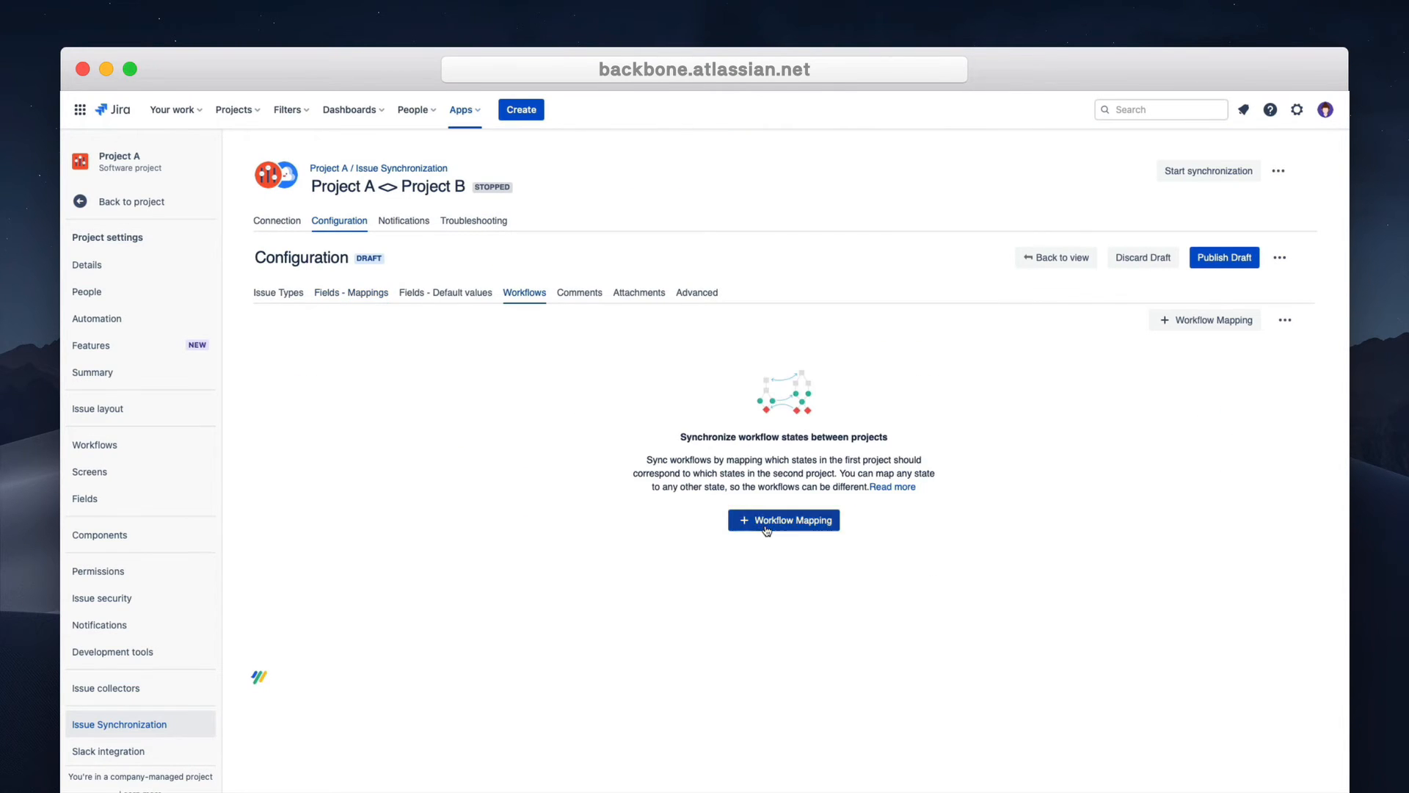
click(783, 519)
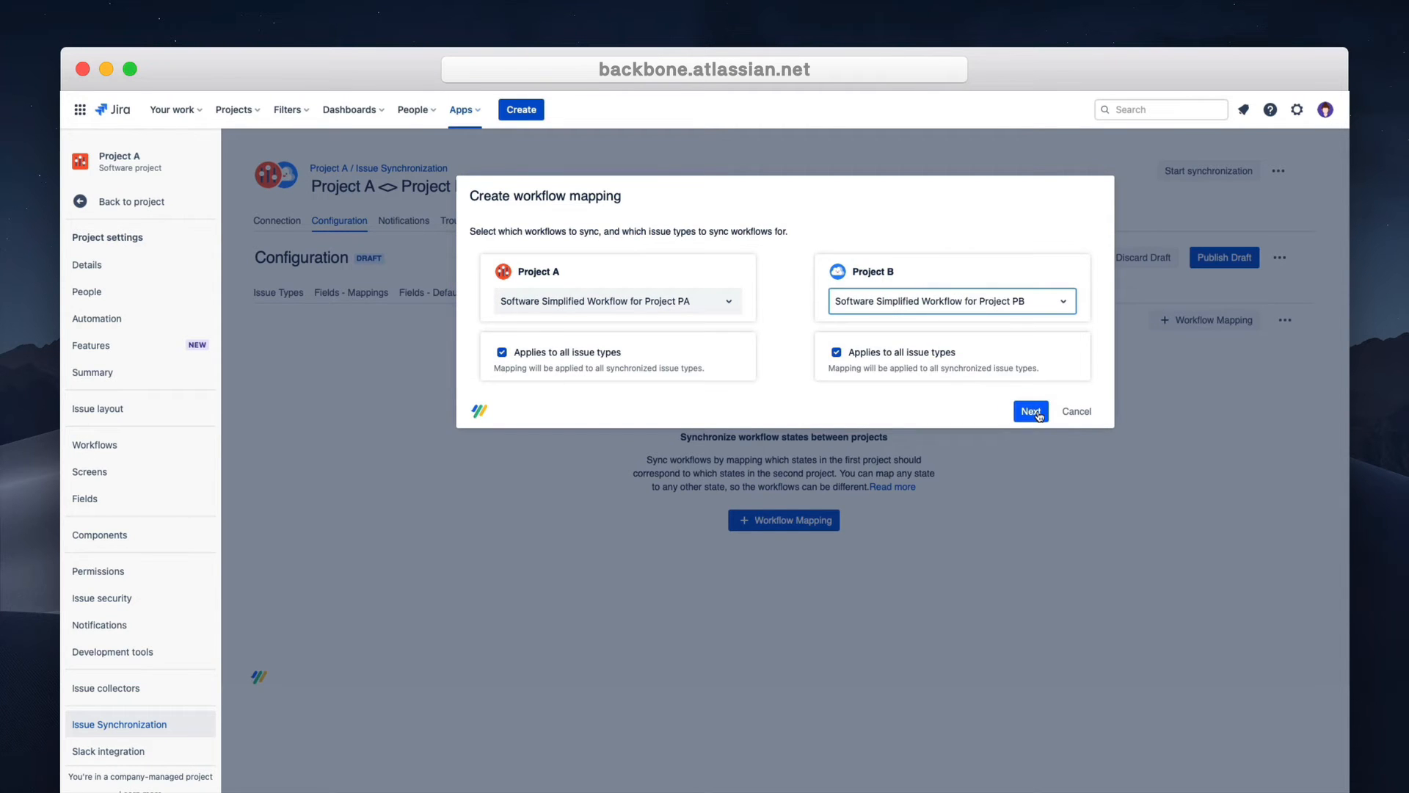
click(1029, 411)
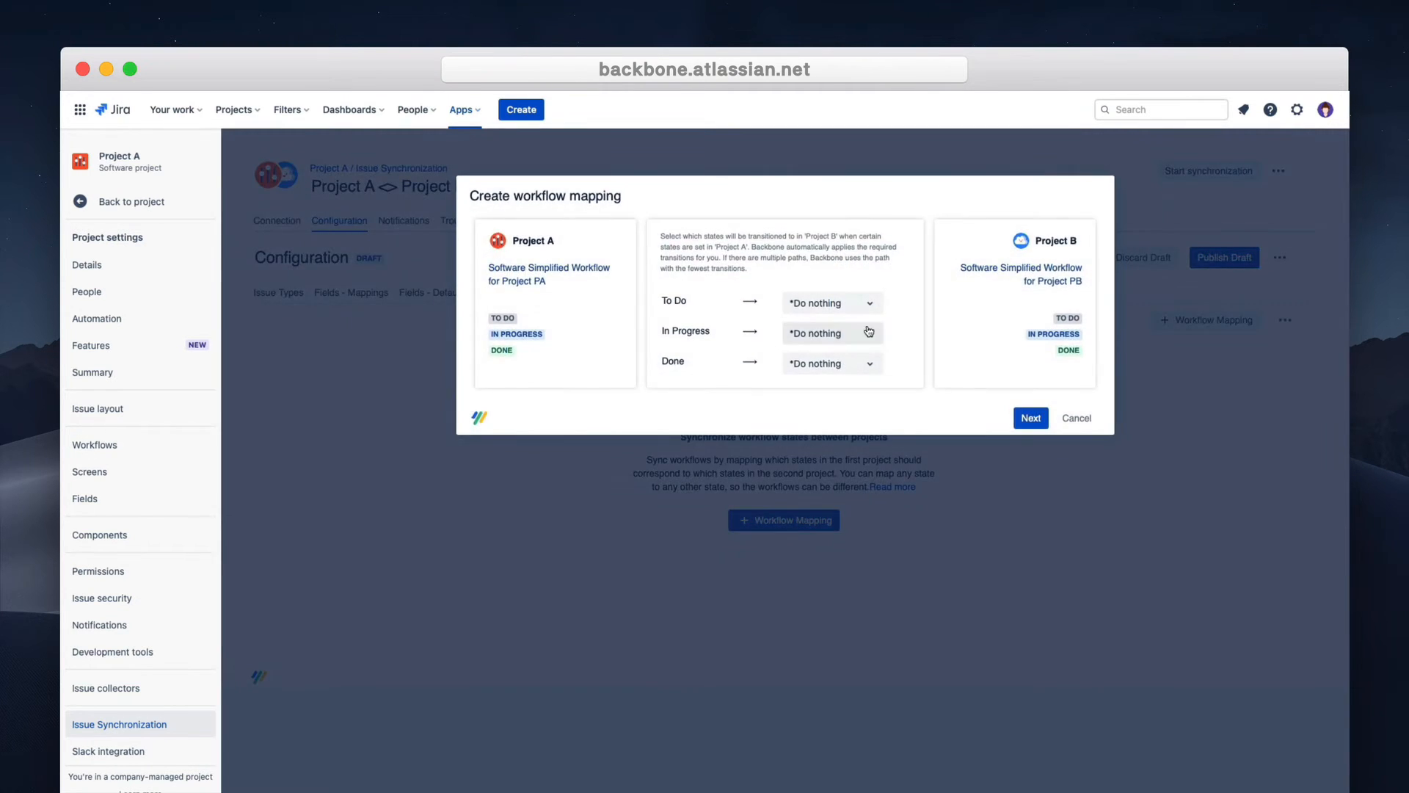
click(813, 333)
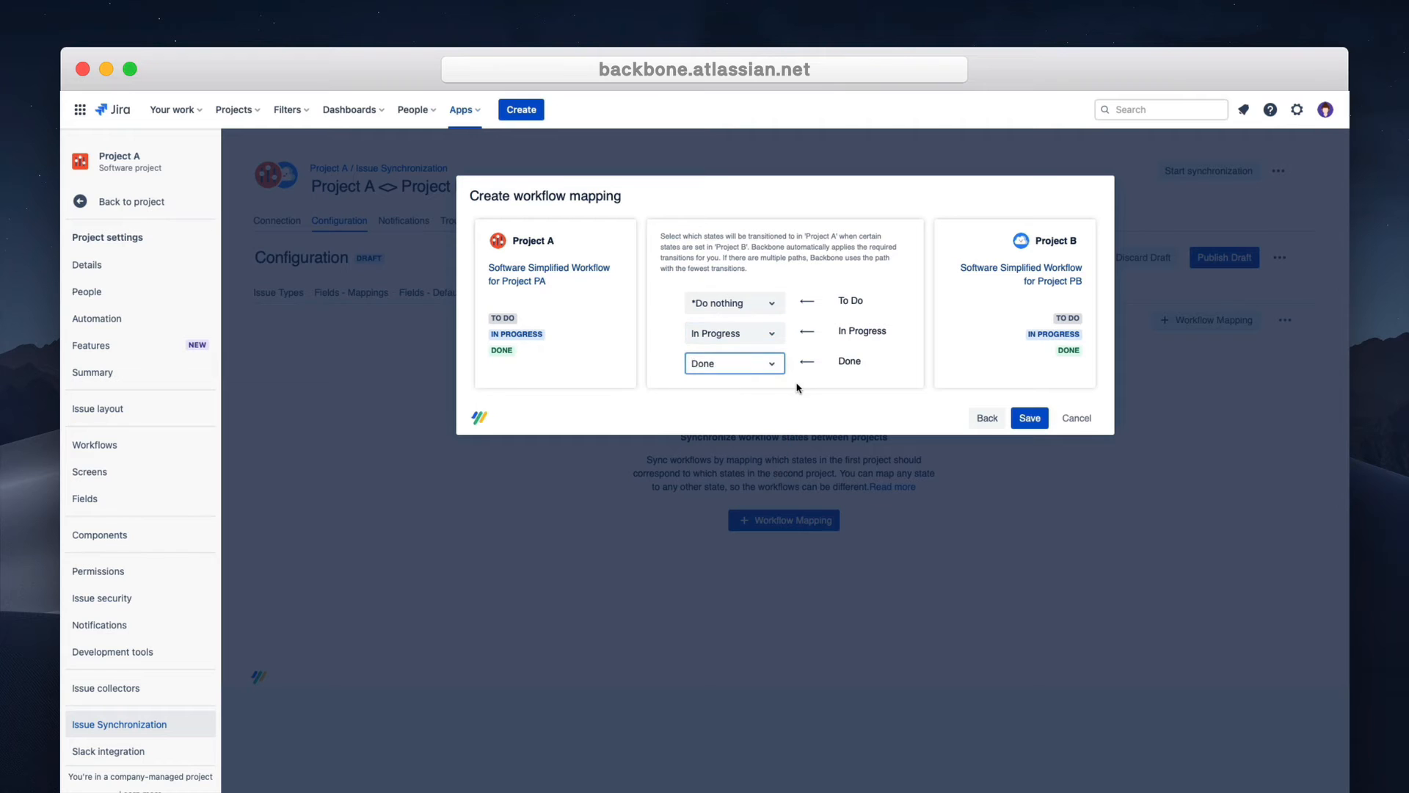
click(1028, 418)
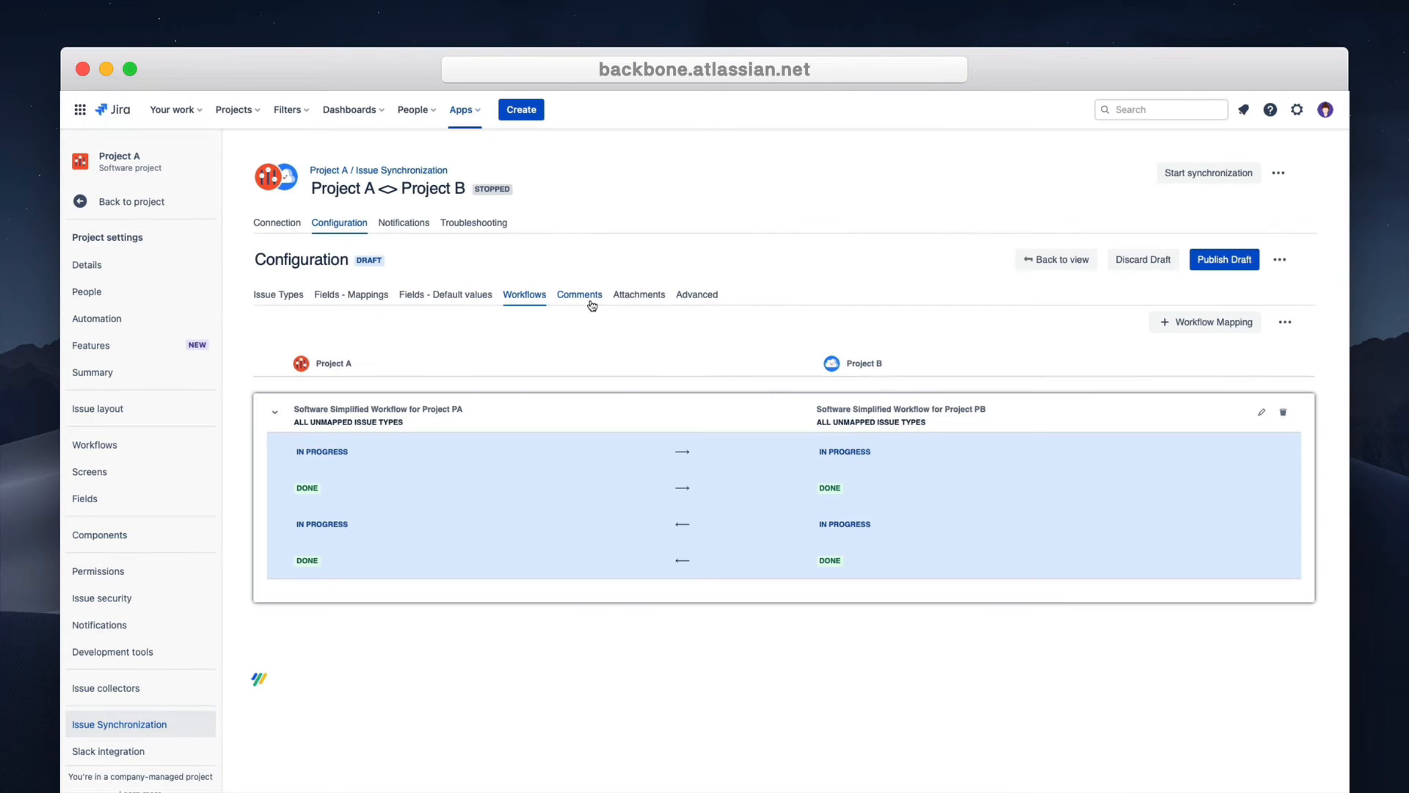
Set comments to sync in both directions with enriched mapping.
click(580, 294)
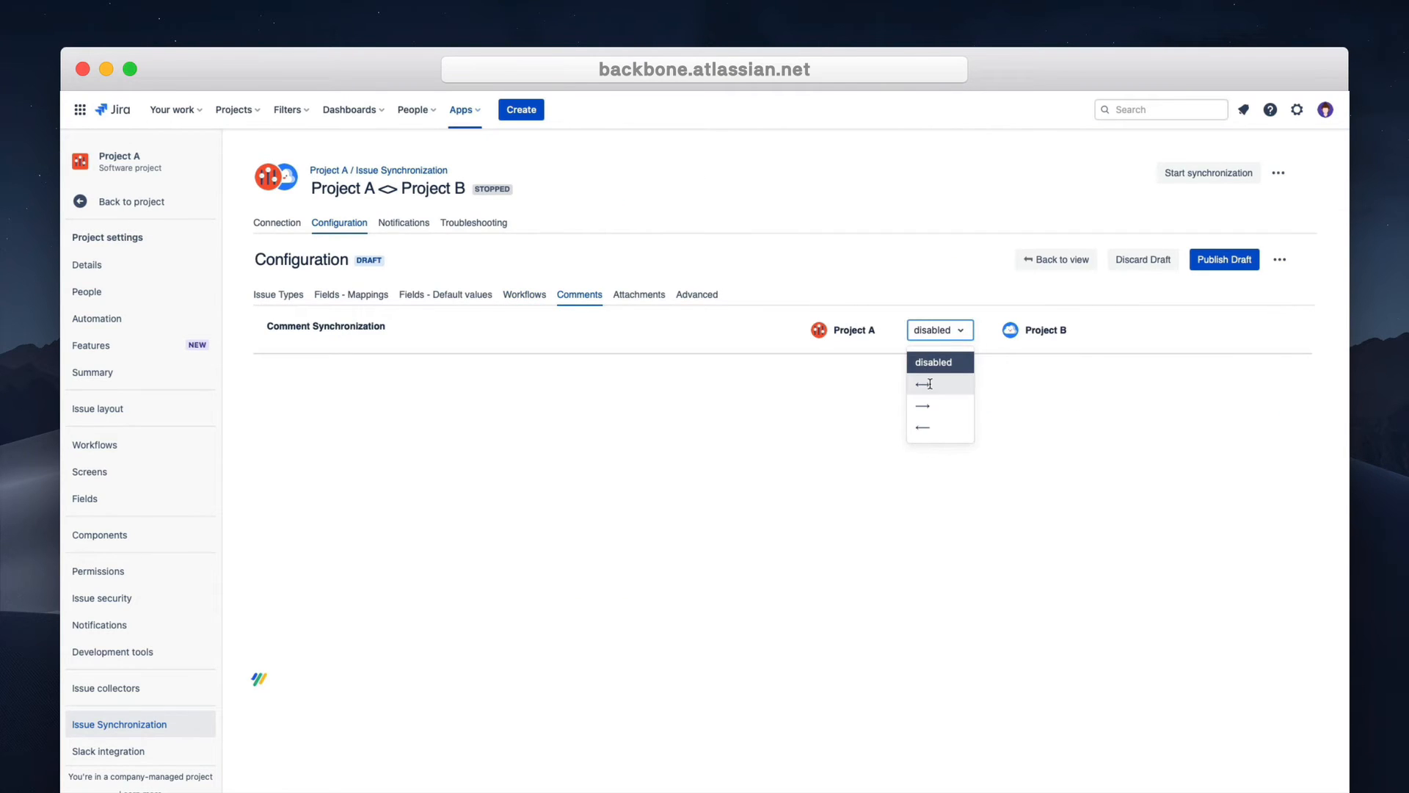
click(920, 384)
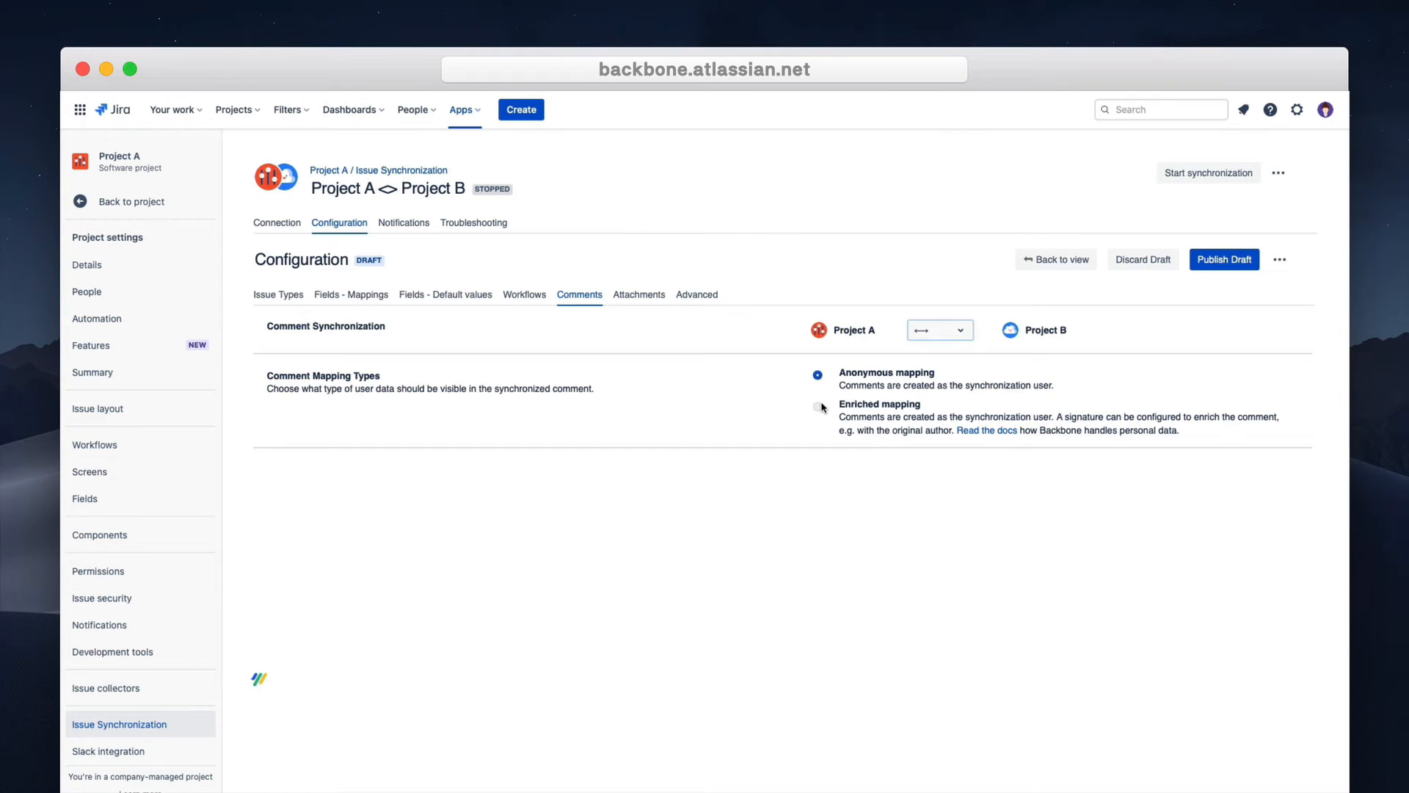
click(816, 406)
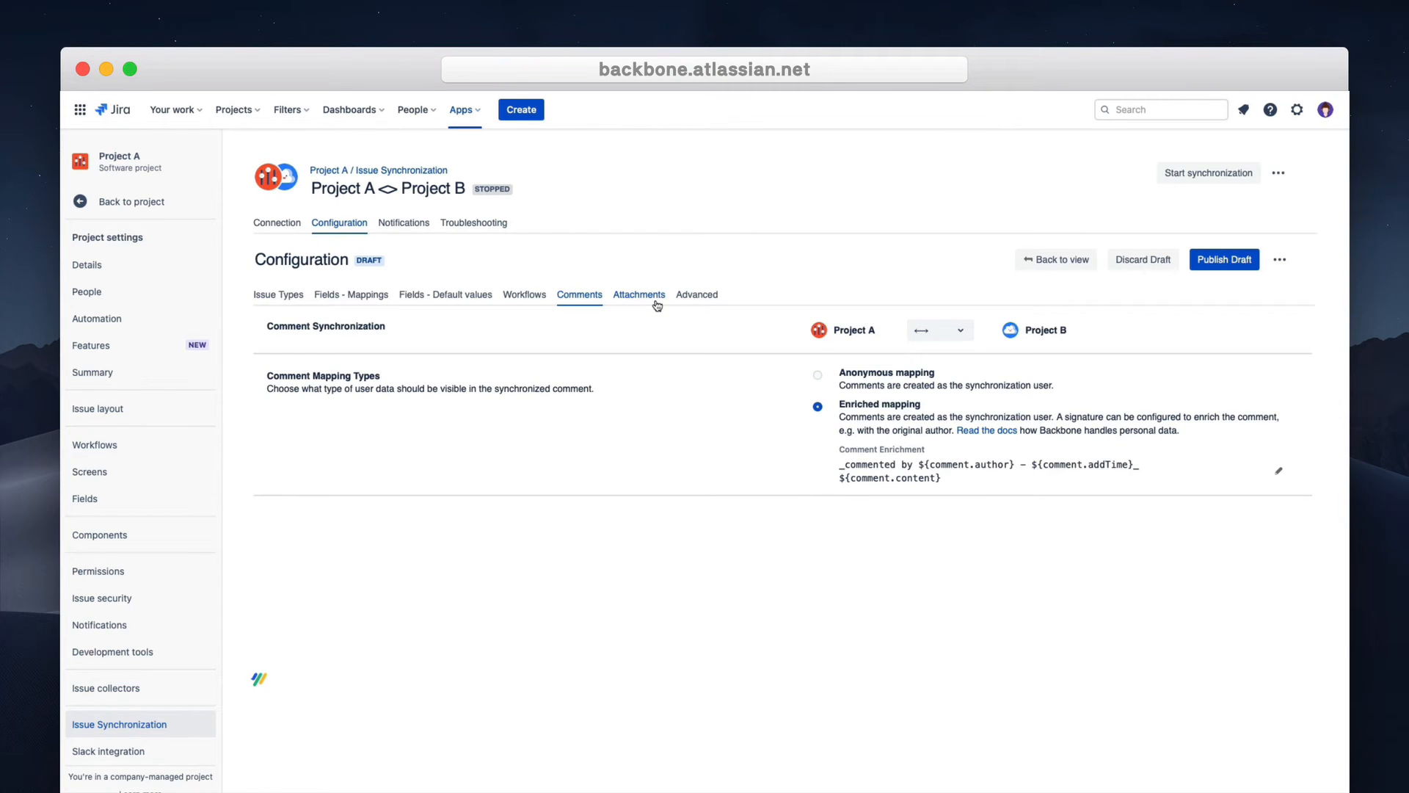
Set attachments to sync in both directions and publish the draft configuration.
click(639, 294)
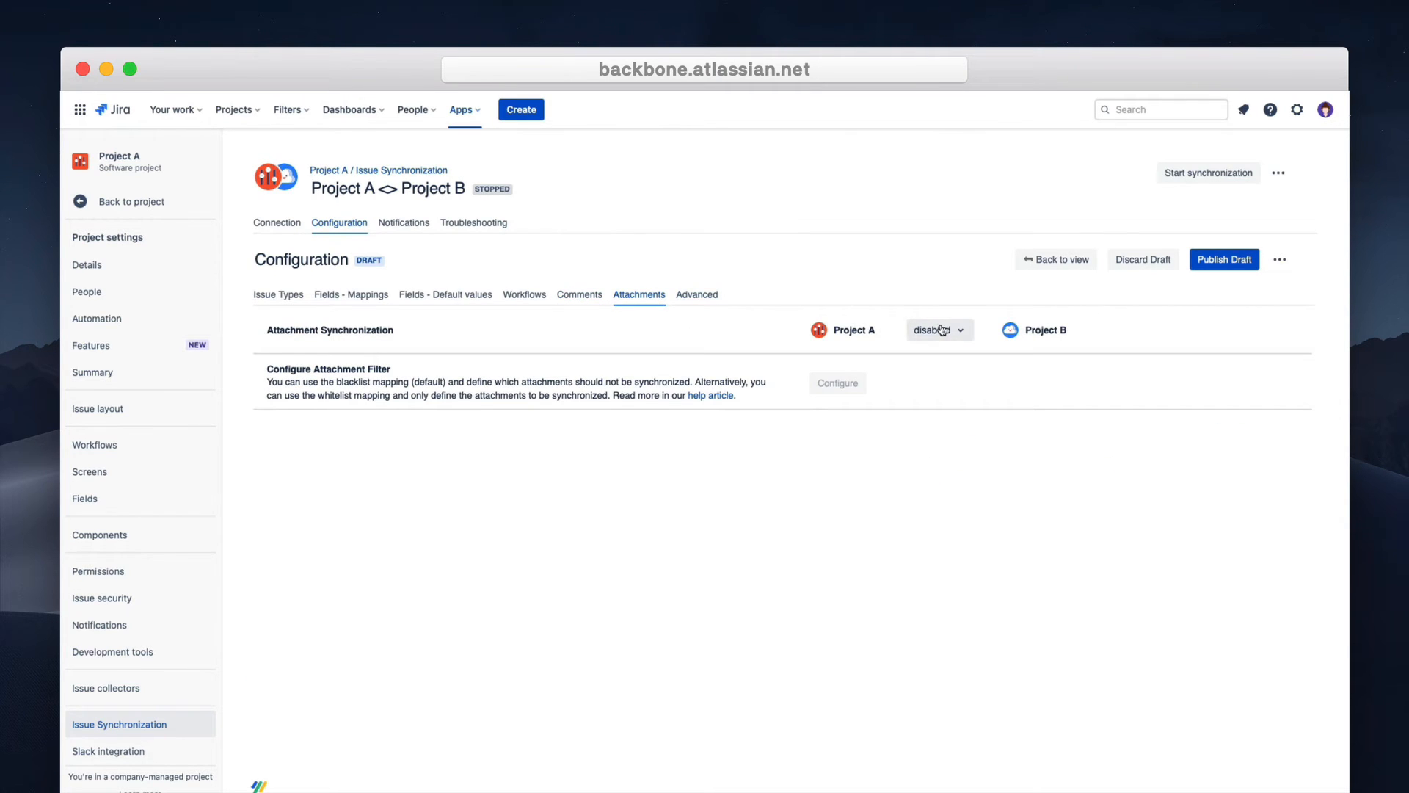
click(938, 329)
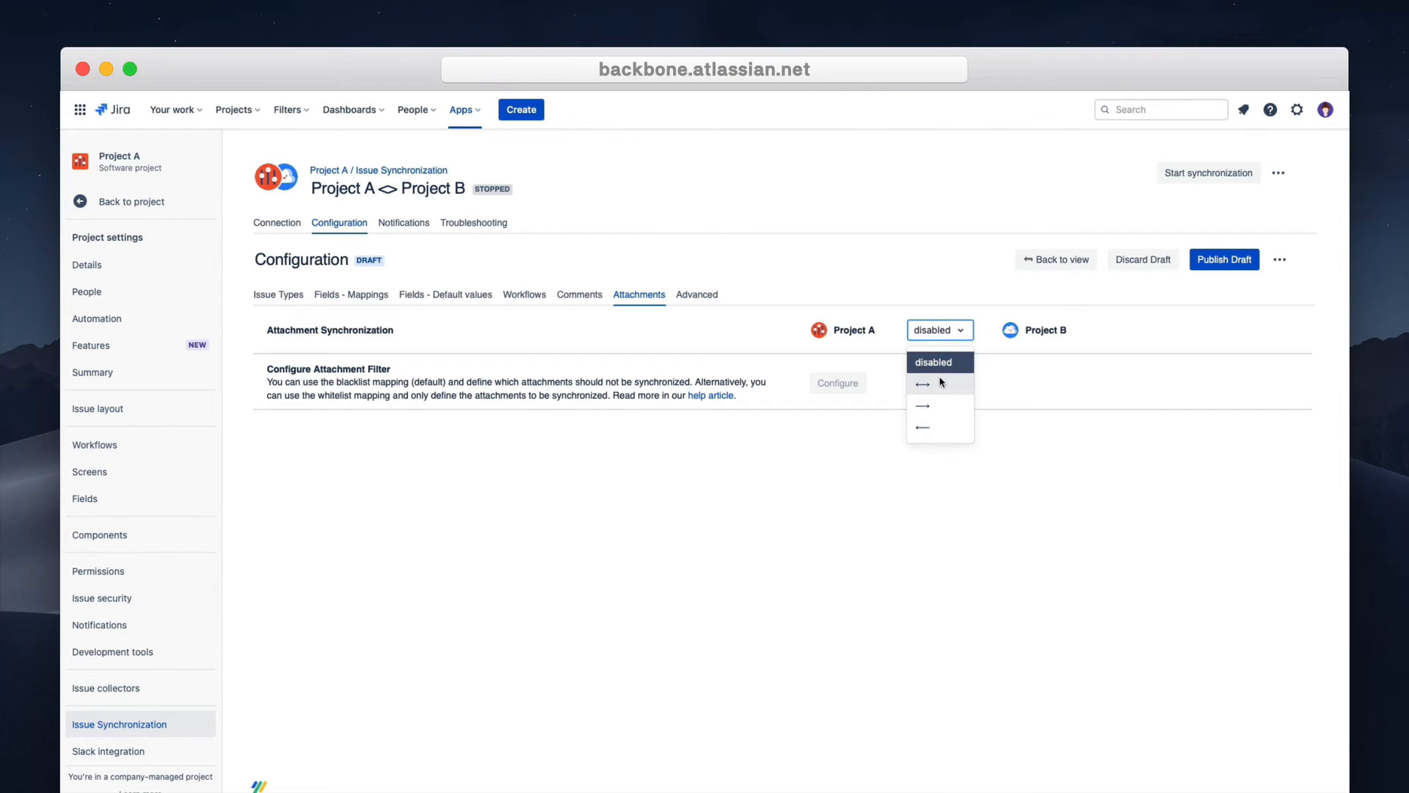
click(921, 384)
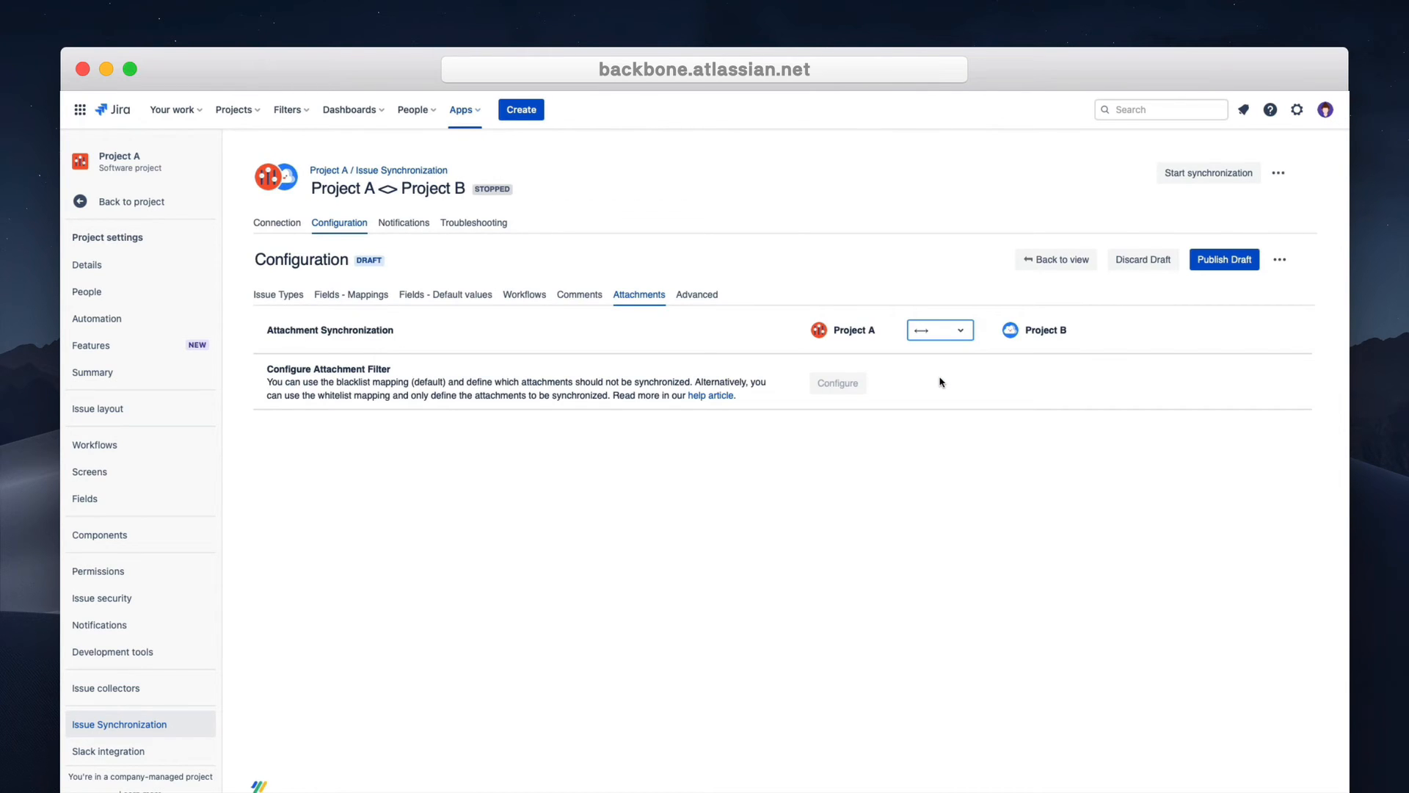
click(1224, 259)
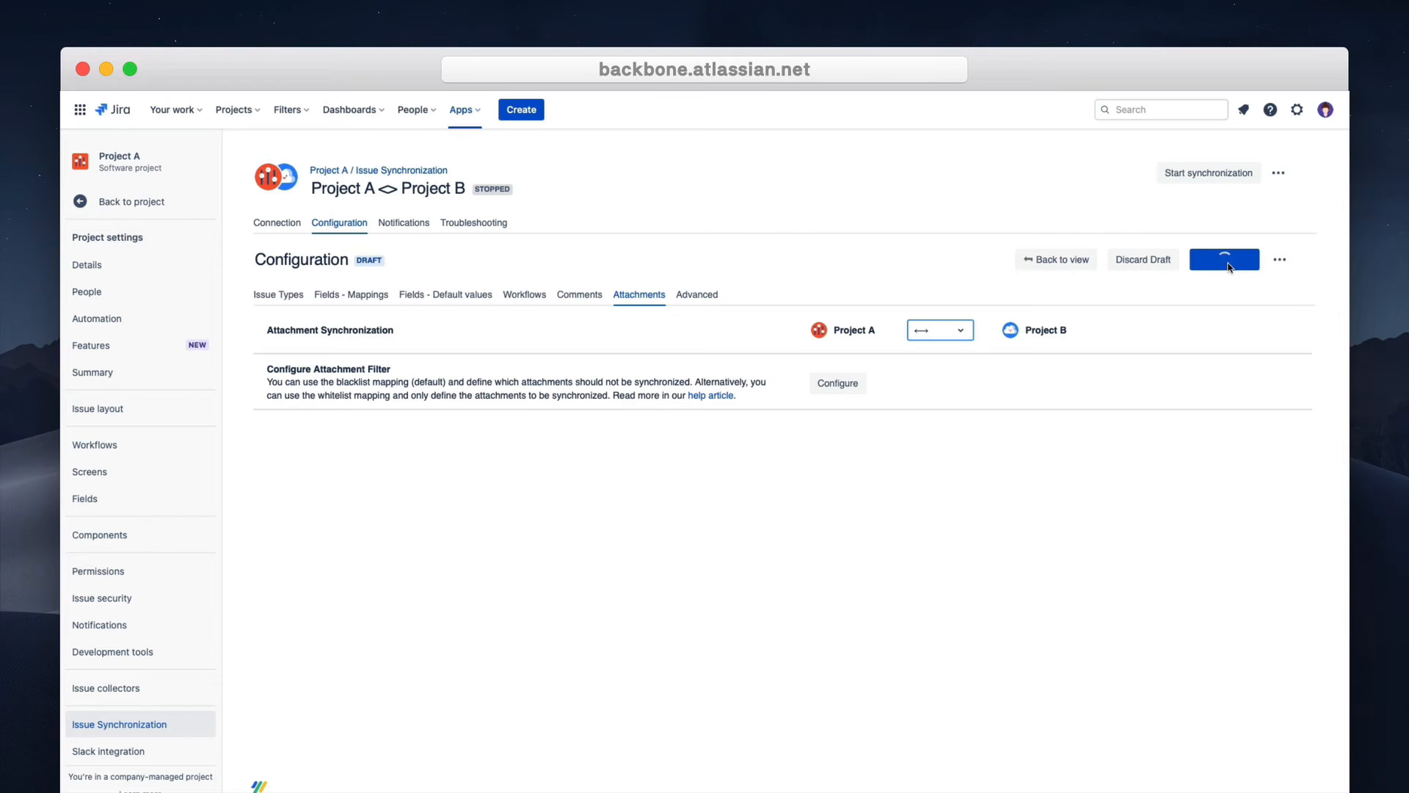
Confirm starting the published Project A <> Project B synchronization.
click(1223, 259)
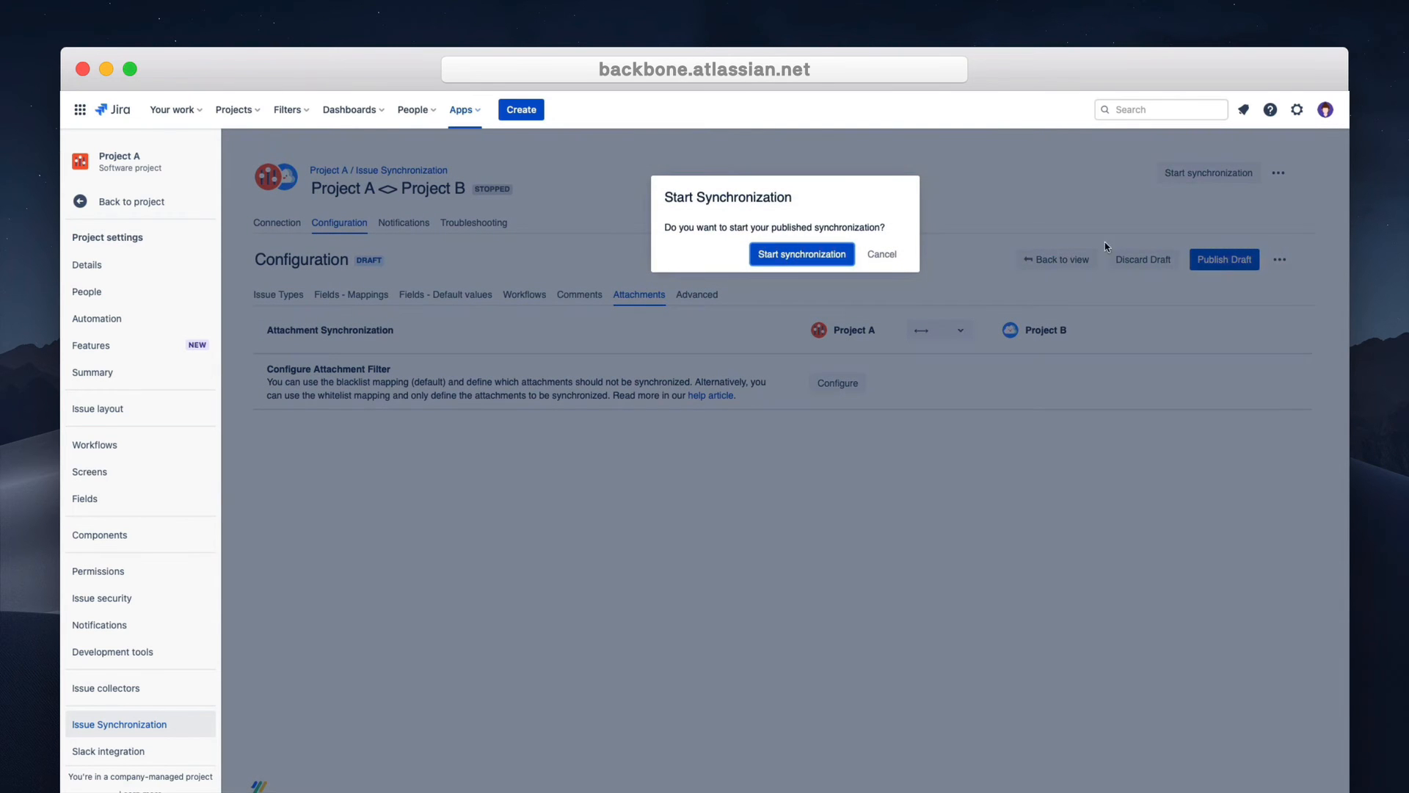
click(800, 253)
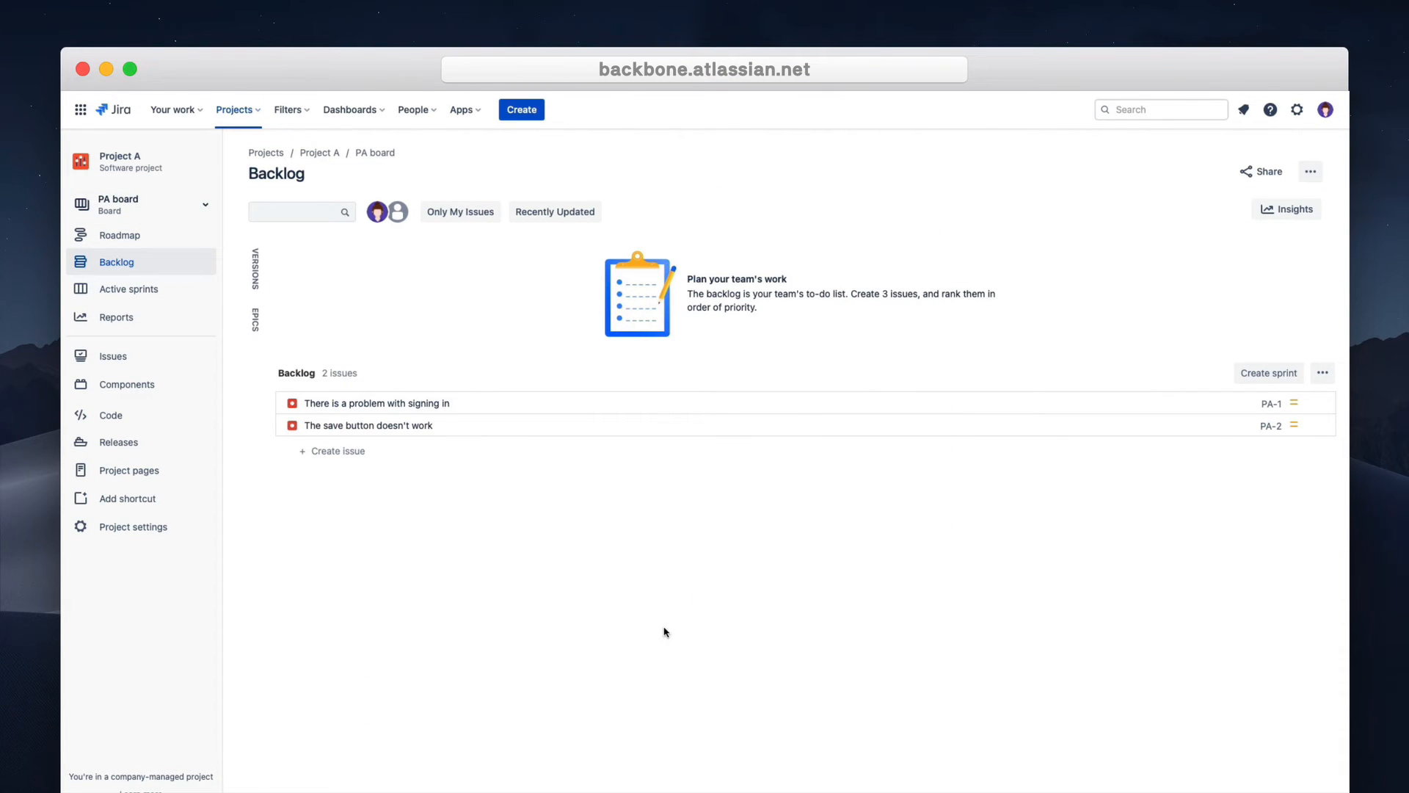
mouse_move(616, 471)
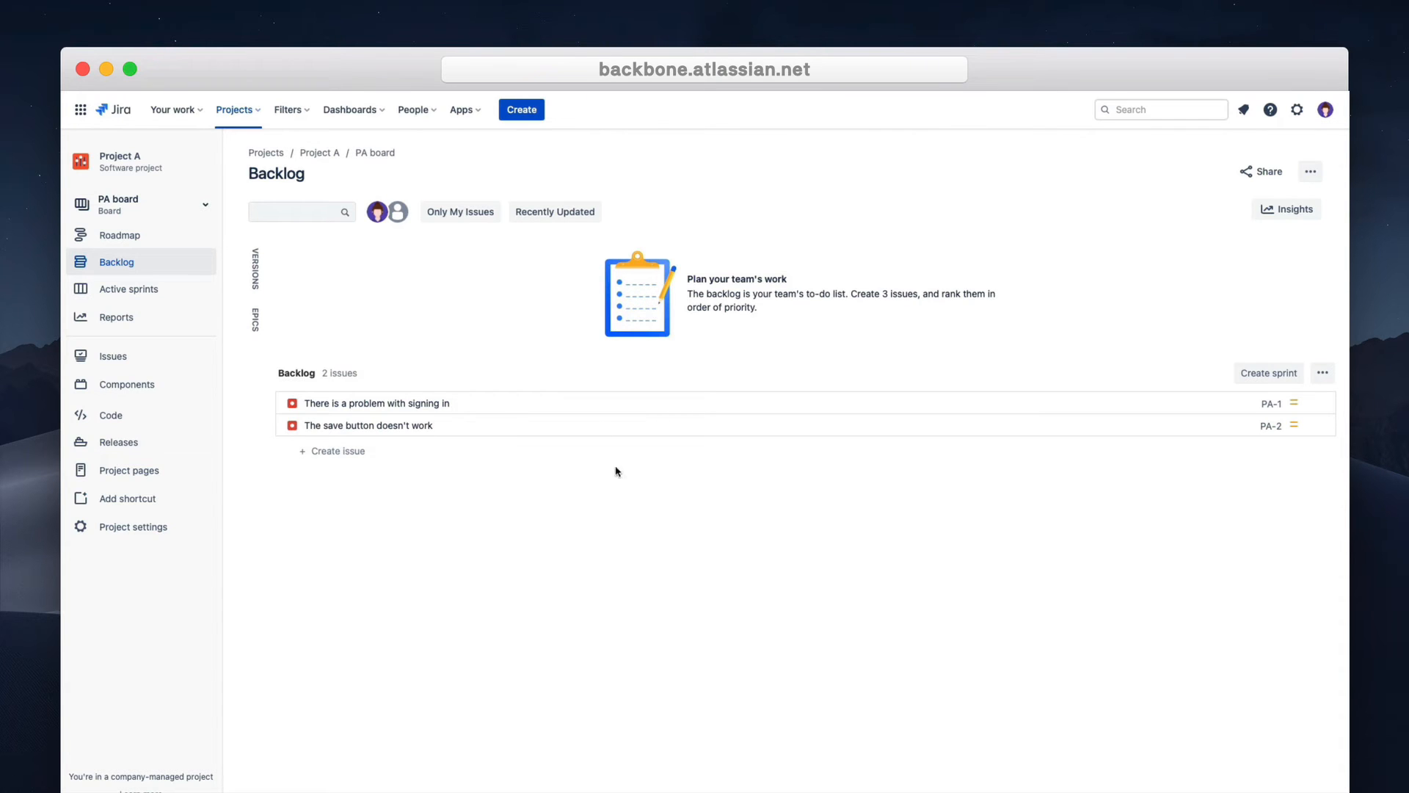
Create Project A bug 'The login button doesn't work', describing that nothing happens, labelled synchronization.
click(520, 108)
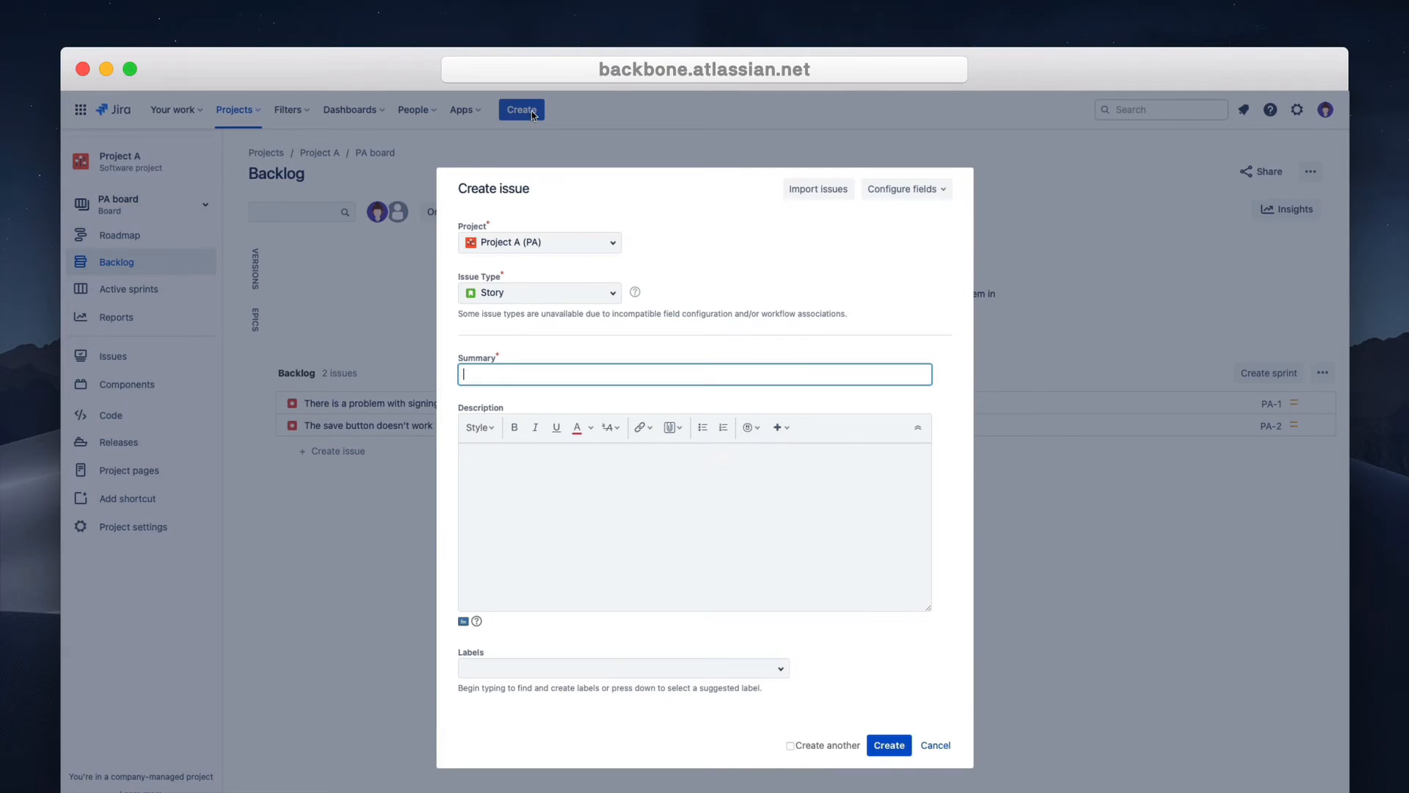
text(The)
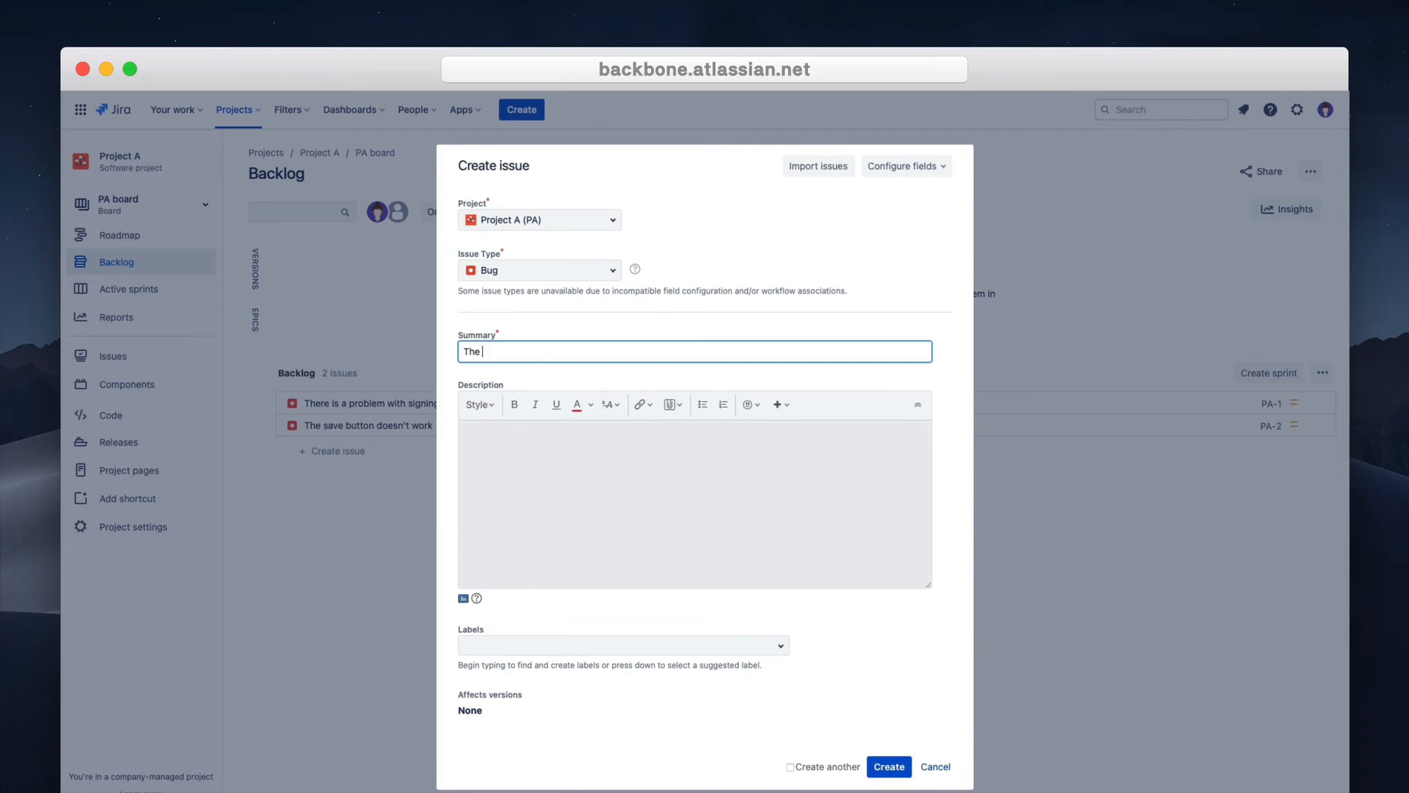
text(When I click the button, nothing happens.)
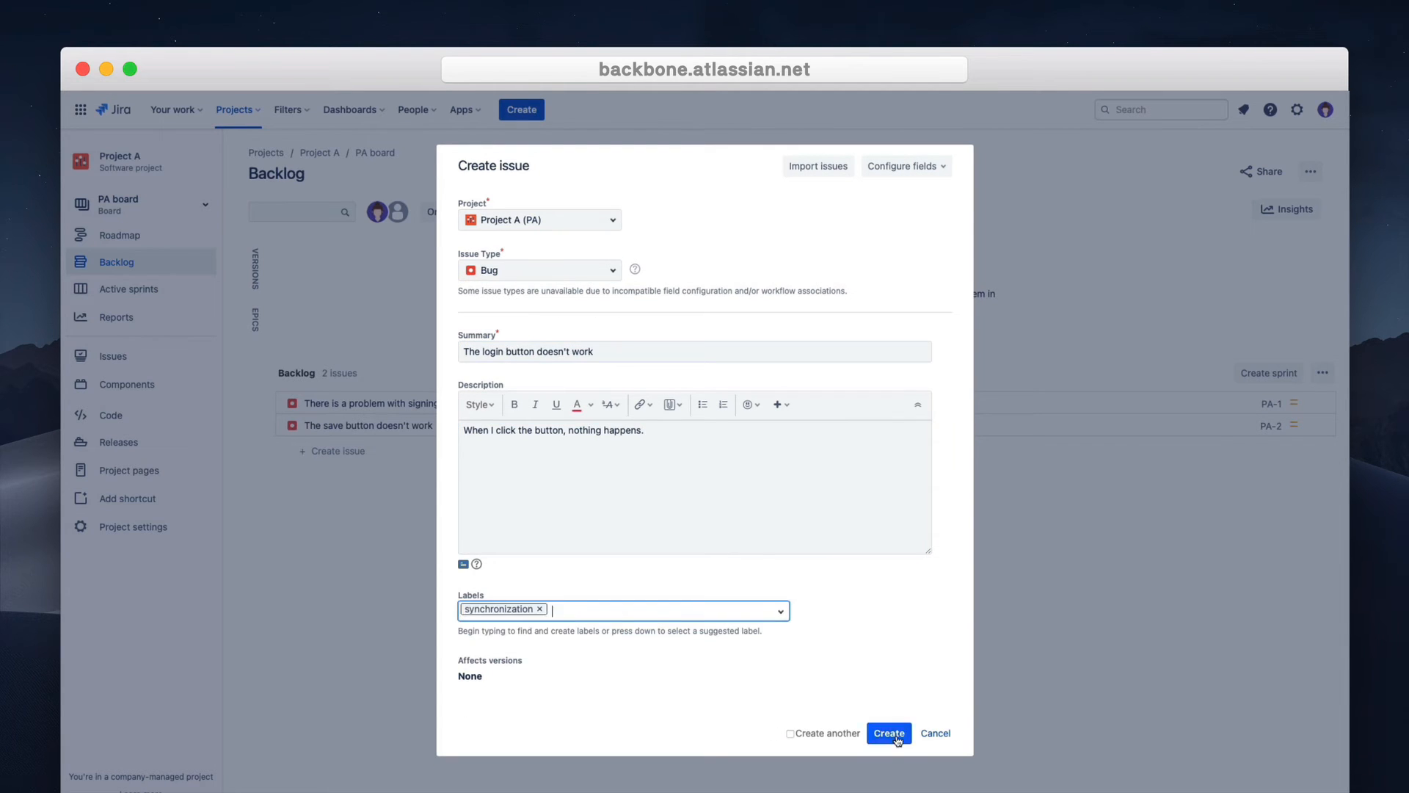
click(888, 732)
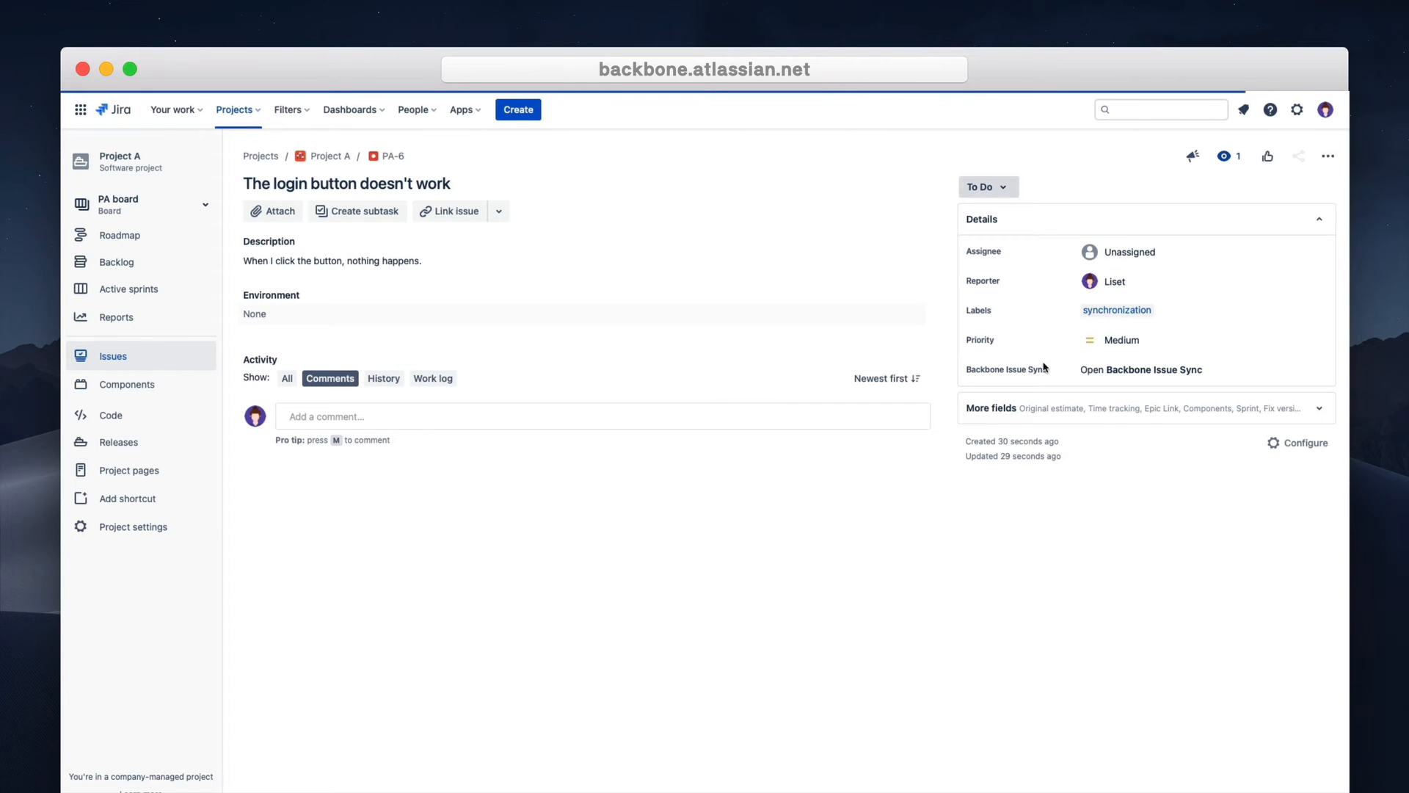
View PA-6's Backbone sync details and follow the Synced with link to PB-6.
click(1153, 369)
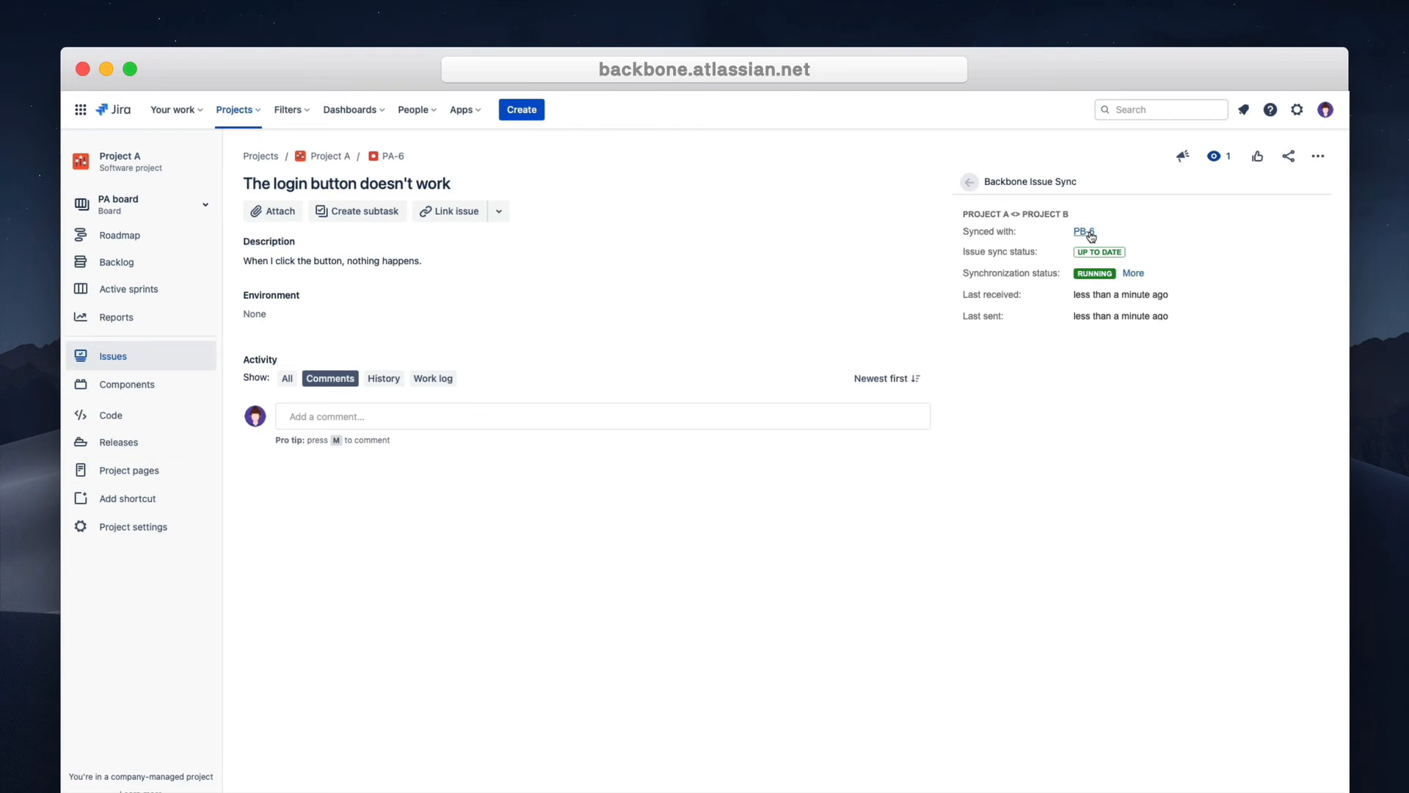
click(1079, 231)
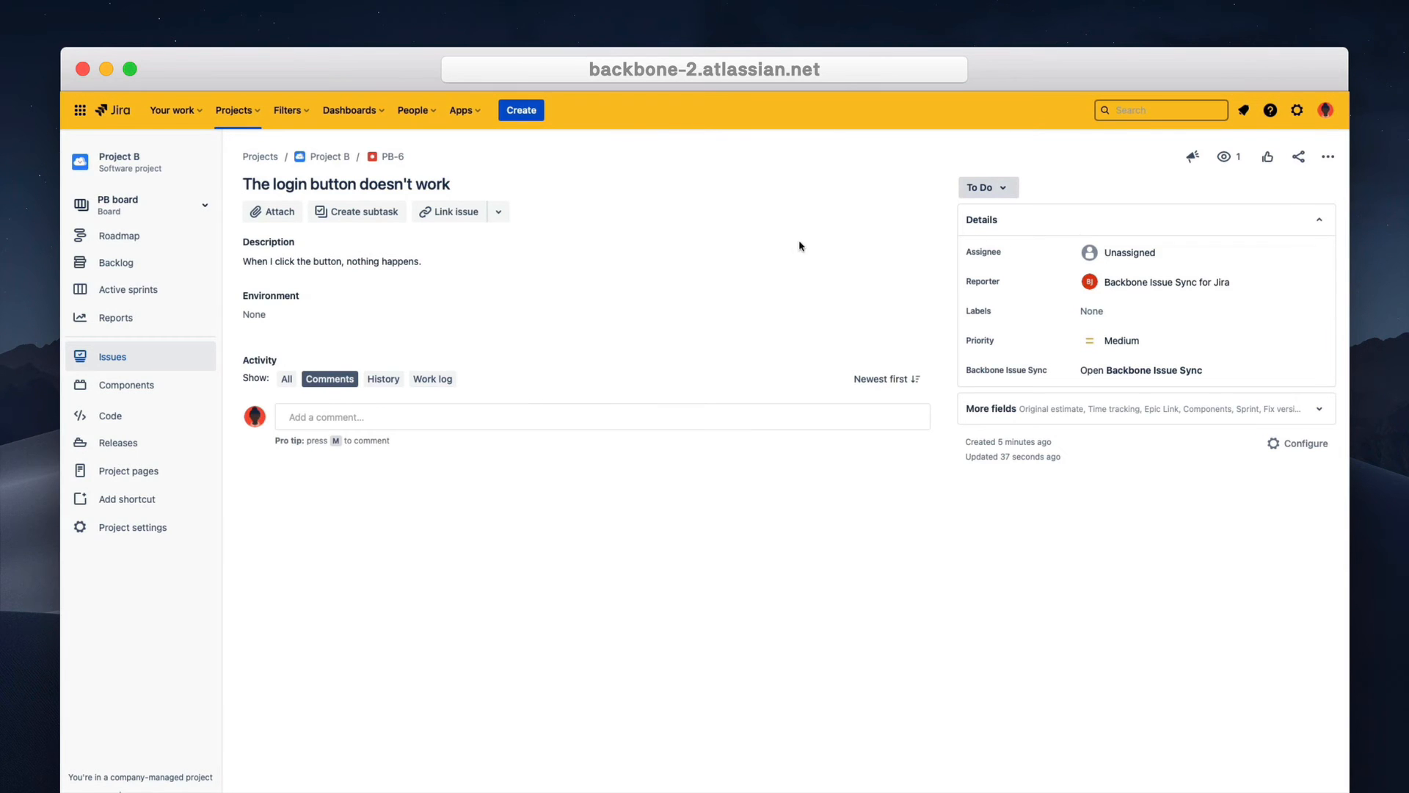
On PB-6, save the revised description, post a comment about the buttons, and set In Progress.
click(331, 261)
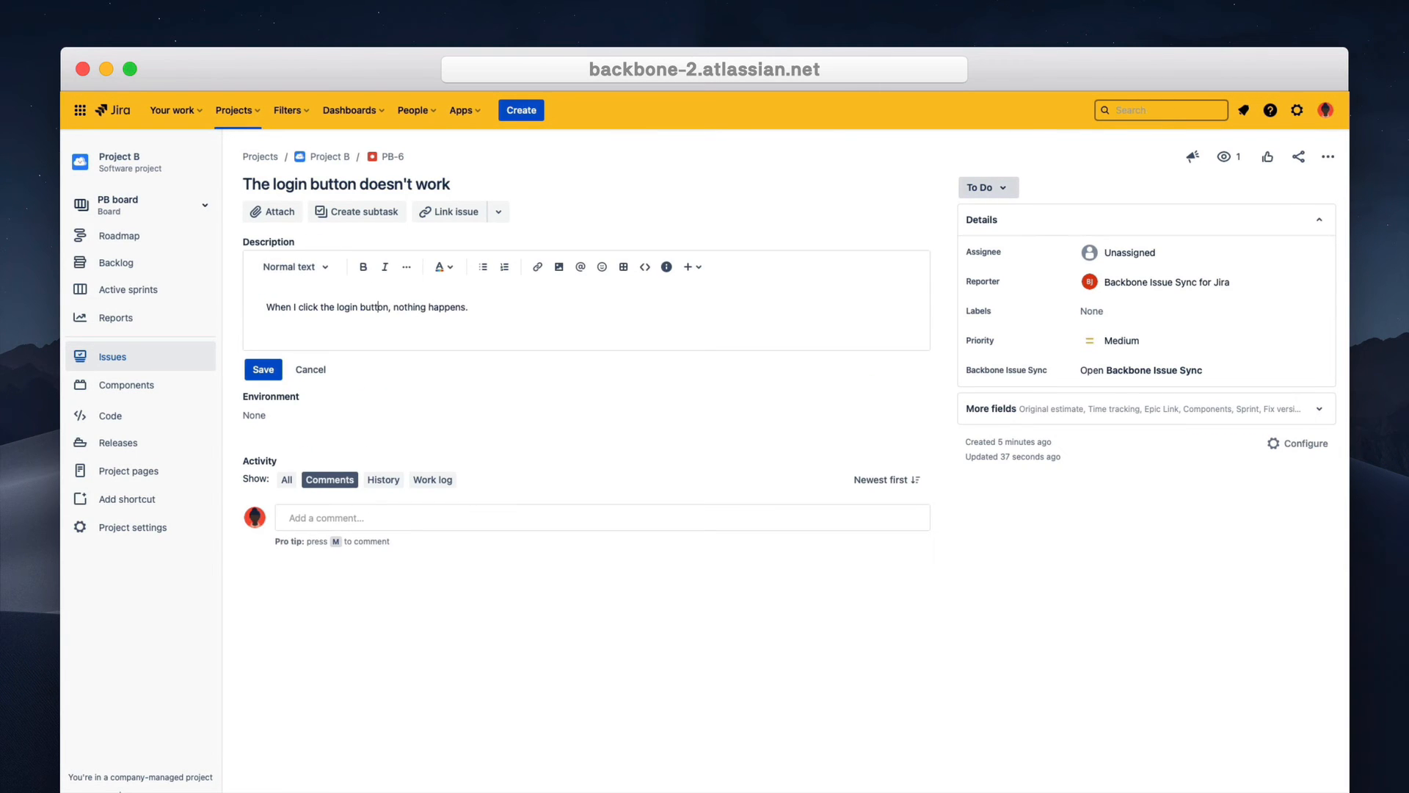
click(262, 369)
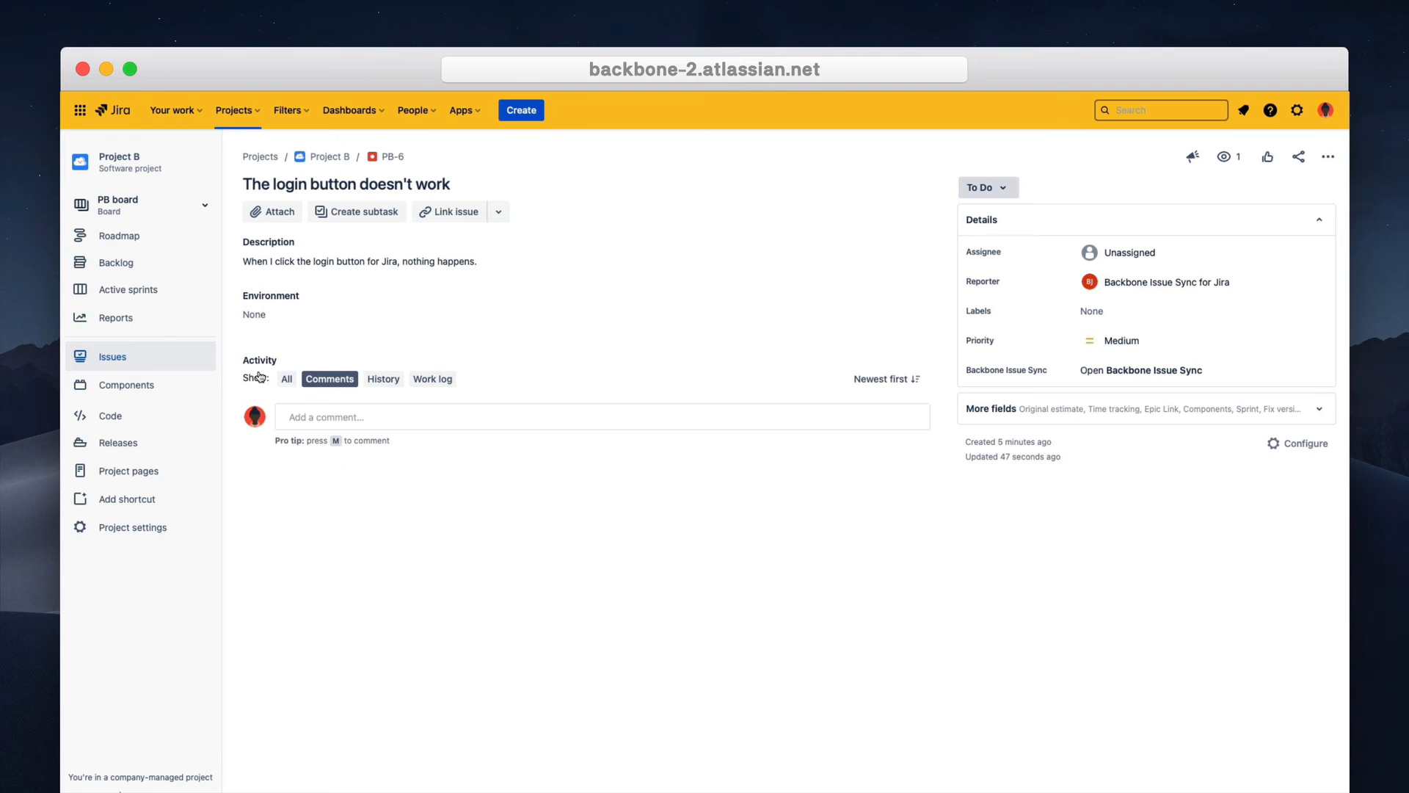
text(There seems to be a problem with all buttons, we're)
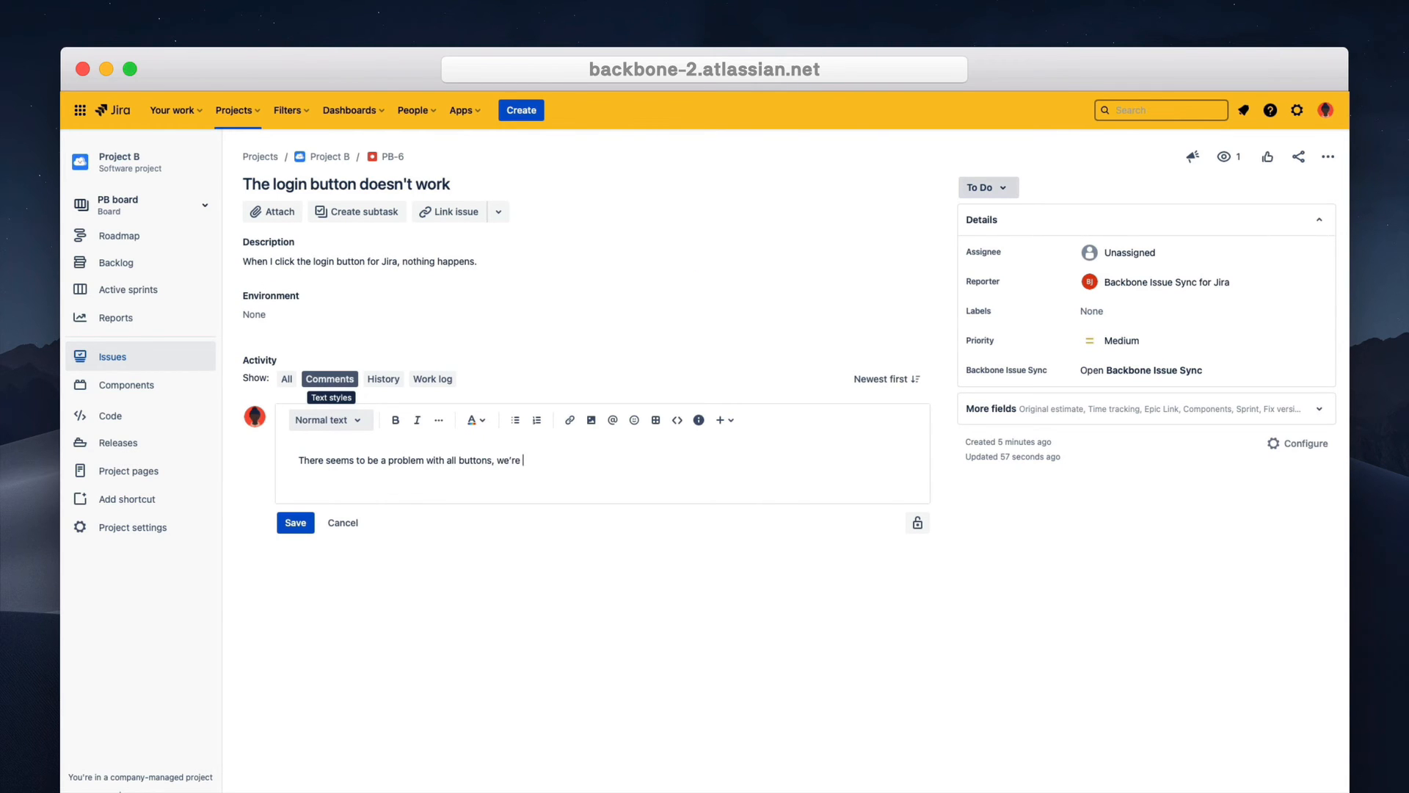
click(295, 522)
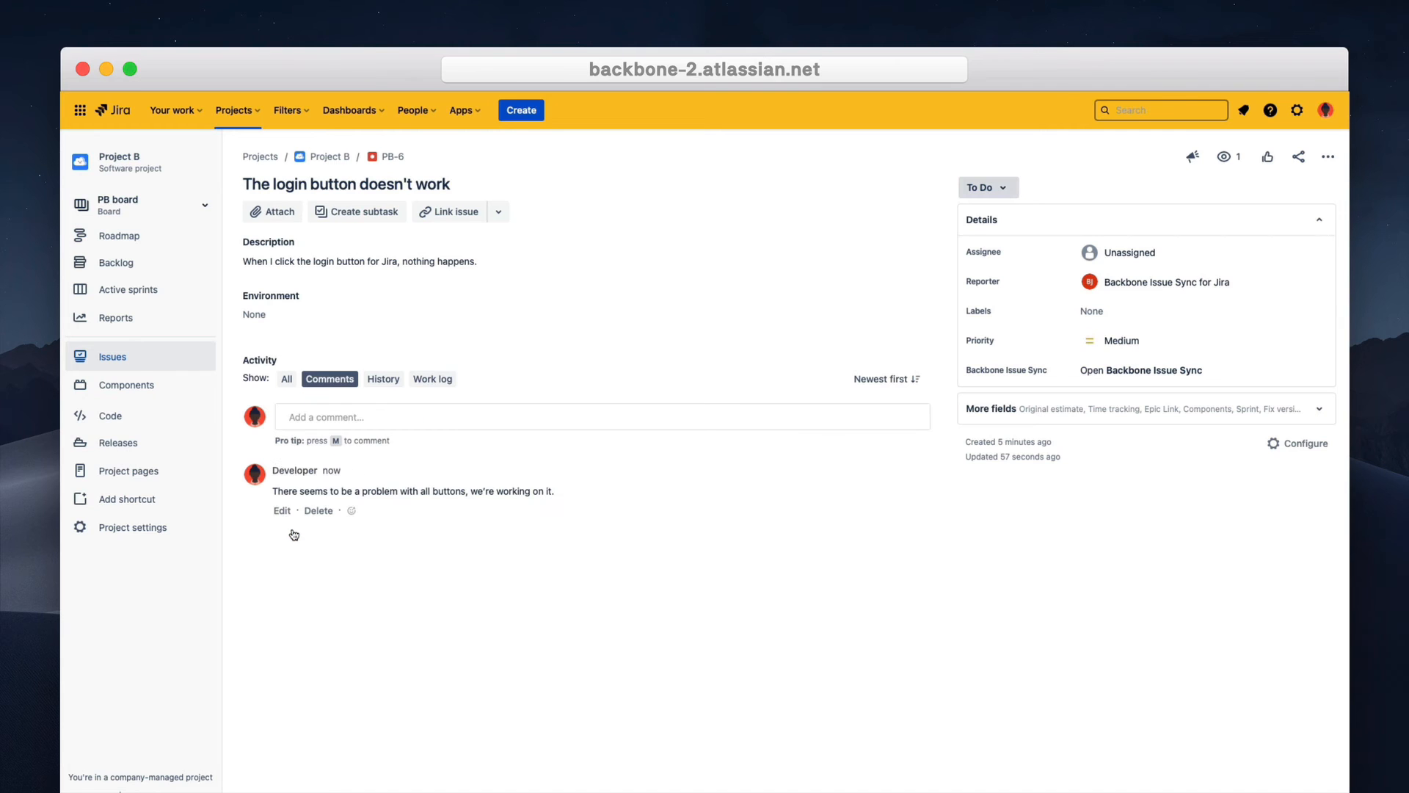
click(985, 187)
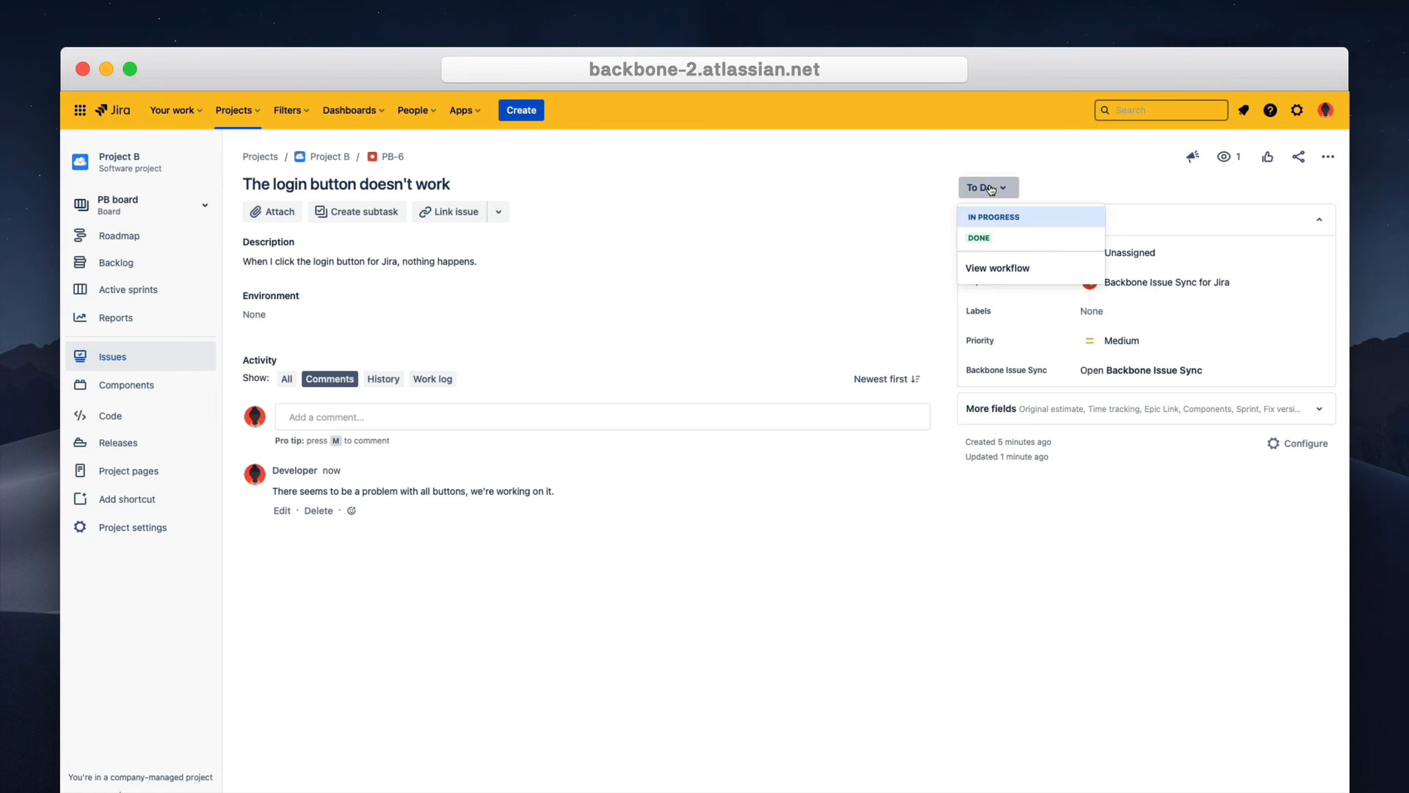
click(994, 217)
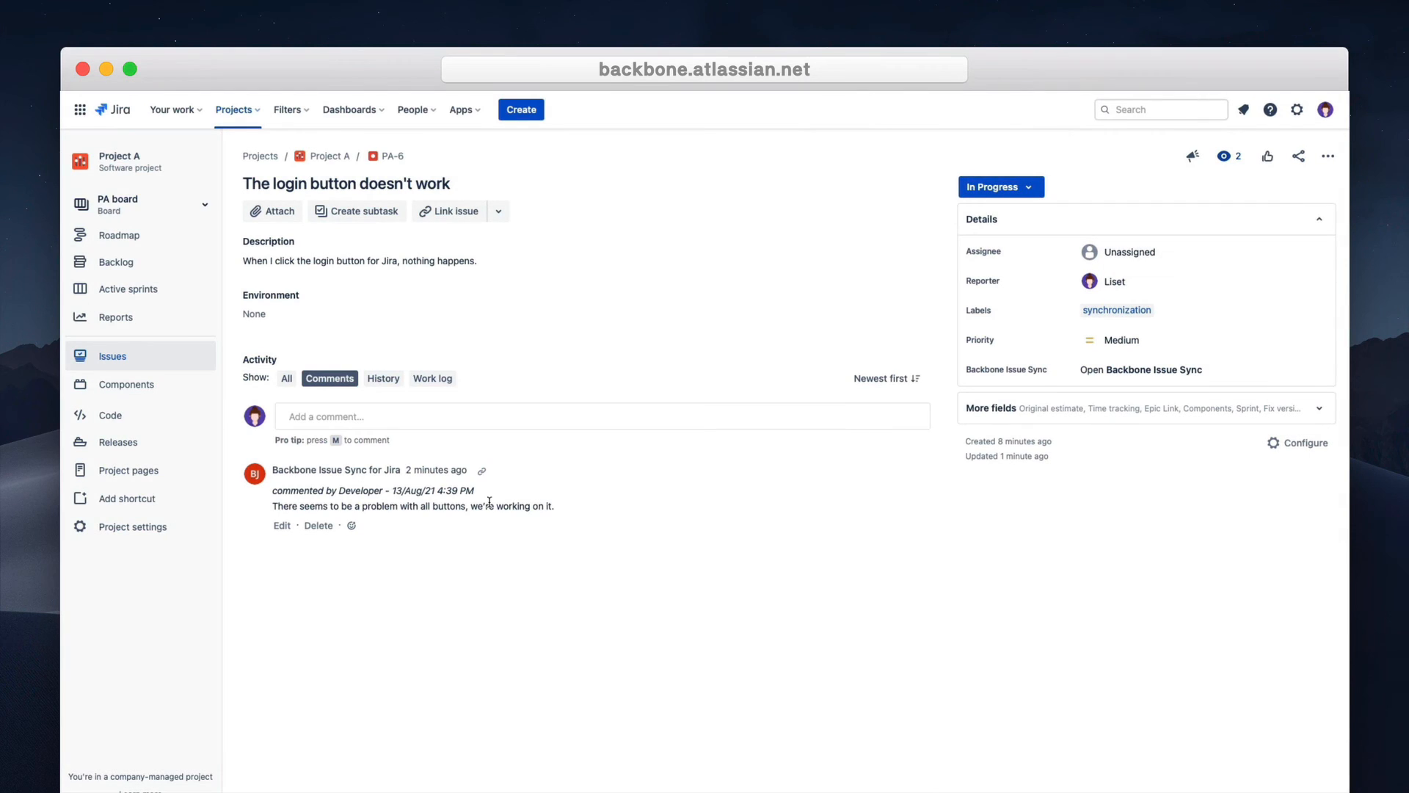
mouse_move(654, 513)
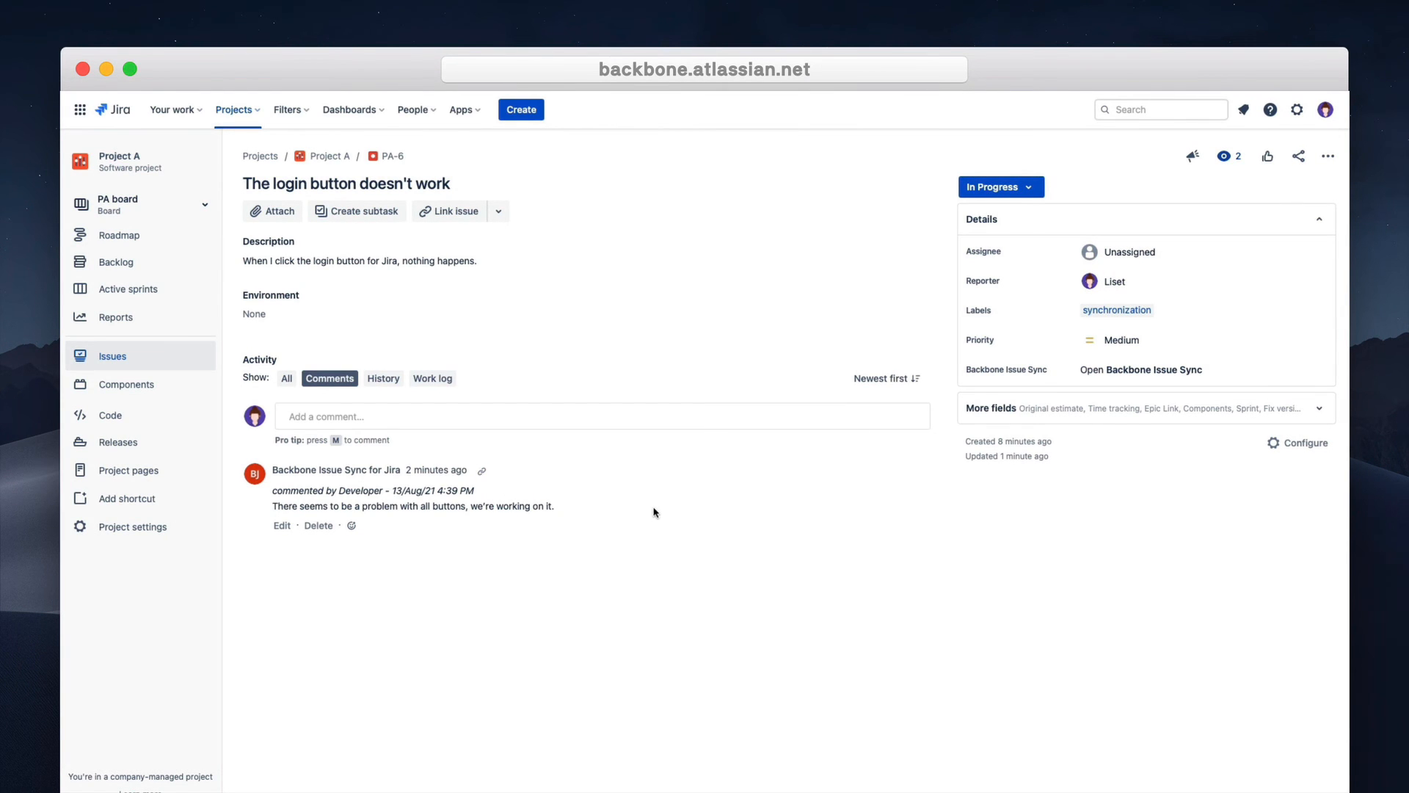
mouse_move(656, 512)
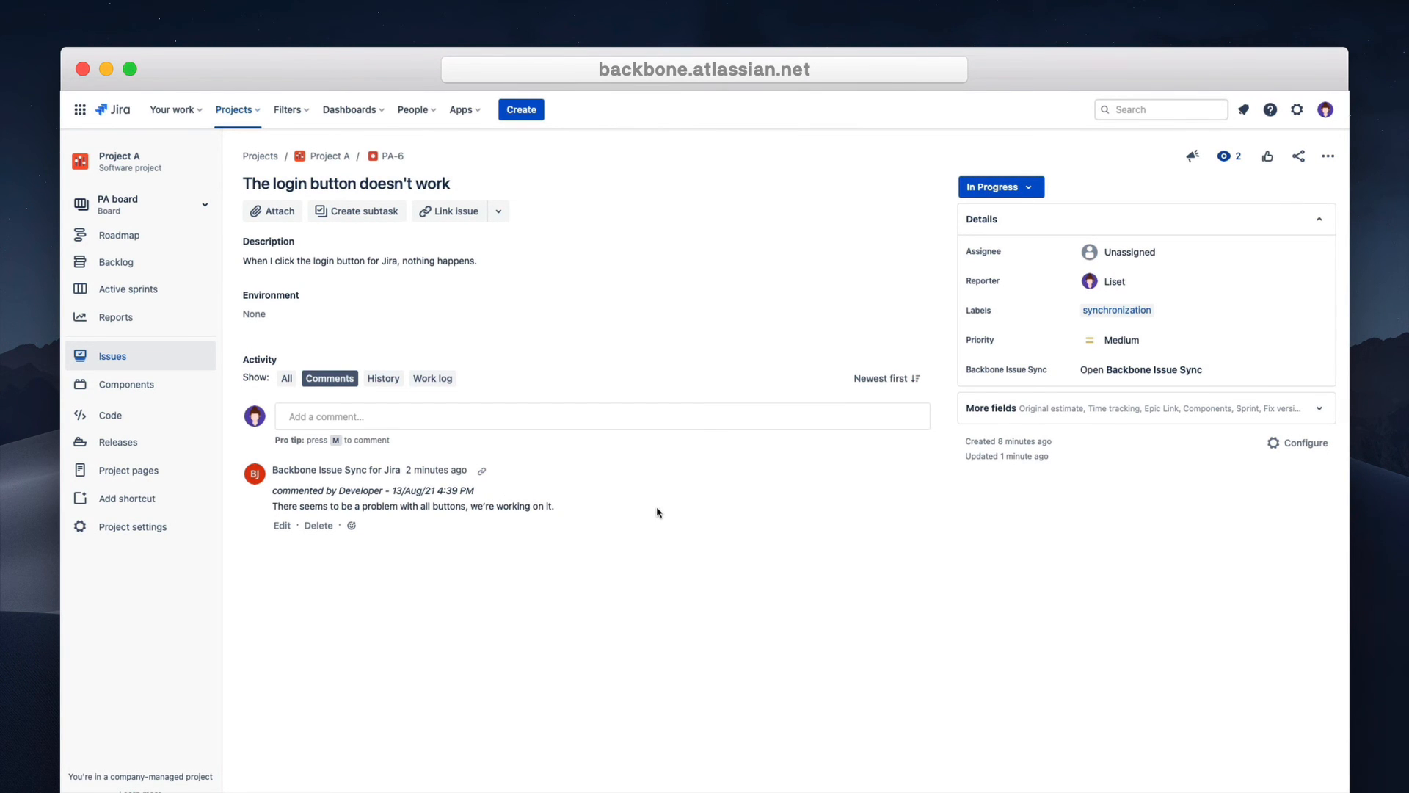